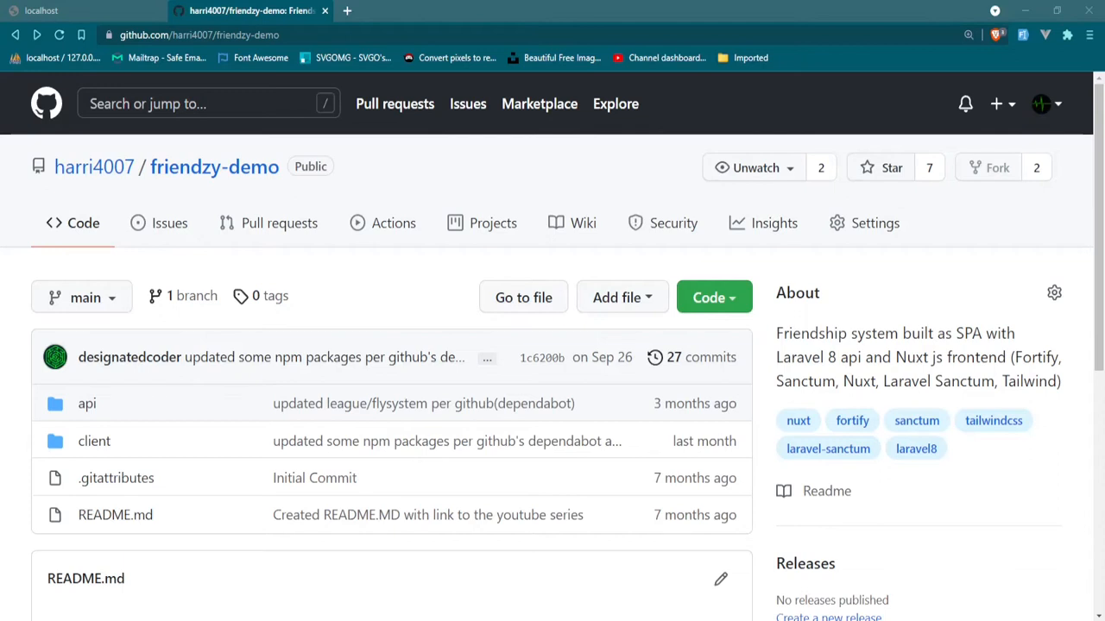
pyautogui.moveTo(975, 436)
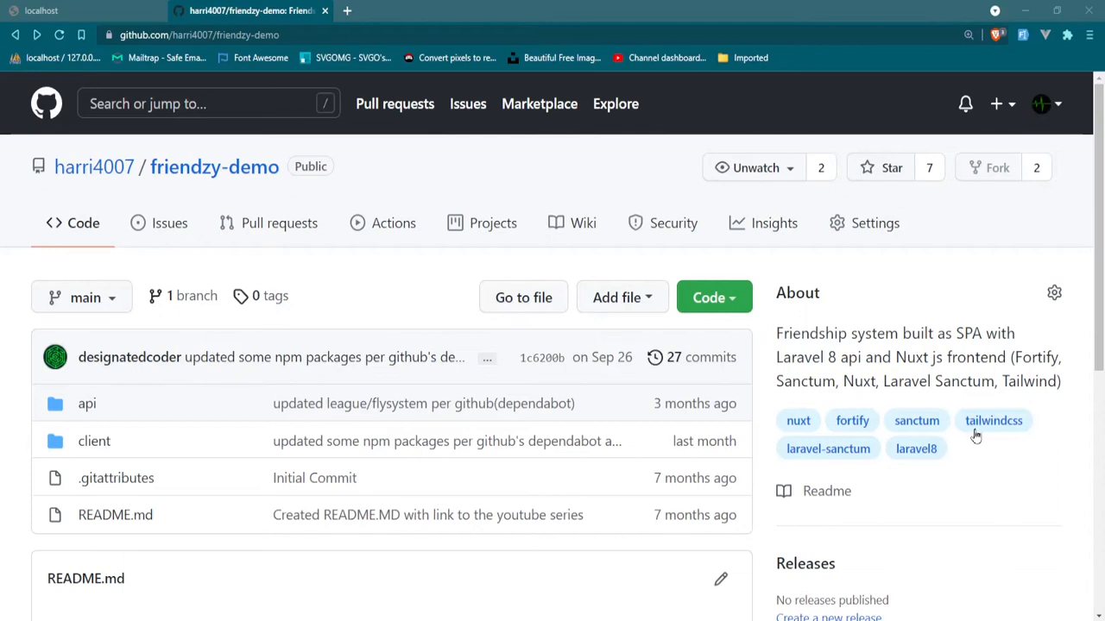
pyautogui.moveTo(463, 189)
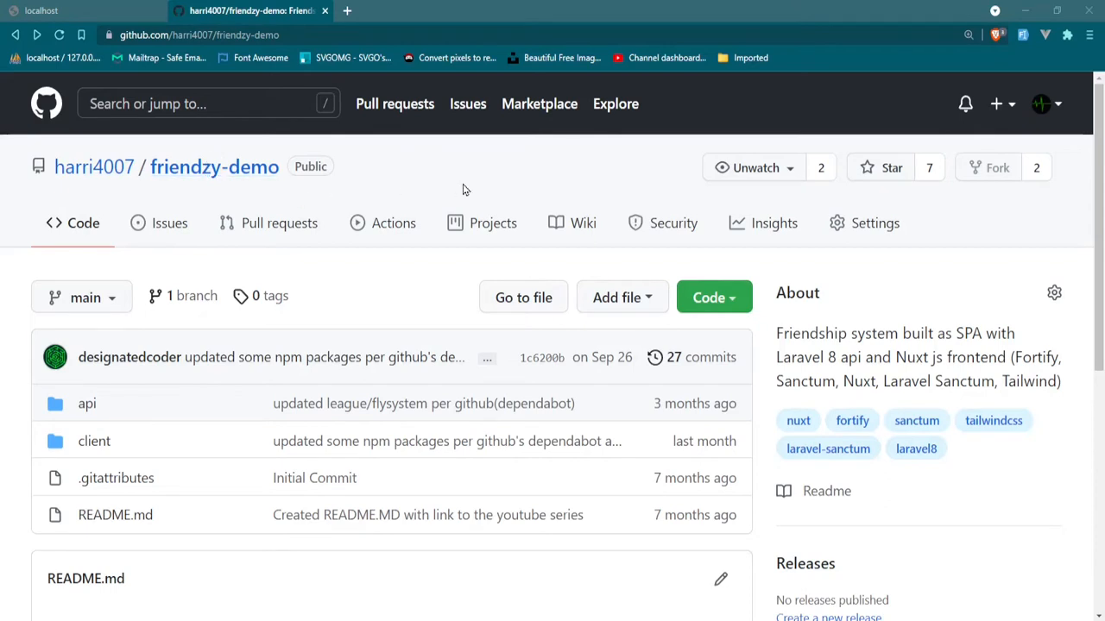
pyautogui.moveTo(102, 437)
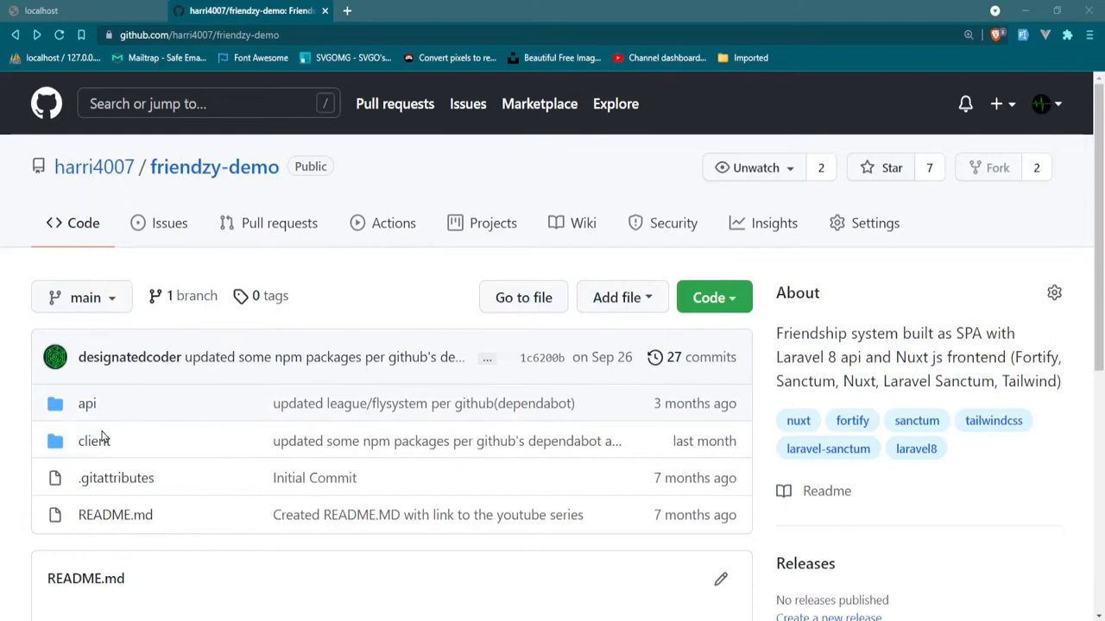
pyautogui.moveTo(88, 403)
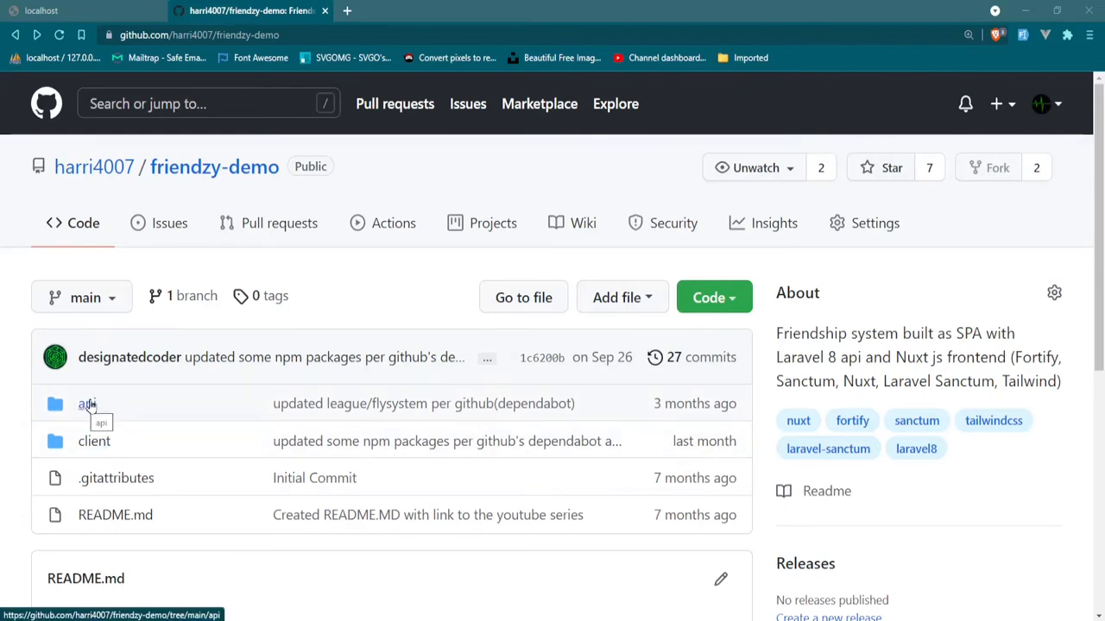
pyautogui.moveTo(244, 413)
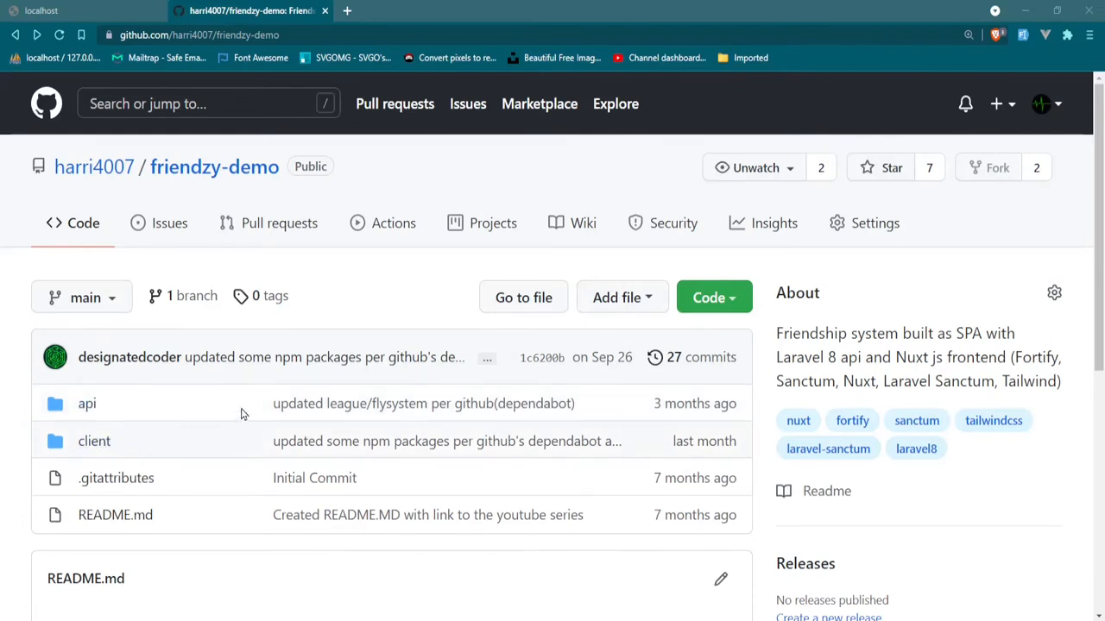
pyautogui.moveTo(432, 283)
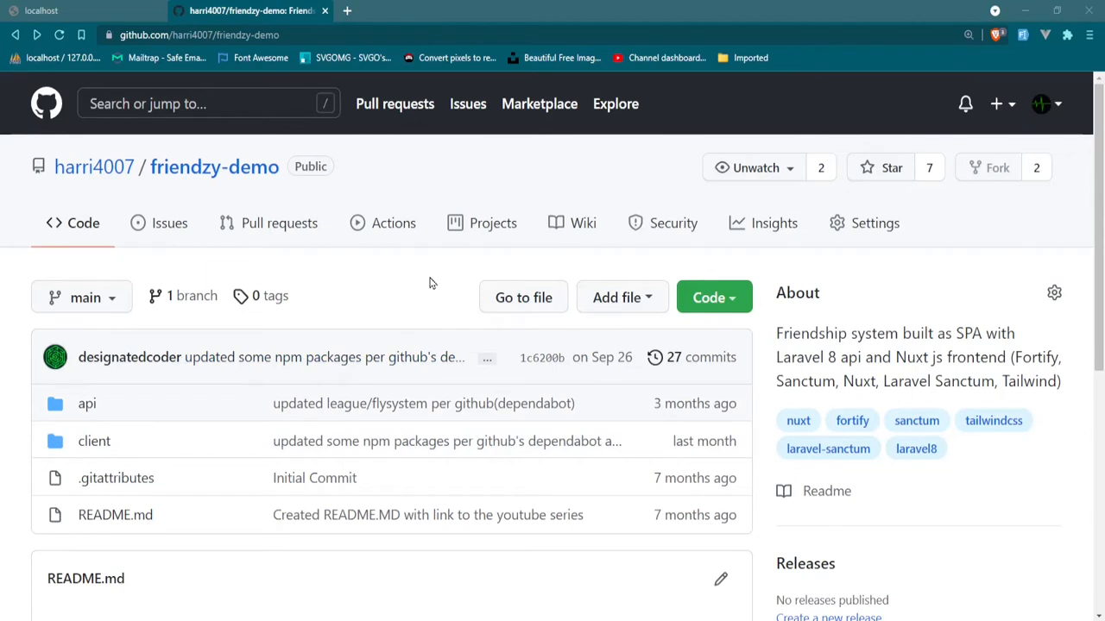
# Show the friendzy-demo clone options, viewing the HTTPS then the SSH clone address.
pyautogui.scroll(-3)
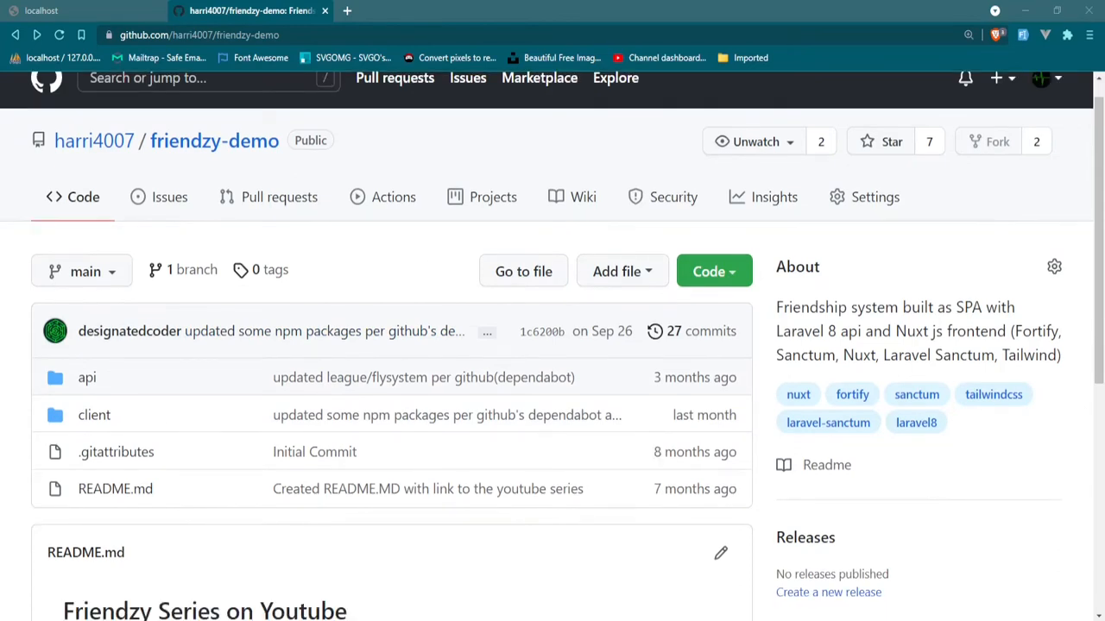
pyautogui.moveTo(871, 160)
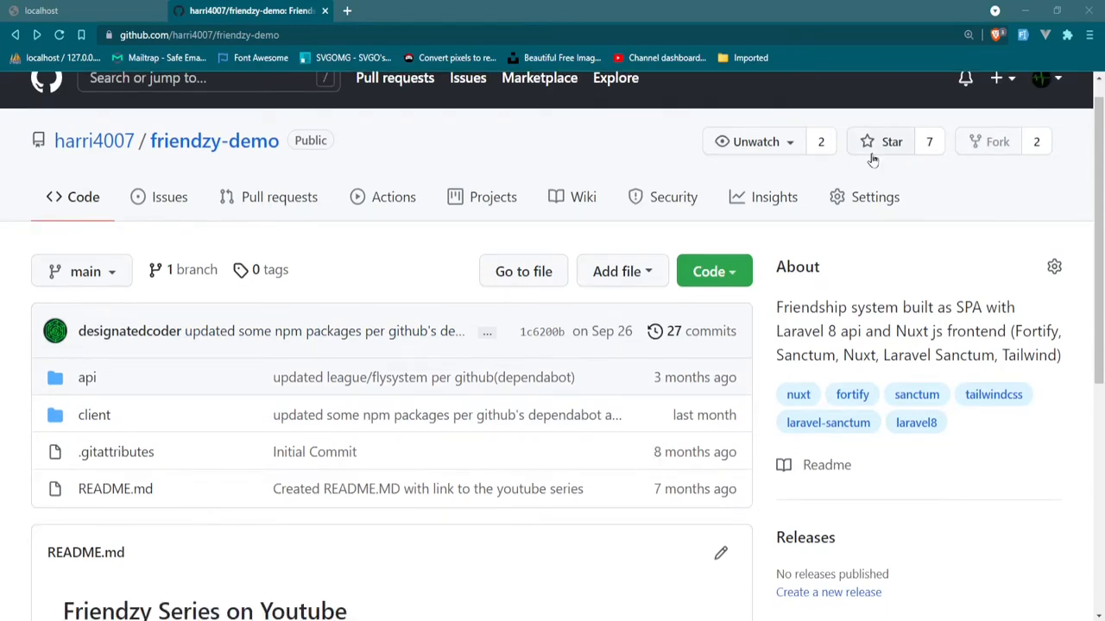
pyautogui.moveTo(86, 378)
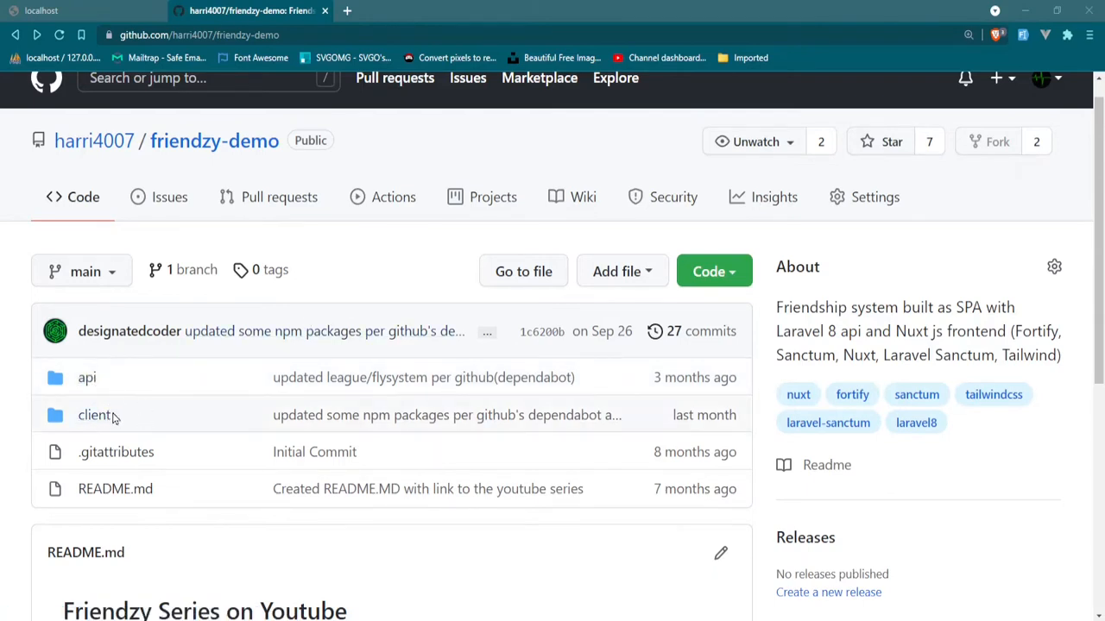
pyautogui.moveTo(112, 415)
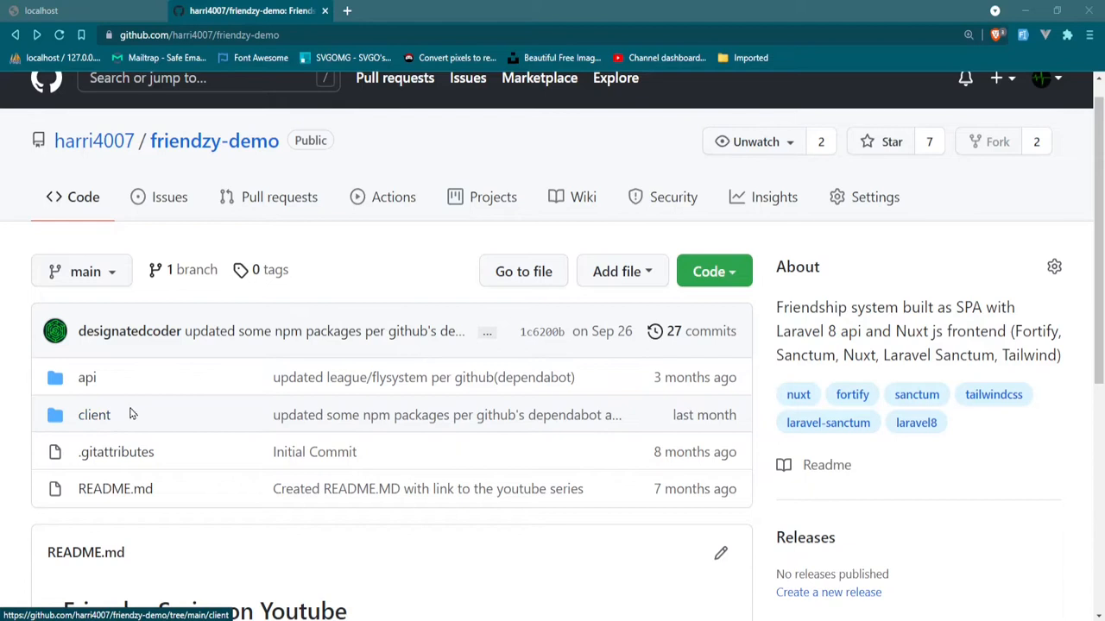
pyautogui.moveTo(164, 430)
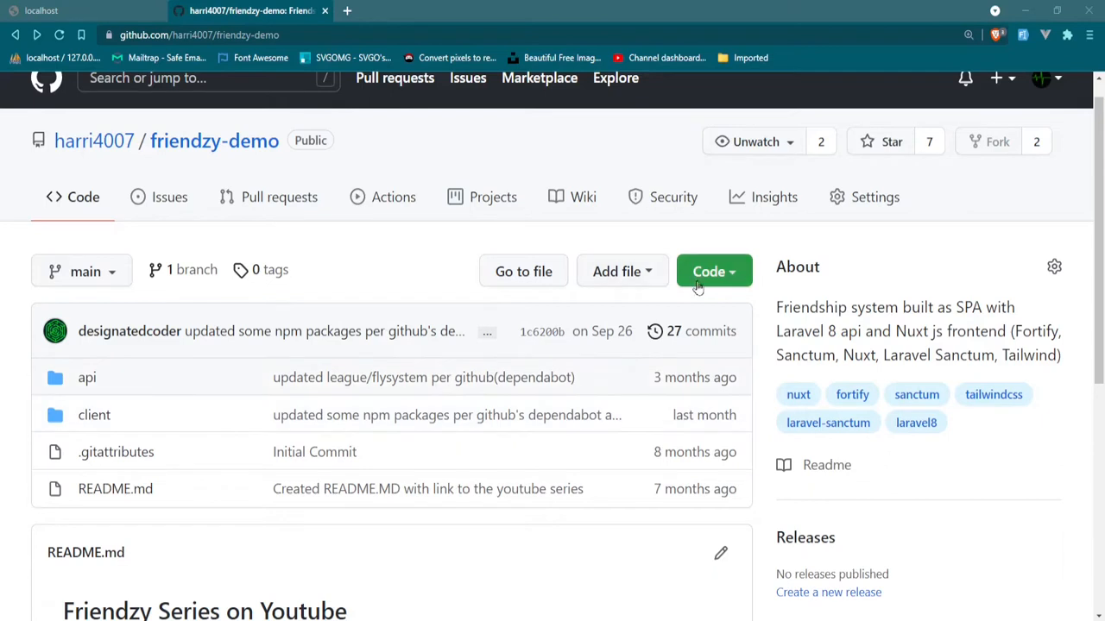
pyautogui.click(714, 271)
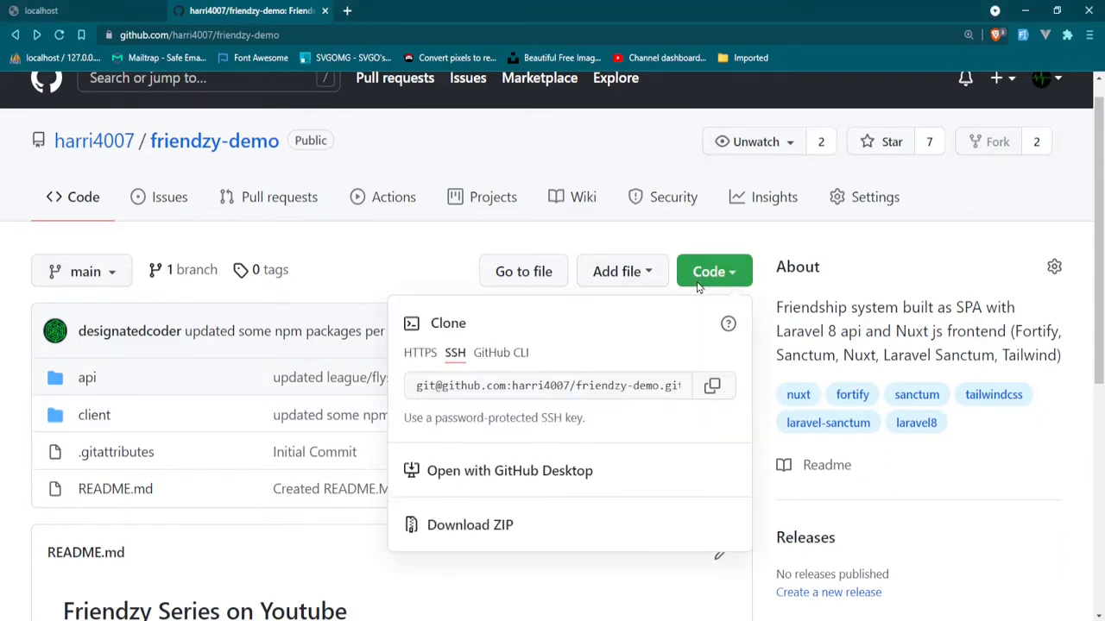
pyautogui.moveTo(448, 358)
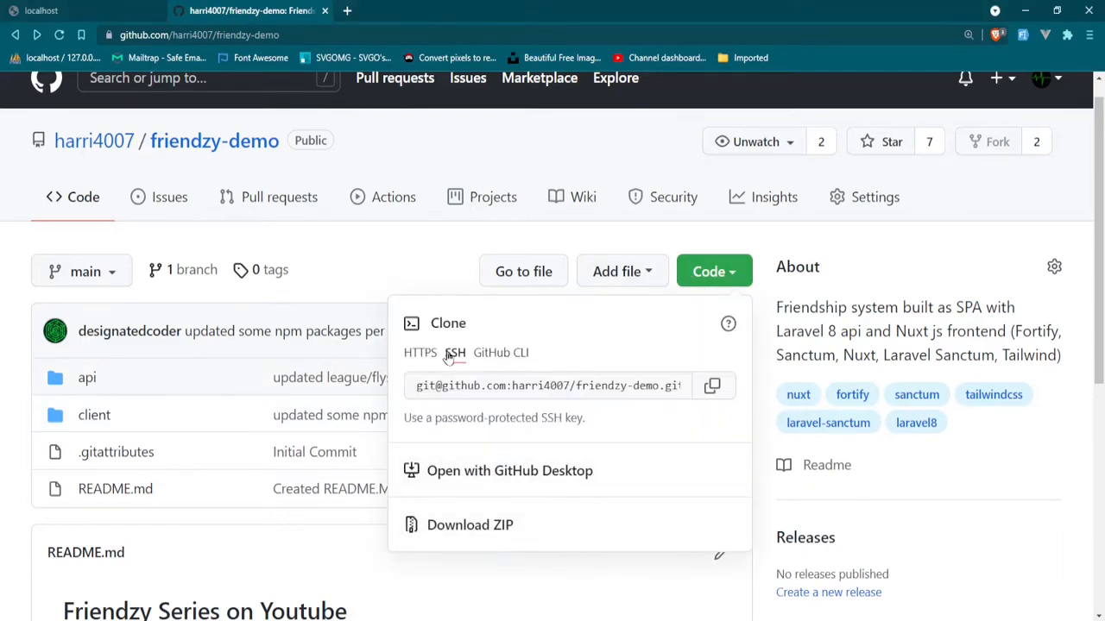
pyautogui.click(420, 352)
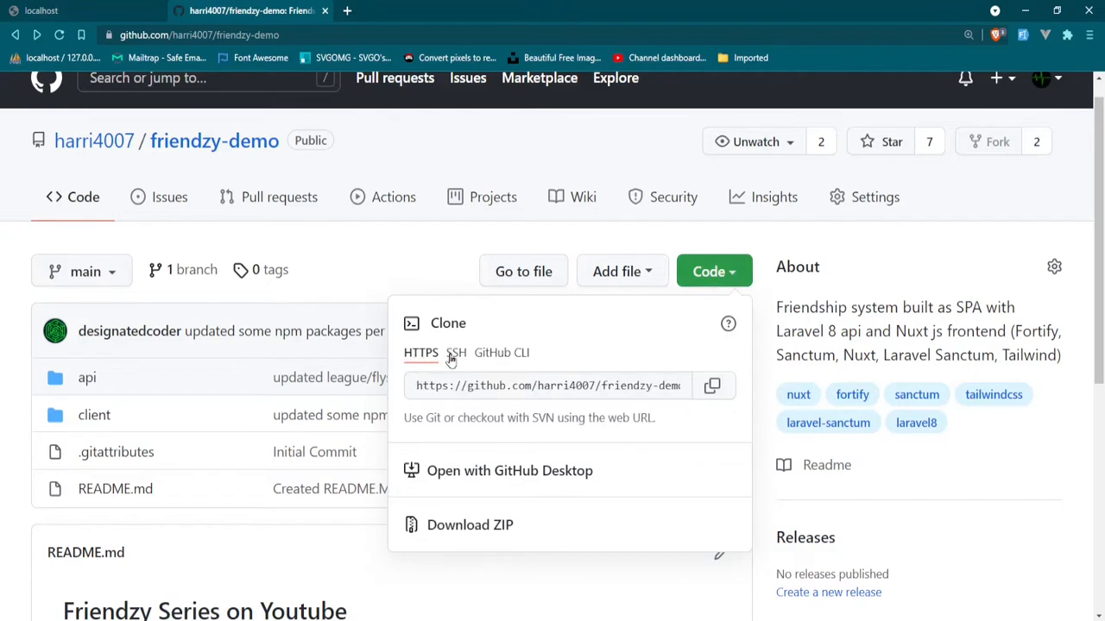
pyautogui.moveTo(488, 363)
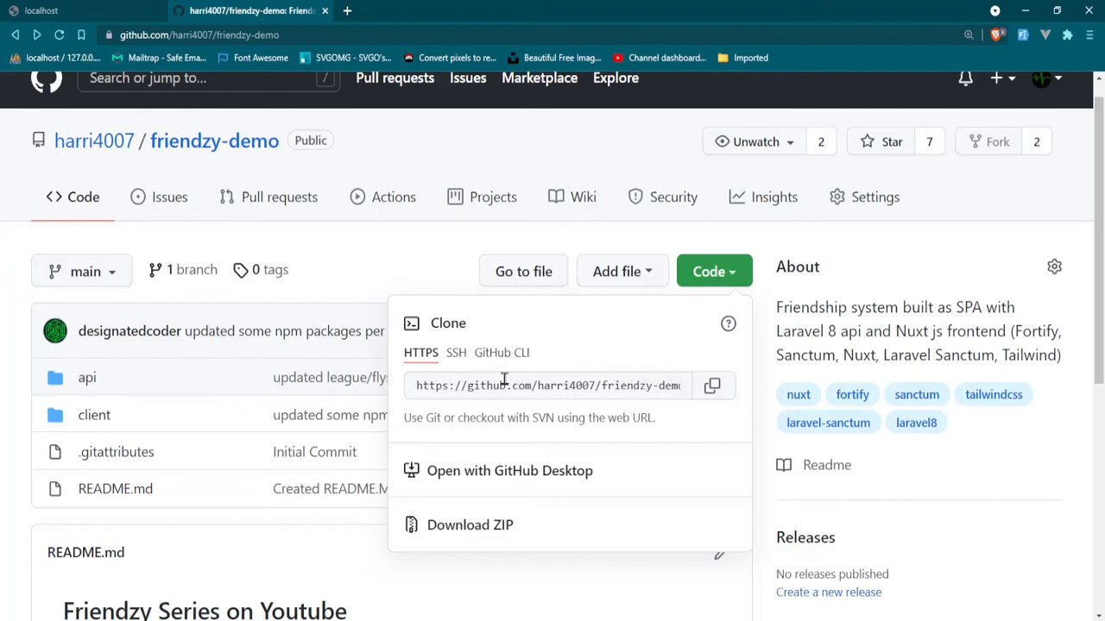
pyautogui.moveTo(496, 471)
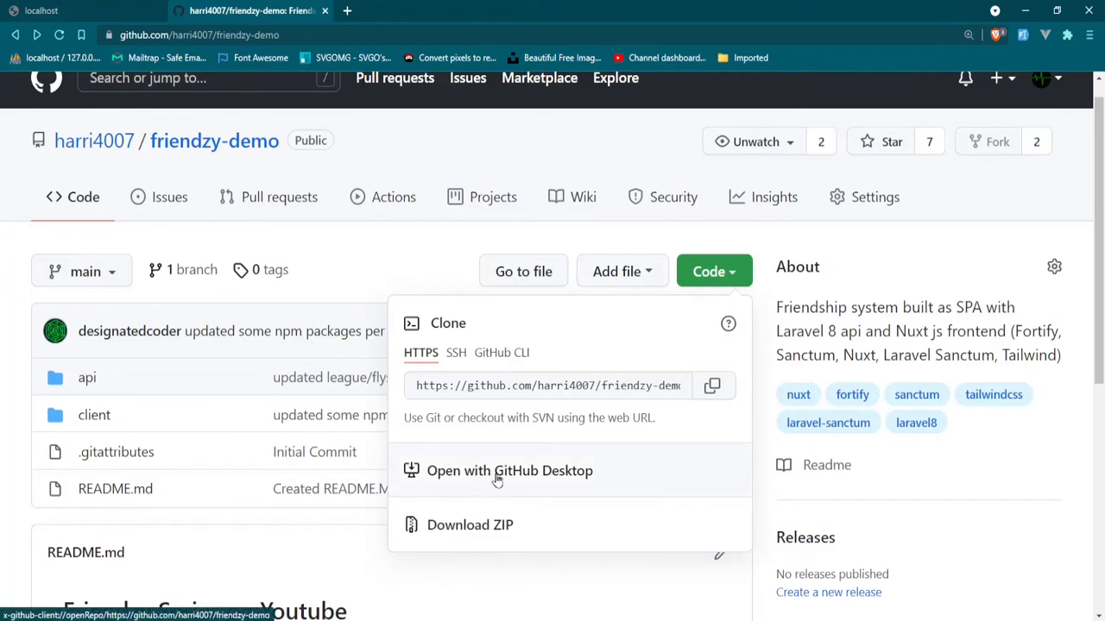
pyautogui.moveTo(456, 533)
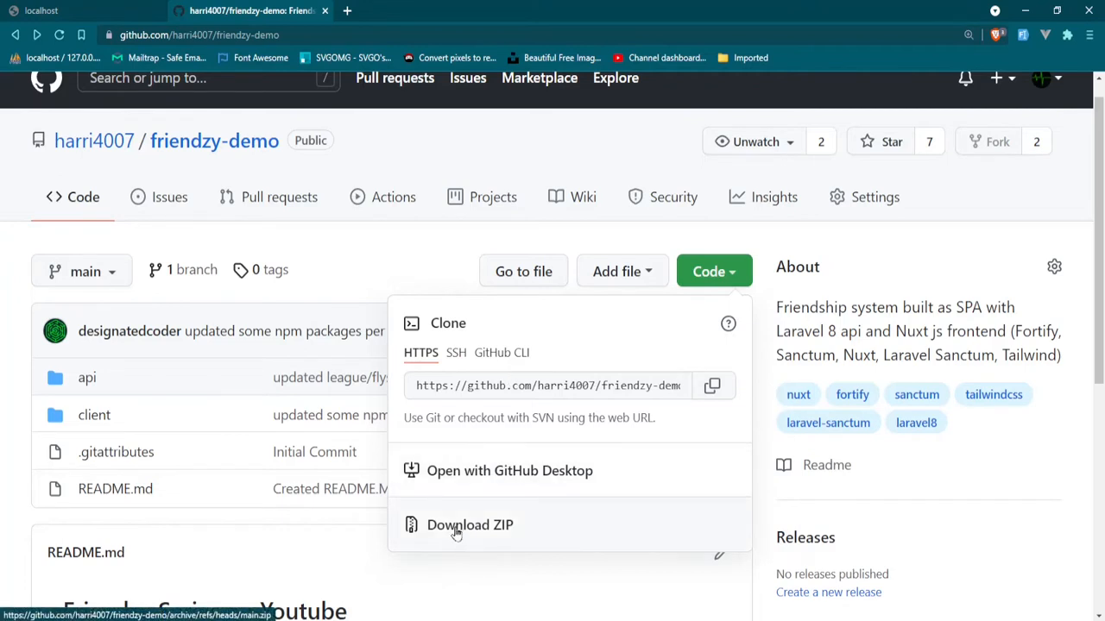
pyautogui.moveTo(578, 375)
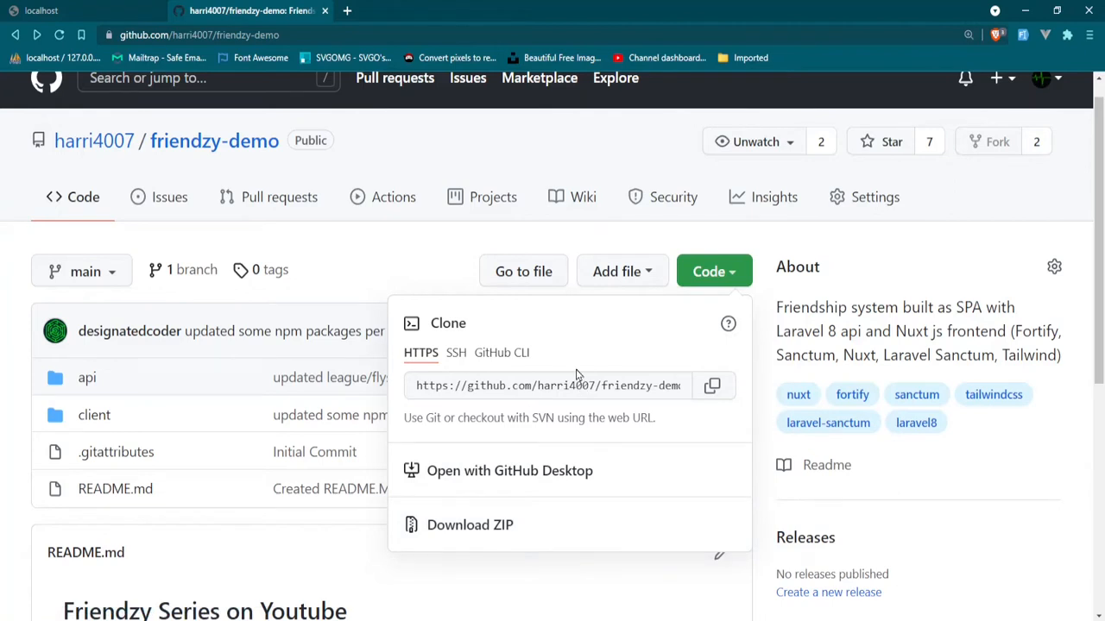
pyautogui.click(455, 352)
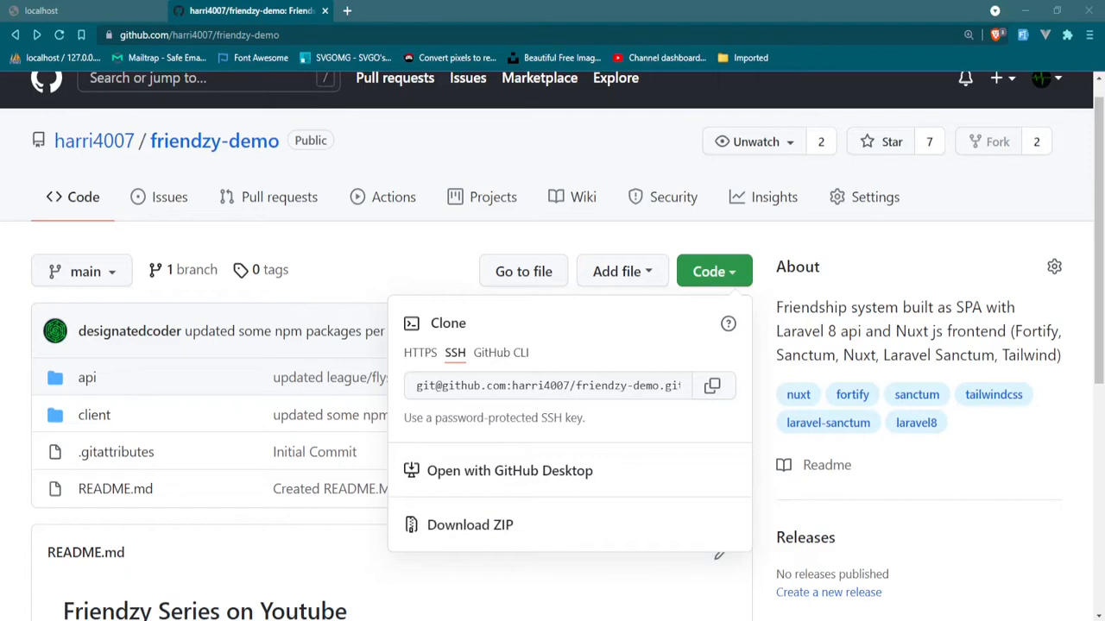
pyautogui.moveTo(591, 386)
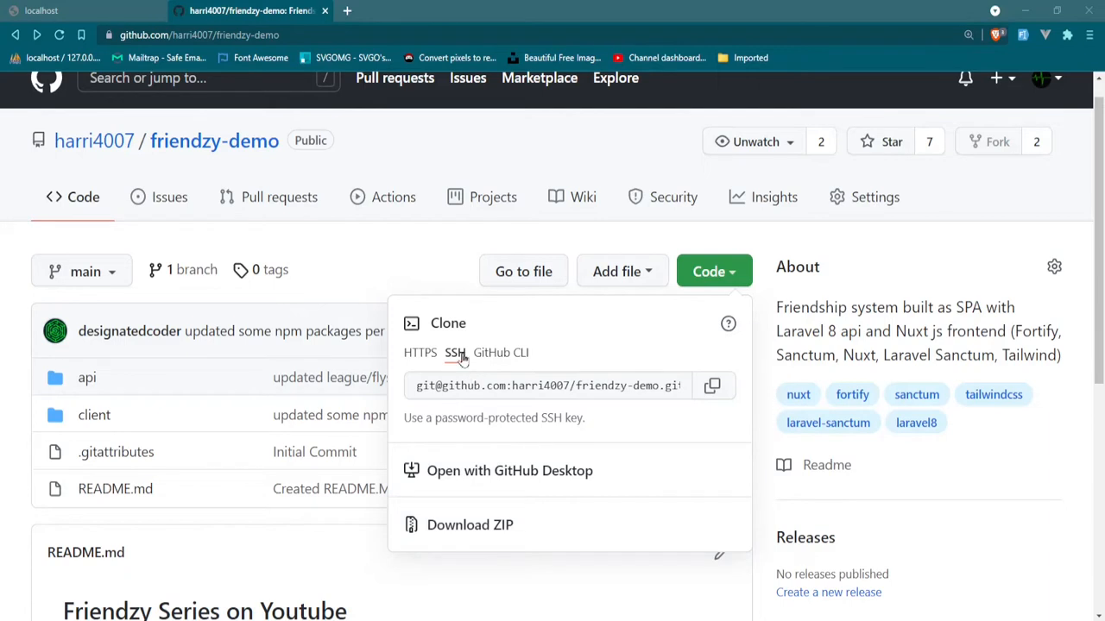
pyautogui.moveTo(725, 406)
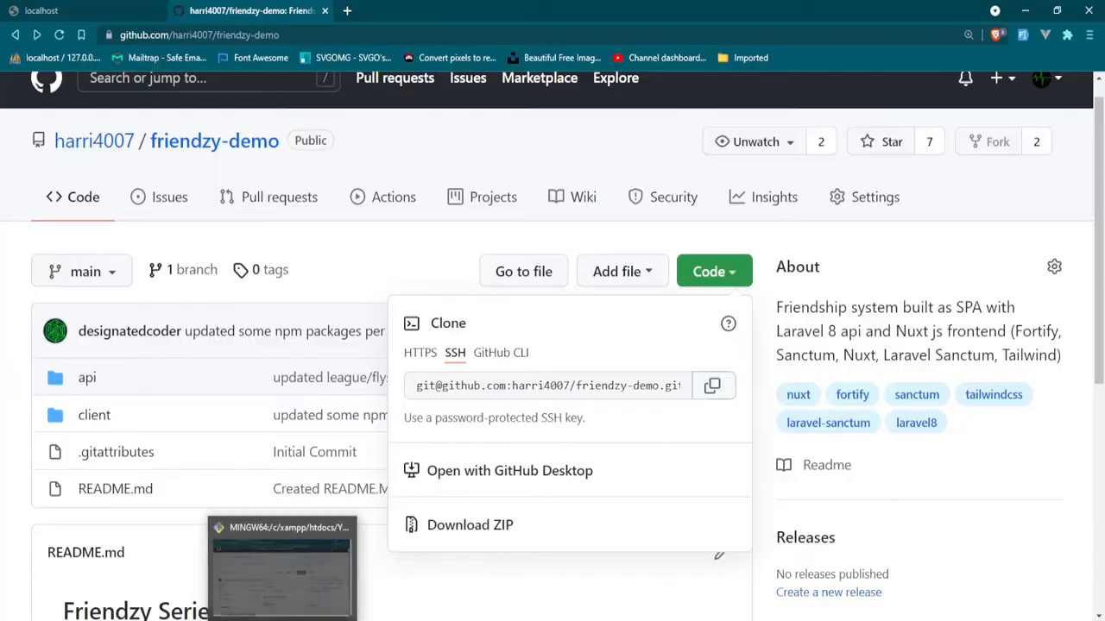
# Run git clone with the pasted SSH address to clone friendzy-demo into YouTubes.
pyautogui.click(281, 567)
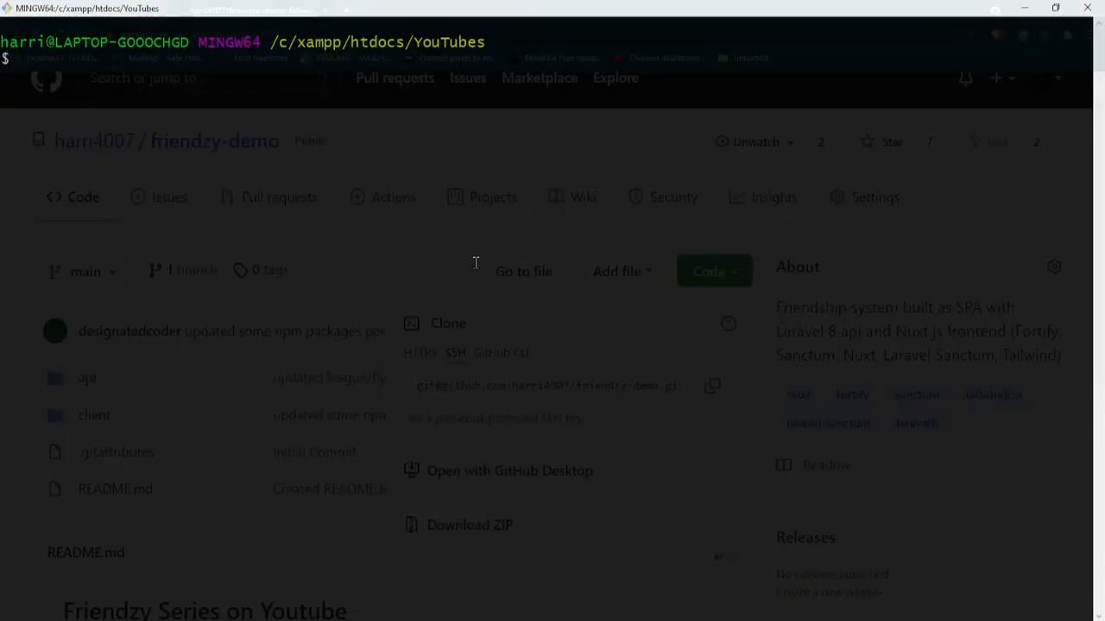
pyautogui.write('git clone')
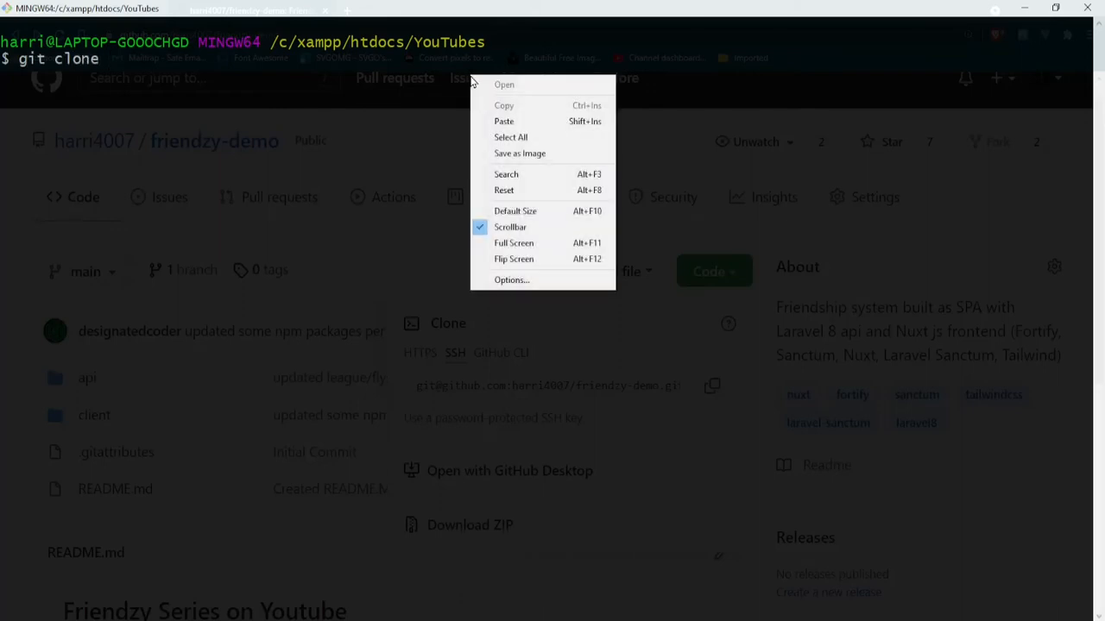
pyautogui.click(504, 121)
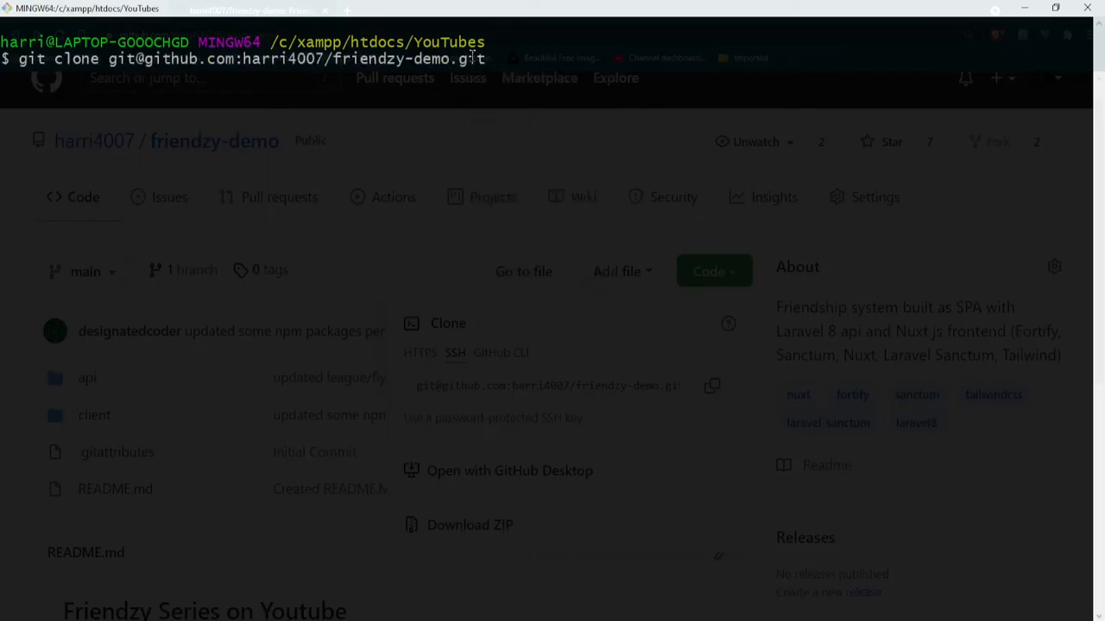
pyautogui.press('Return')
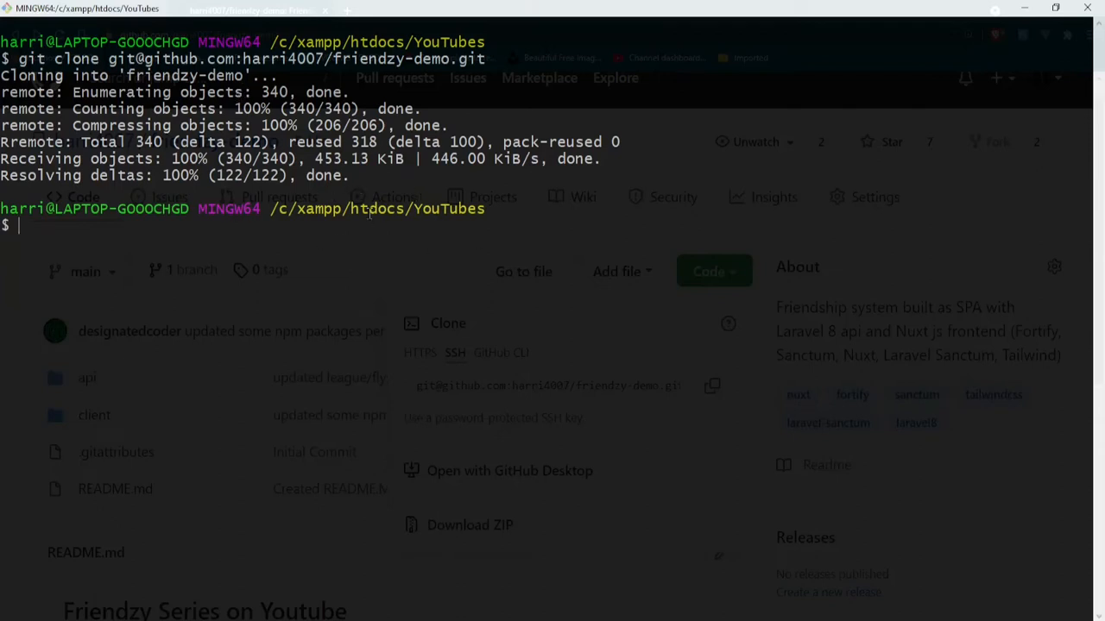
pyautogui.moveTo(531, 304)
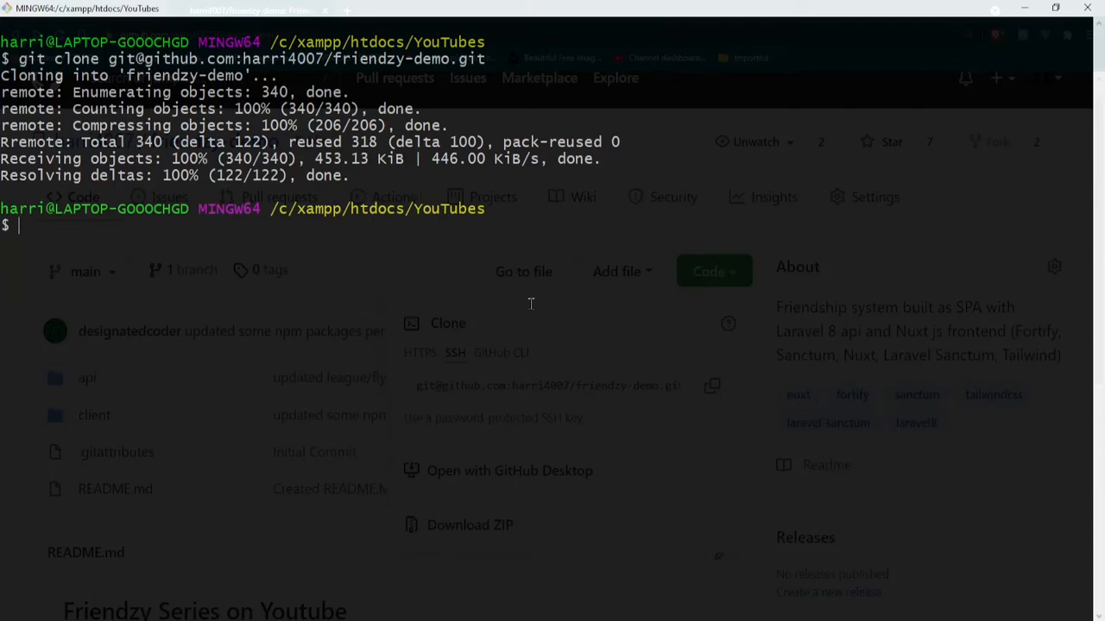
# Run 'cd friendzy-demo; code .' to open the cloned project in VS Code.
pyautogui.write('cd fri')
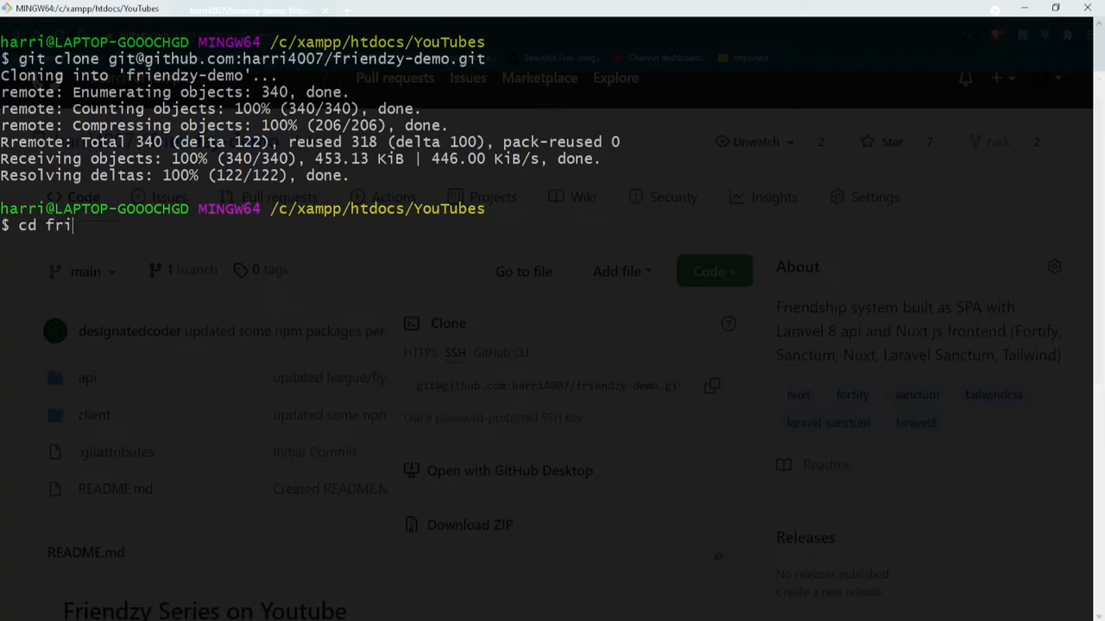
pyautogui.write('endzy-demo')
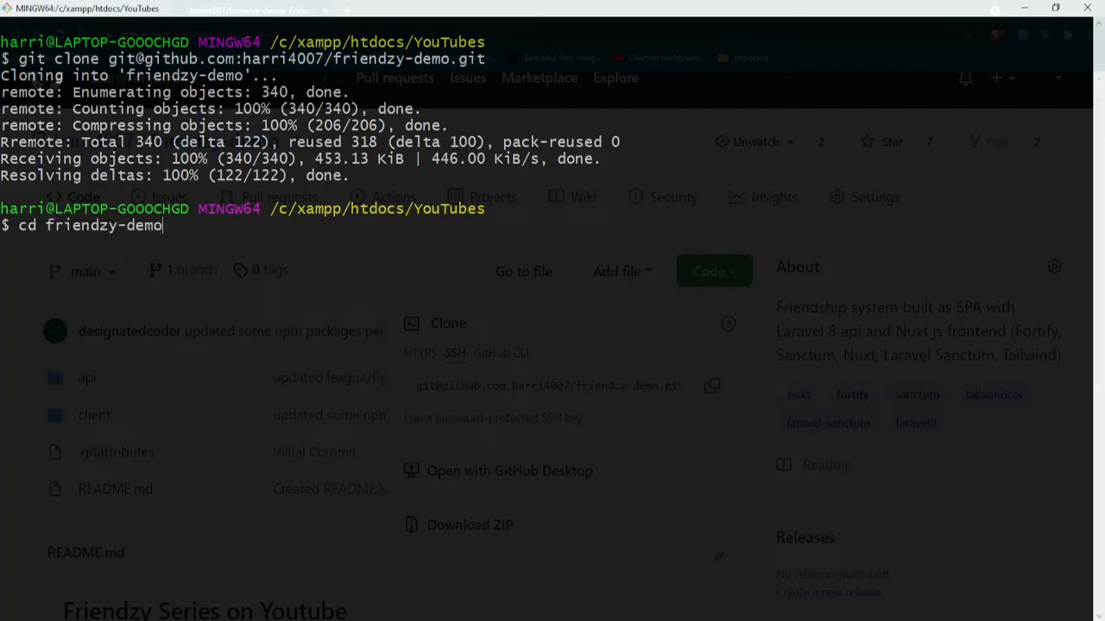
pyautogui.write('; code')
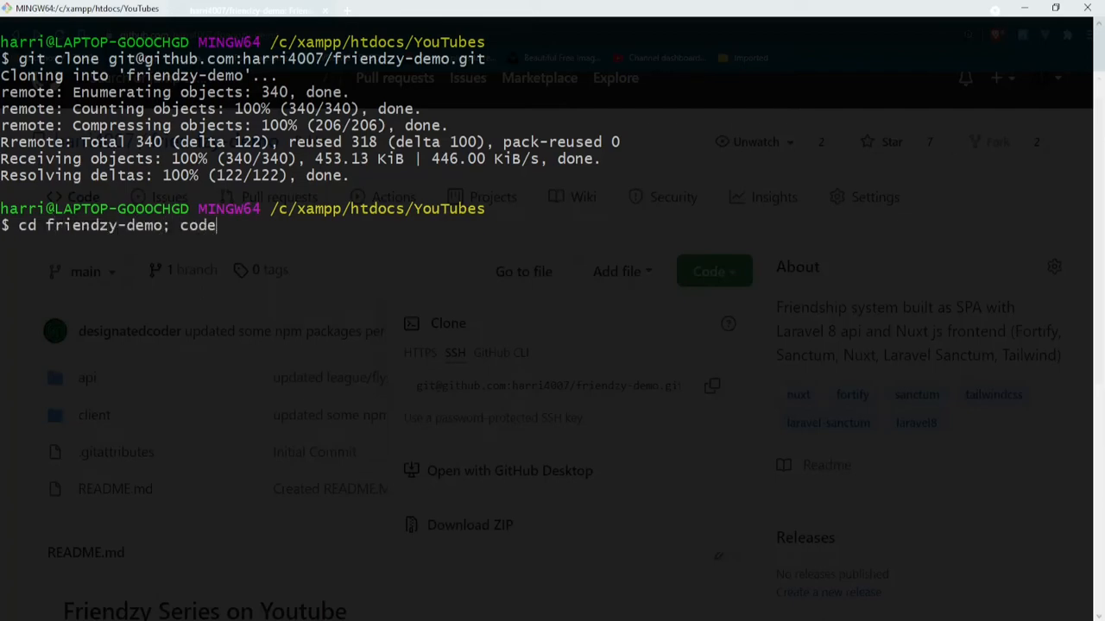
pyautogui.press('Return')
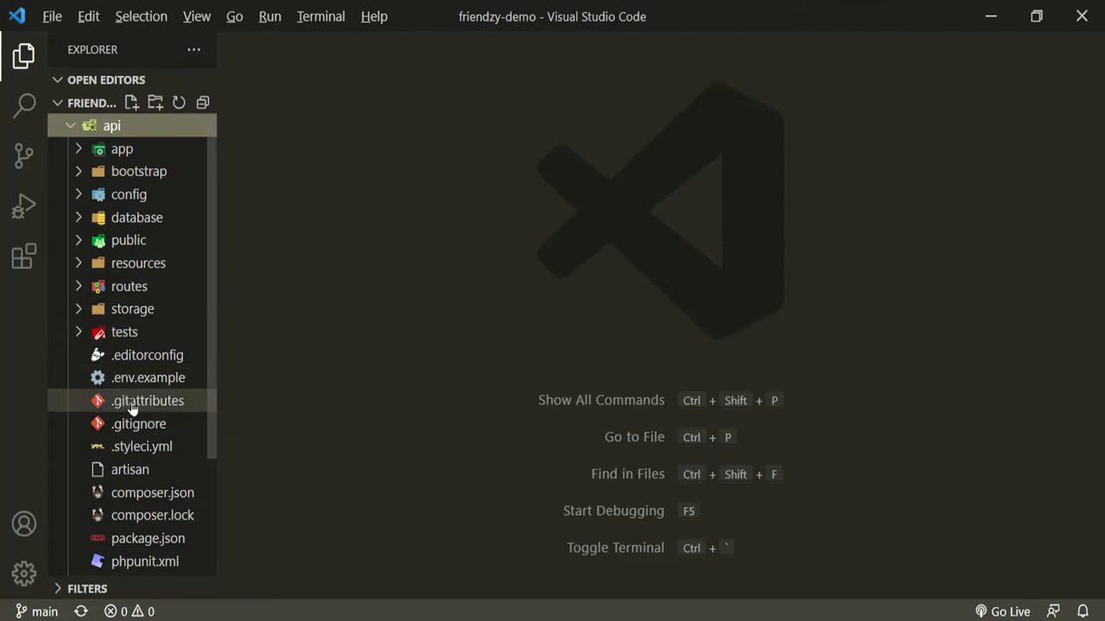
pyautogui.moveTo(148, 377)
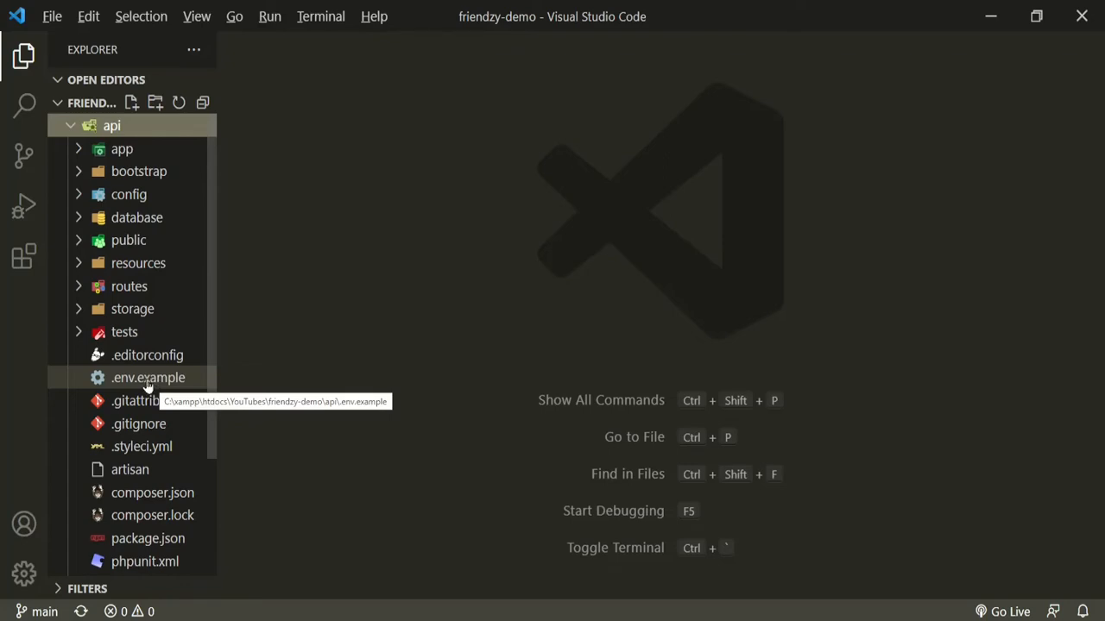
pyautogui.moveTo(148, 354)
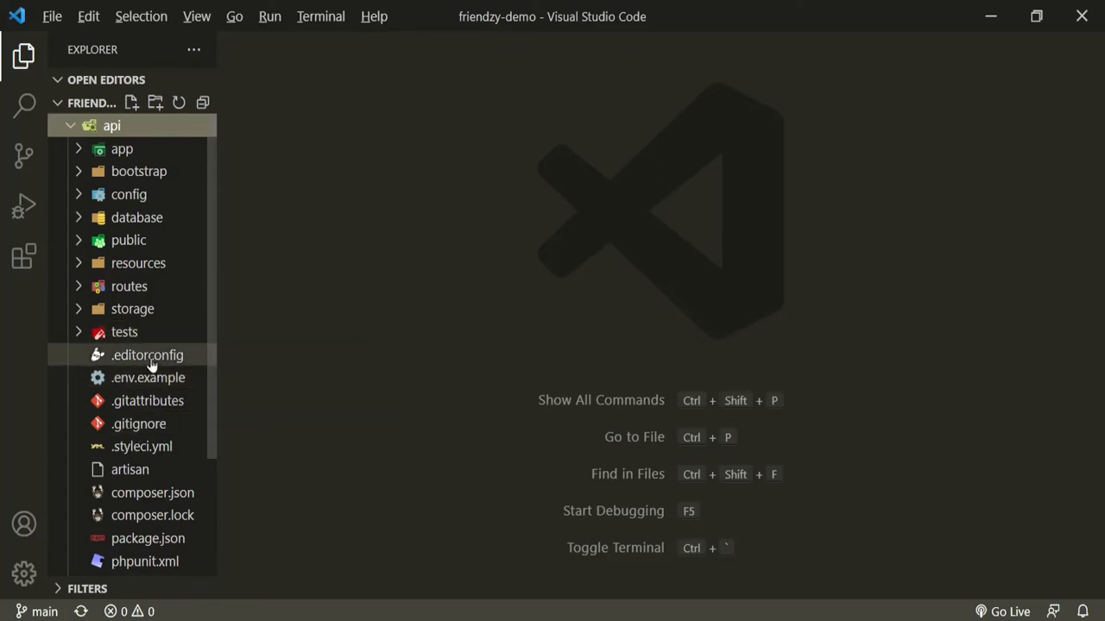
# View the api .gitignore listing ignored paths like /vendor and .env.
pyautogui.click(139, 424)
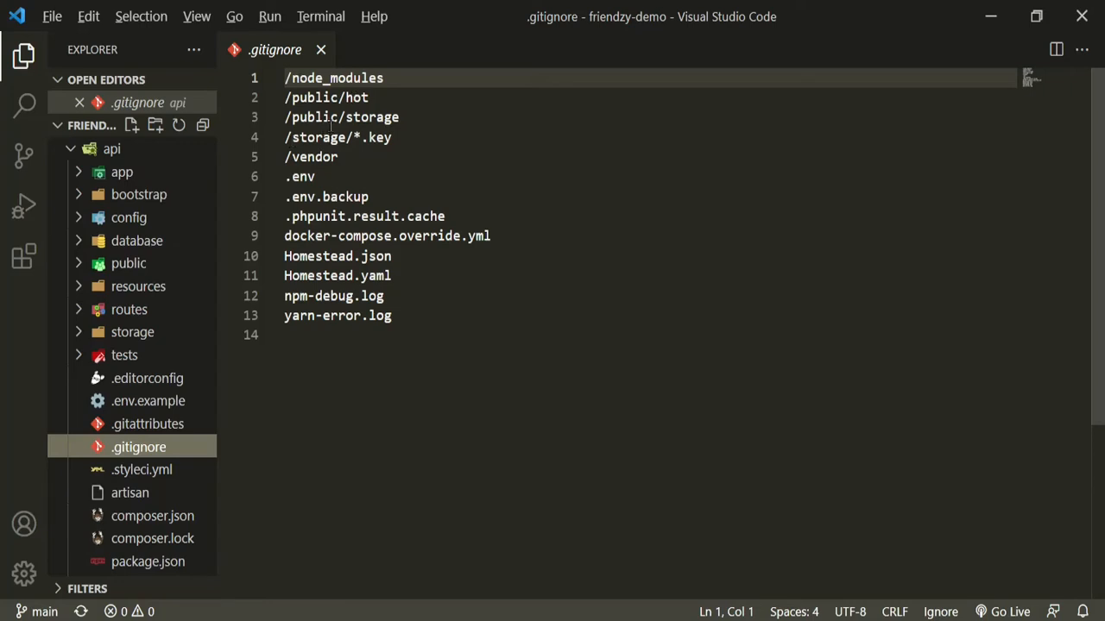
pyautogui.moveTo(289, 142)
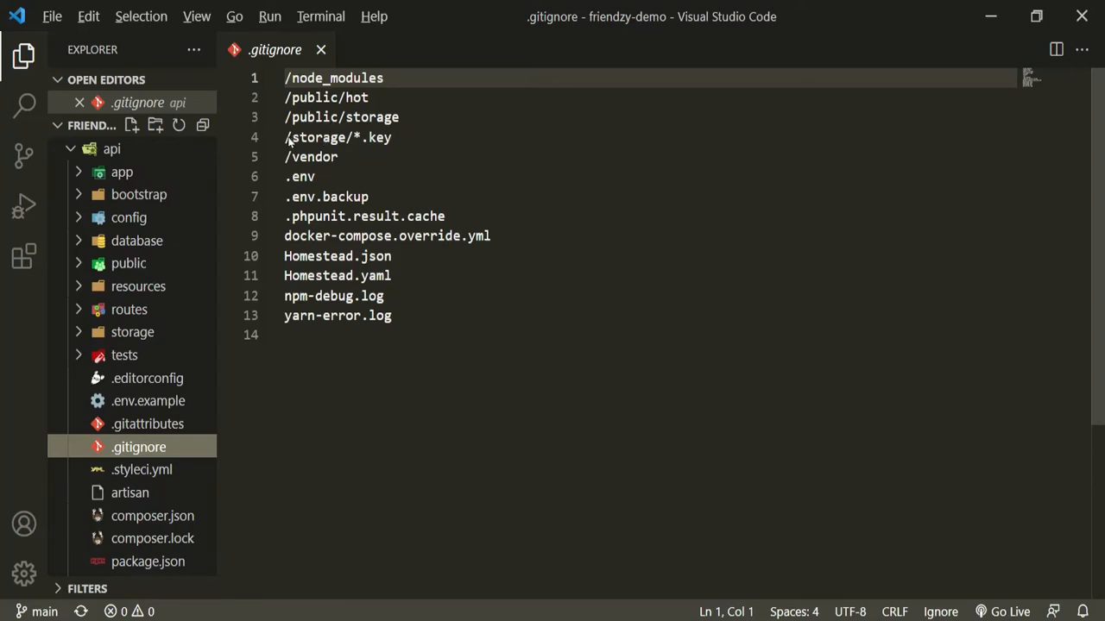
pyautogui.moveTo(369, 176)
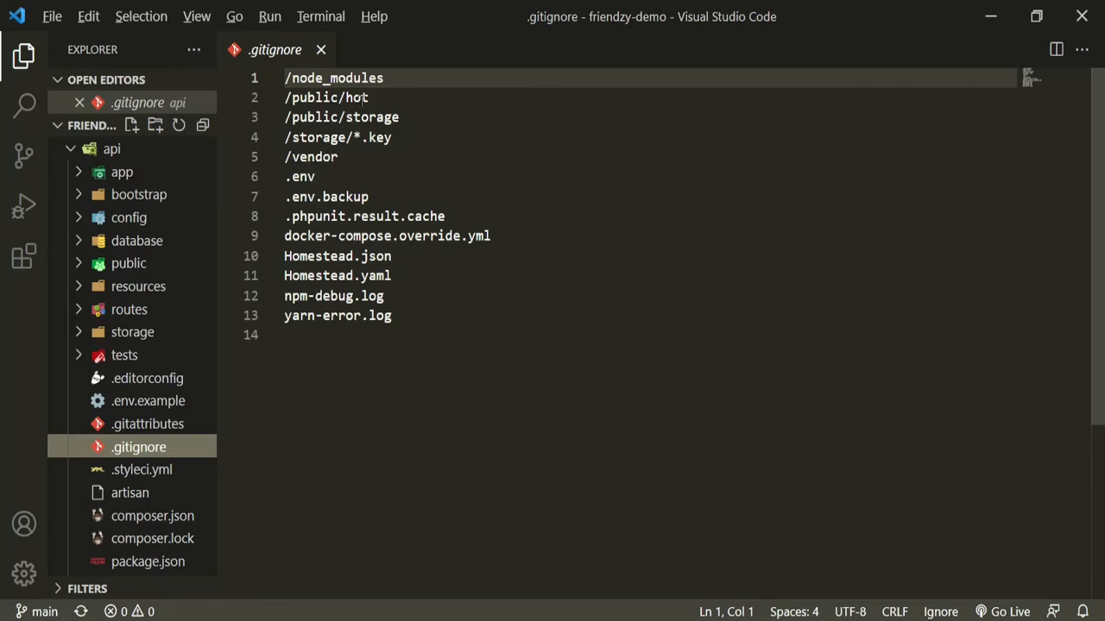
pyautogui.moveTo(321, 49)
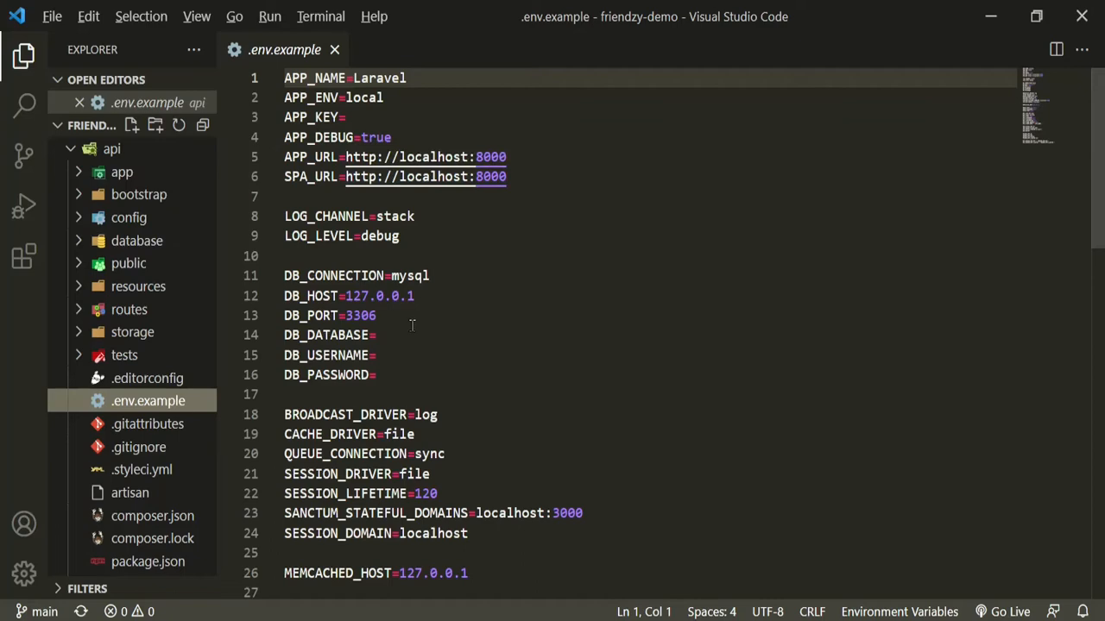
pyautogui.moveTo(294, 176)
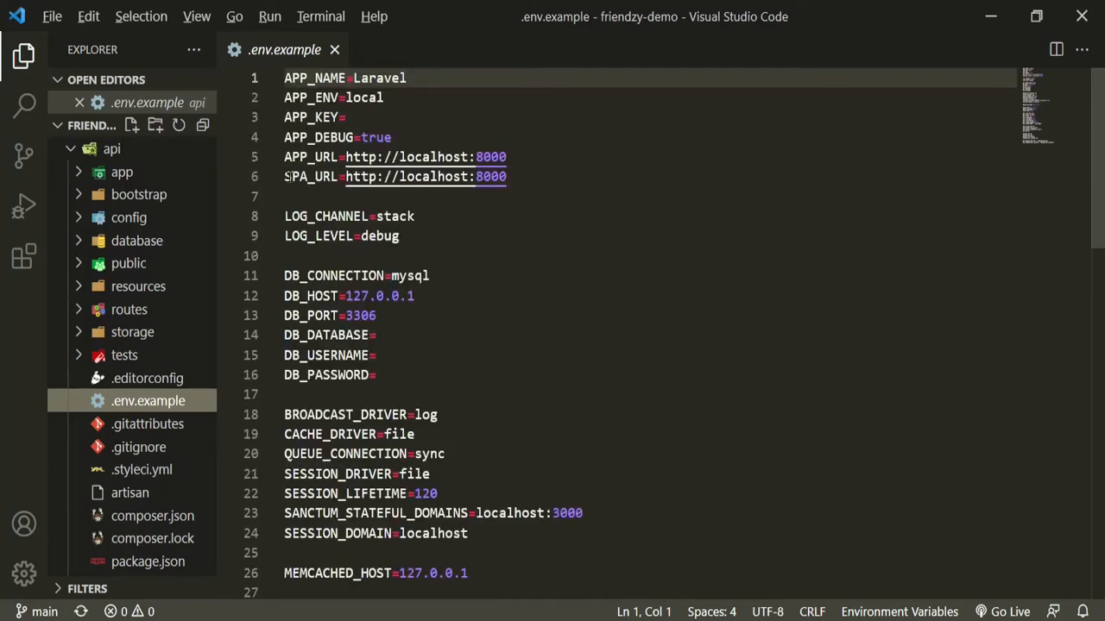
# Scroll through .env.example's app, database, Redis and mail settings and back to the top.
pyautogui.scroll(-3)
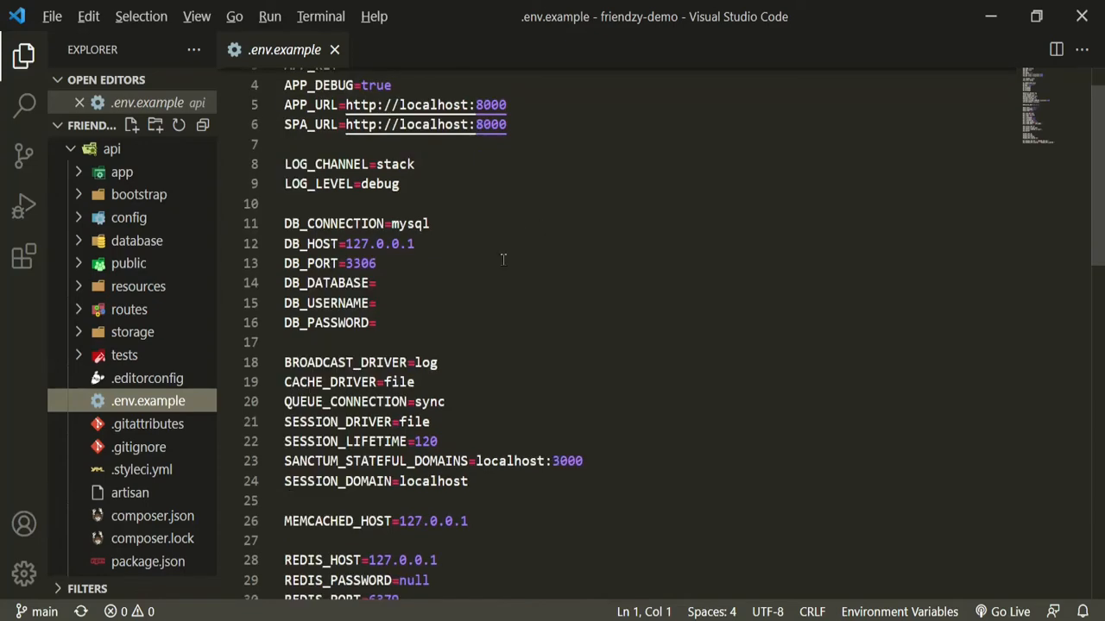
pyautogui.scroll(-3)
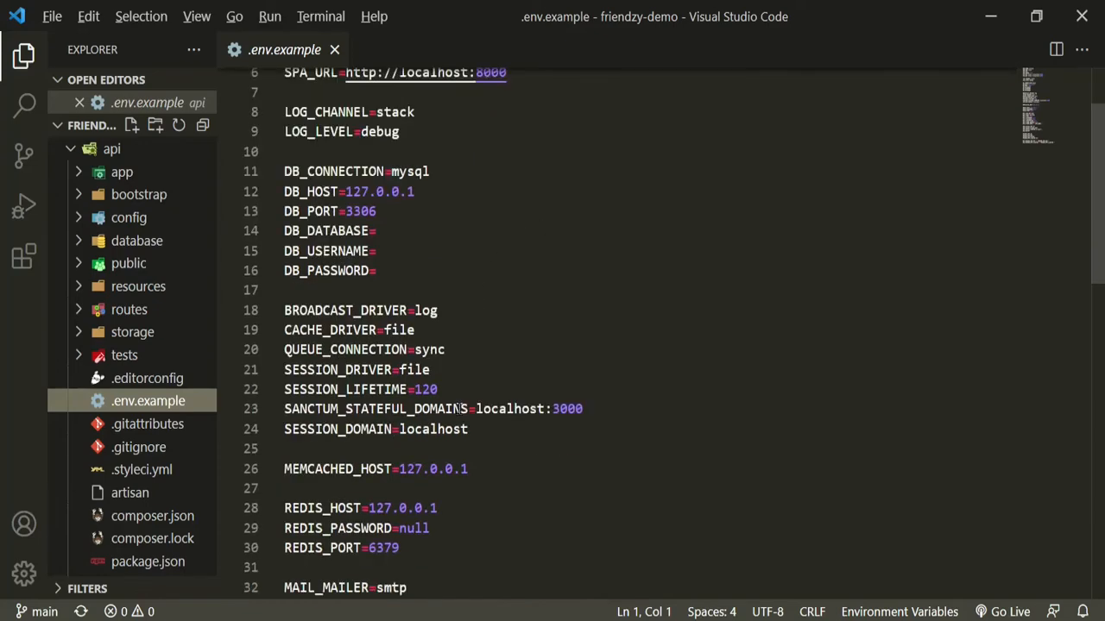
pyautogui.scroll(-3)
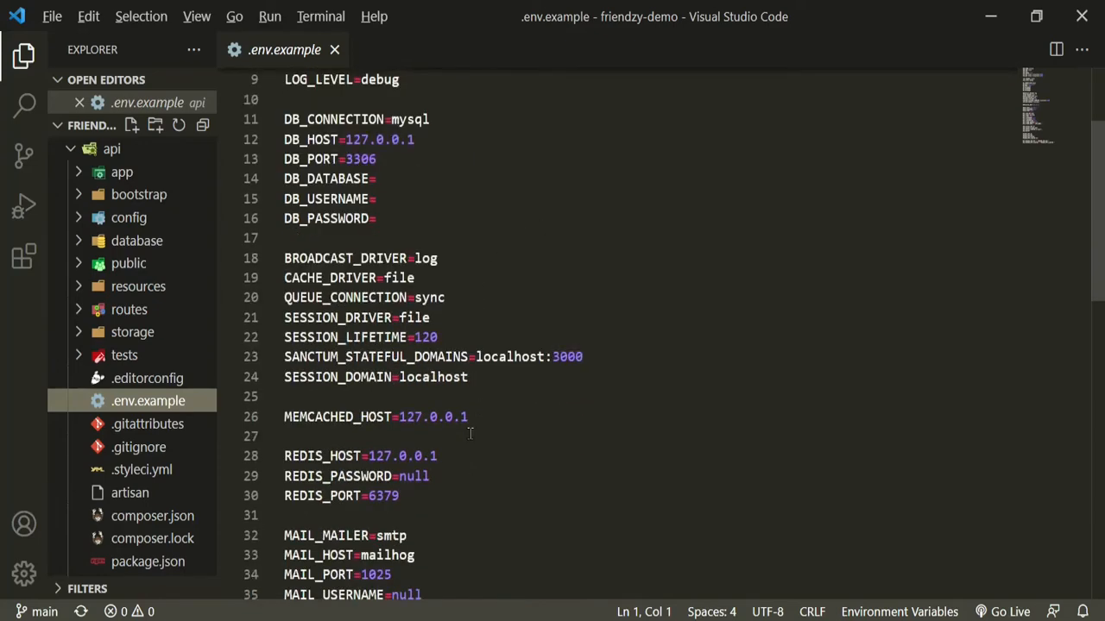
pyautogui.scroll(-3)
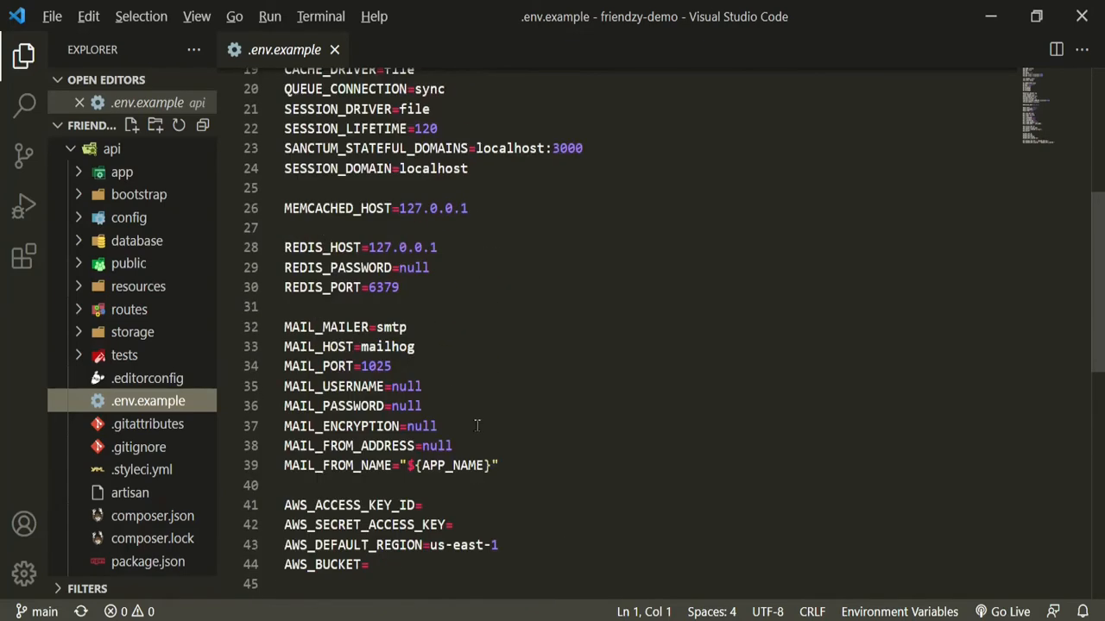
pyautogui.scroll(3)
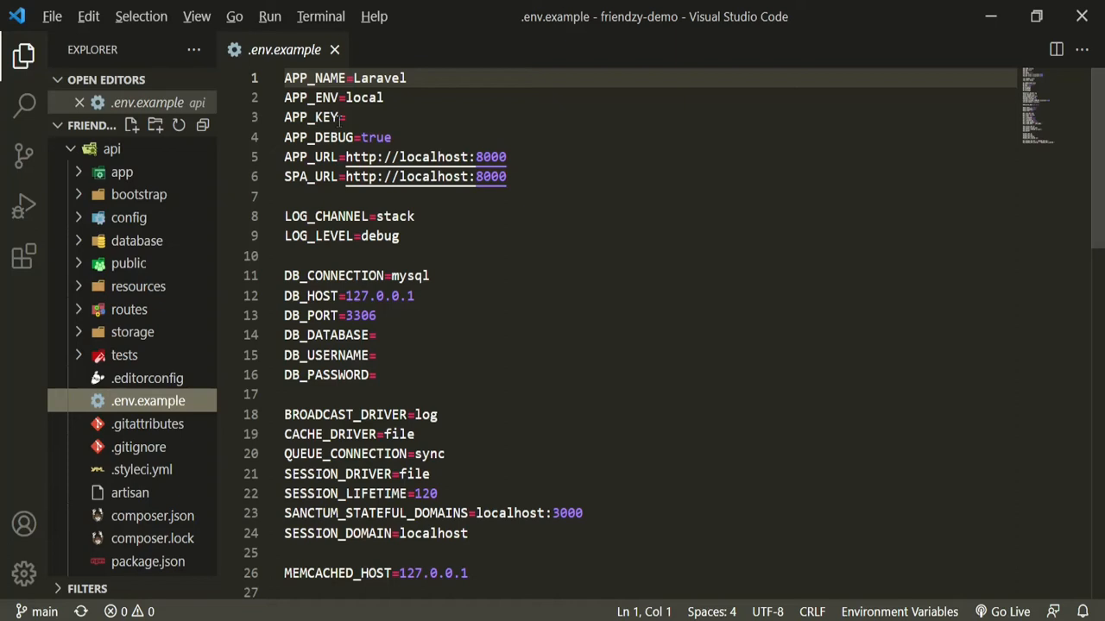
pyautogui.moveTo(401, 370)
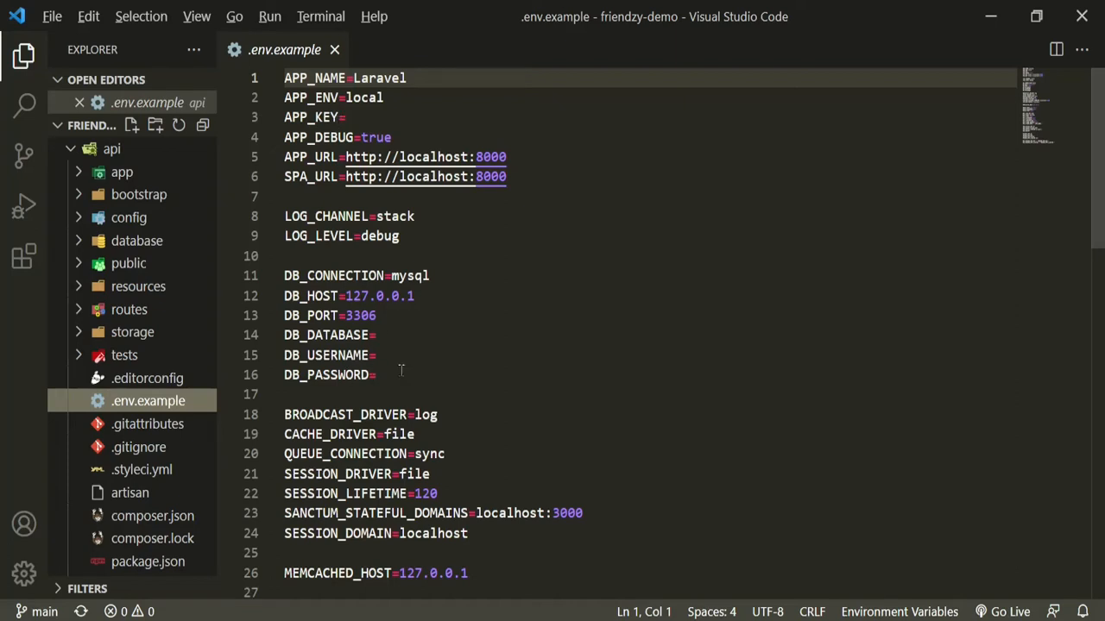
pyautogui.moveTo(394, 347)
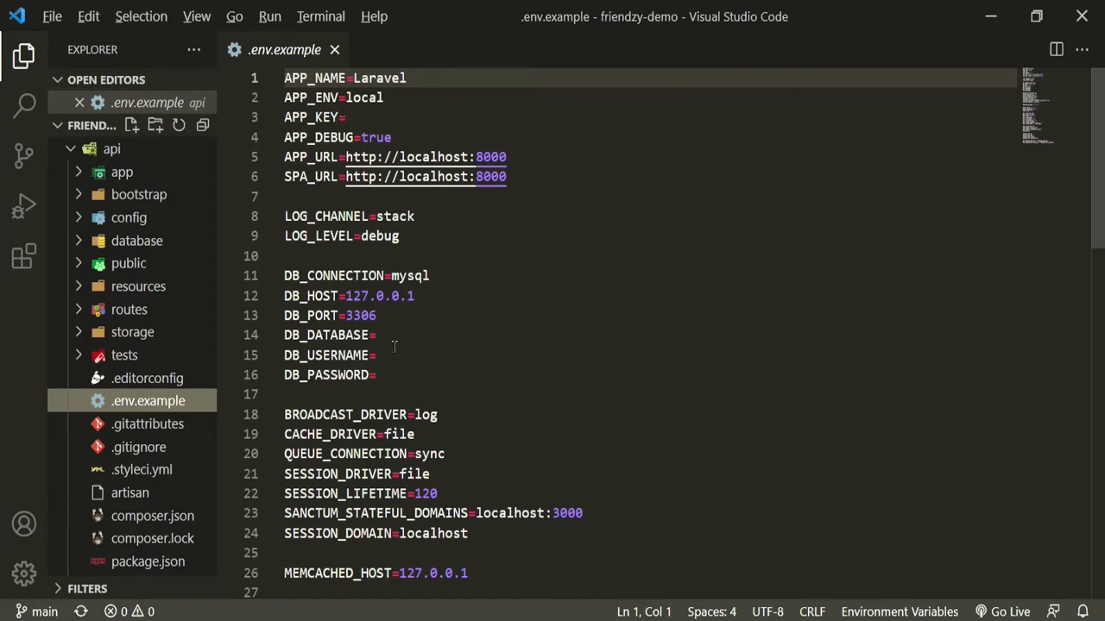
pyautogui.moveTo(113, 367)
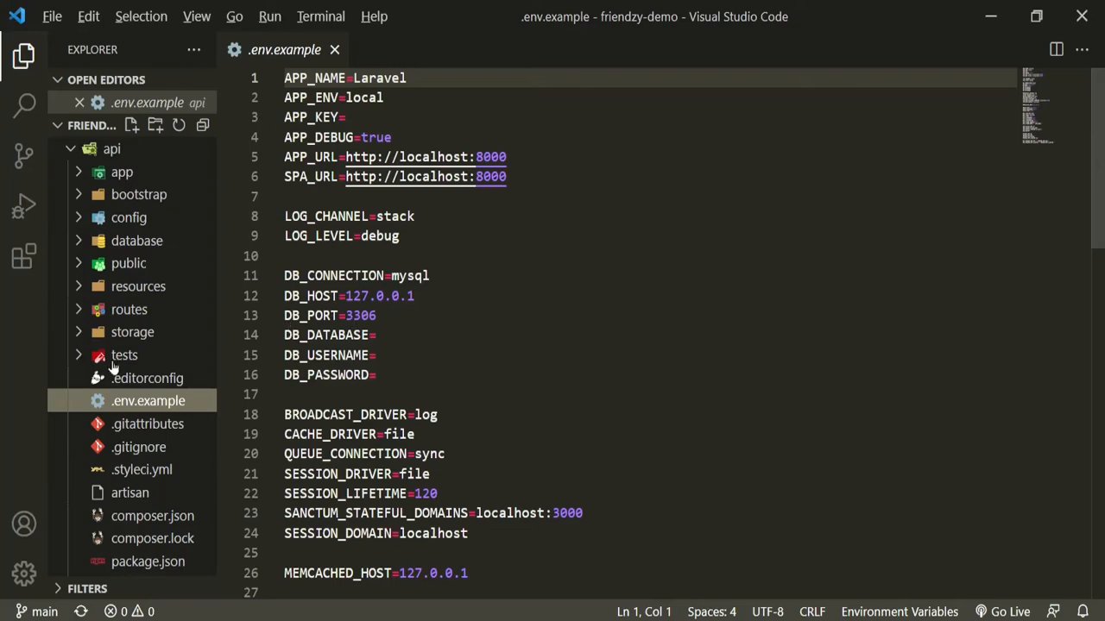
# Copy .env.example to .env with DB_DATABASE=friendzy-demo and DB_USERNAME=root, then close the example.
pyautogui.rightClick(147, 400)
pyautogui.write('.e')
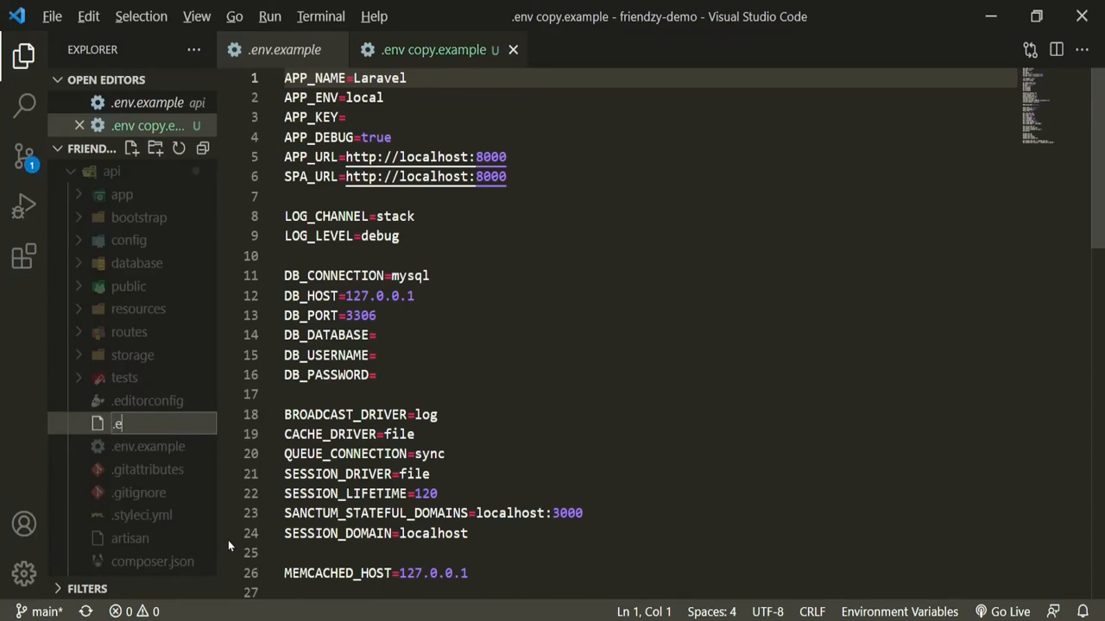
pyautogui.press('Enter')
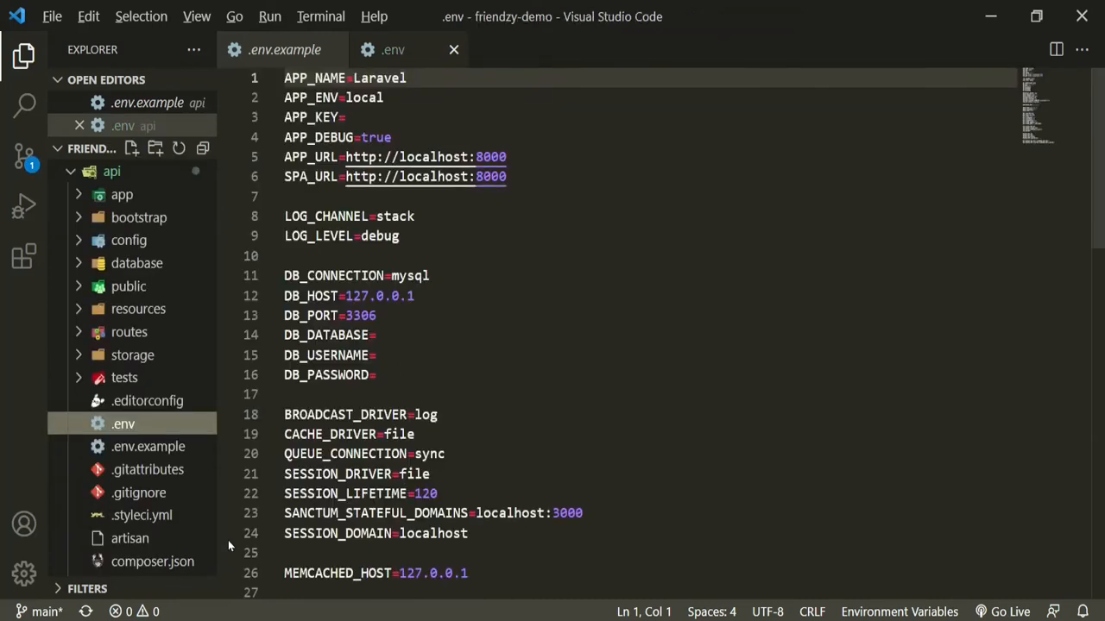
pyautogui.click(377, 335)
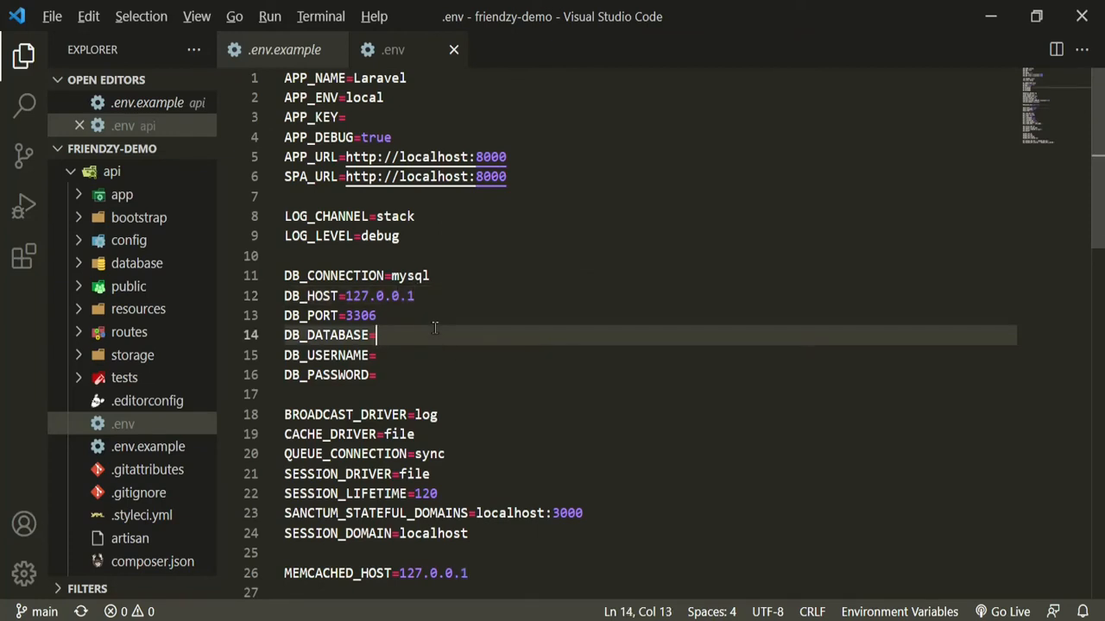
pyautogui.write('friendzy-demo')
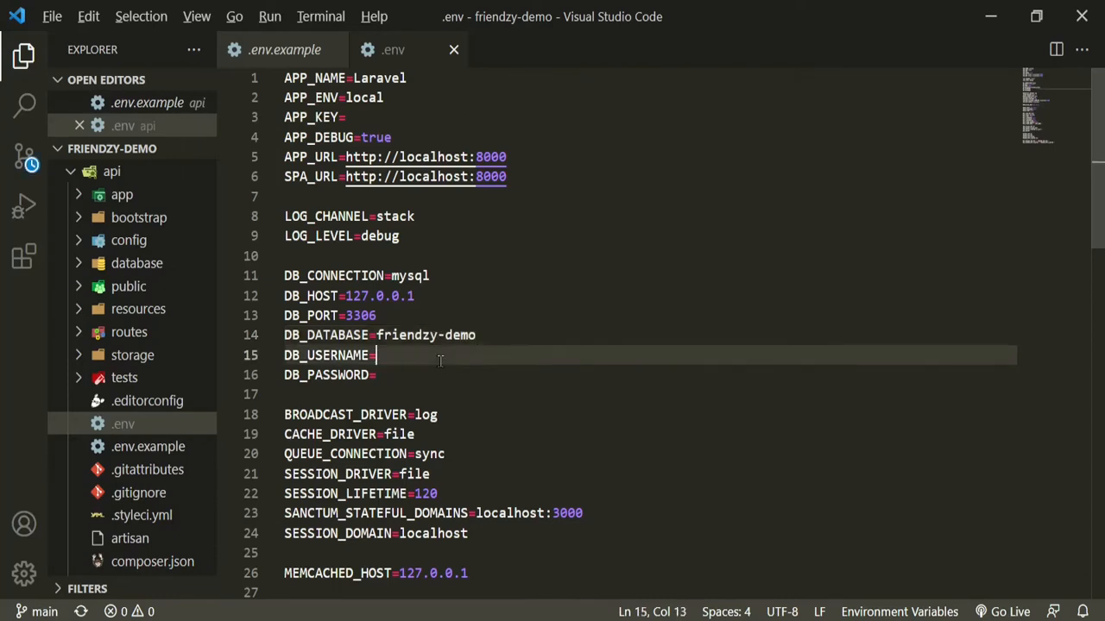
pyautogui.write('root')
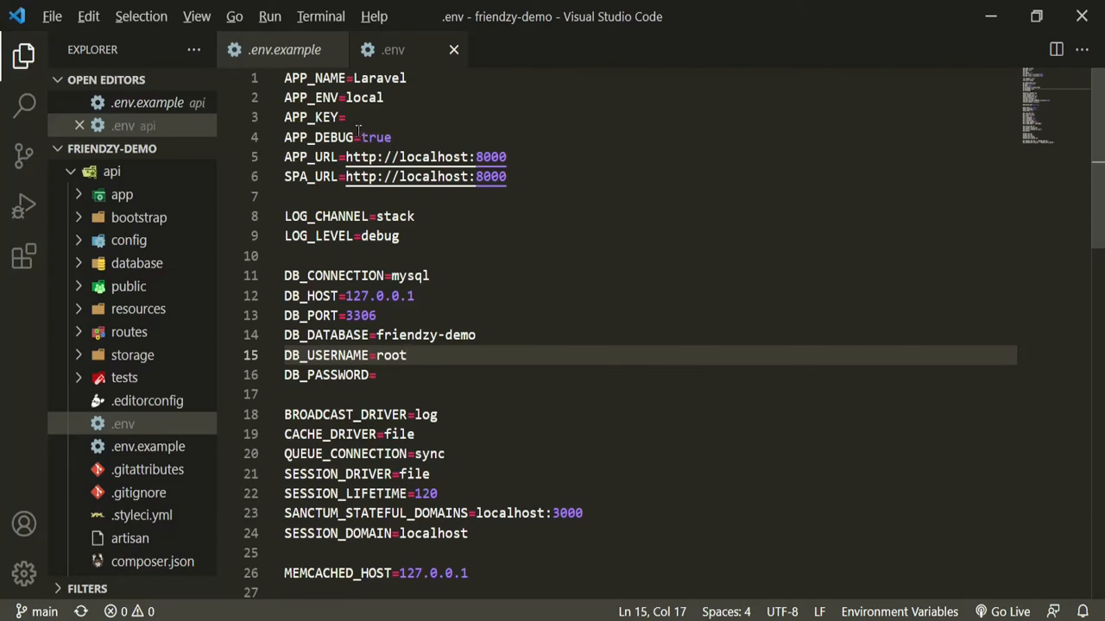
pyautogui.moveTo(335, 50)
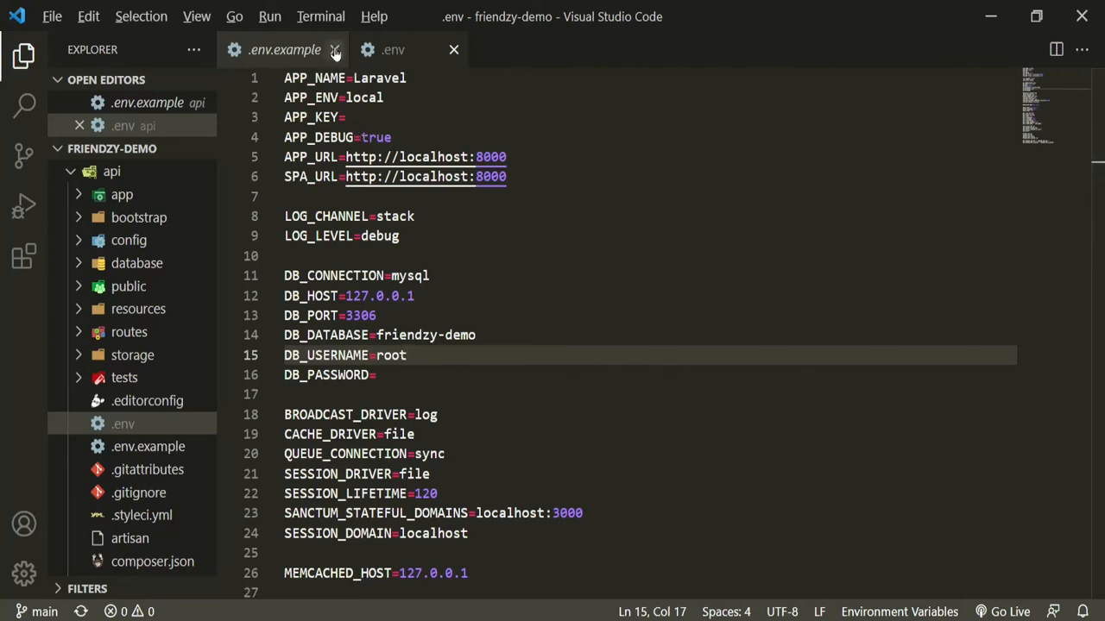
pyautogui.click(336, 49)
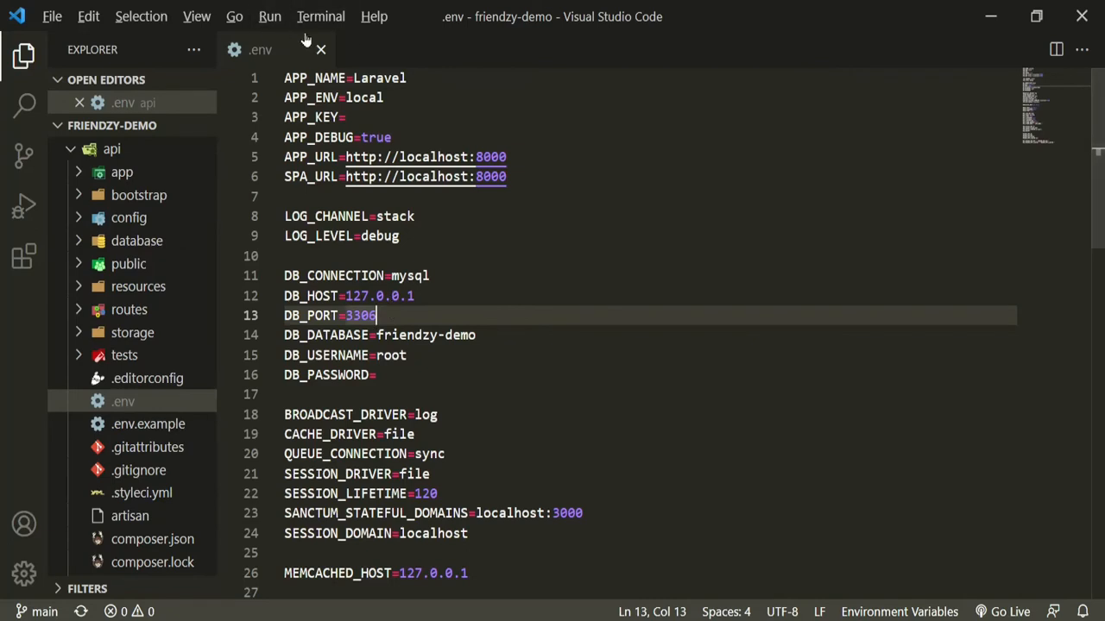
# In a new integrated terminal inside the api folder, run composer install.
pyautogui.click(320, 16)
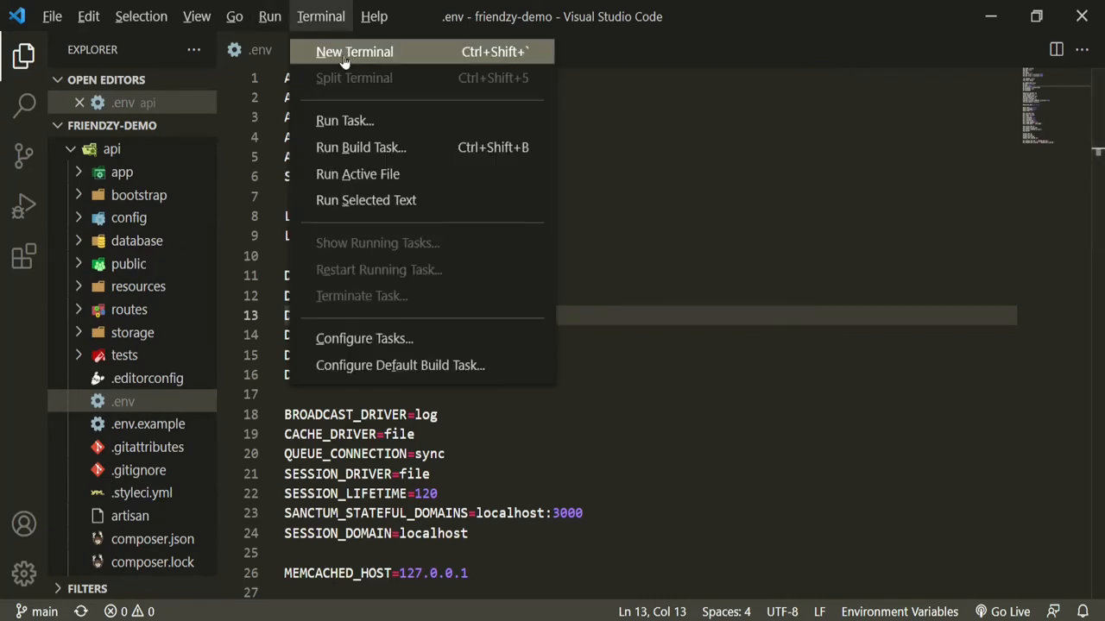
pyautogui.click(354, 51)
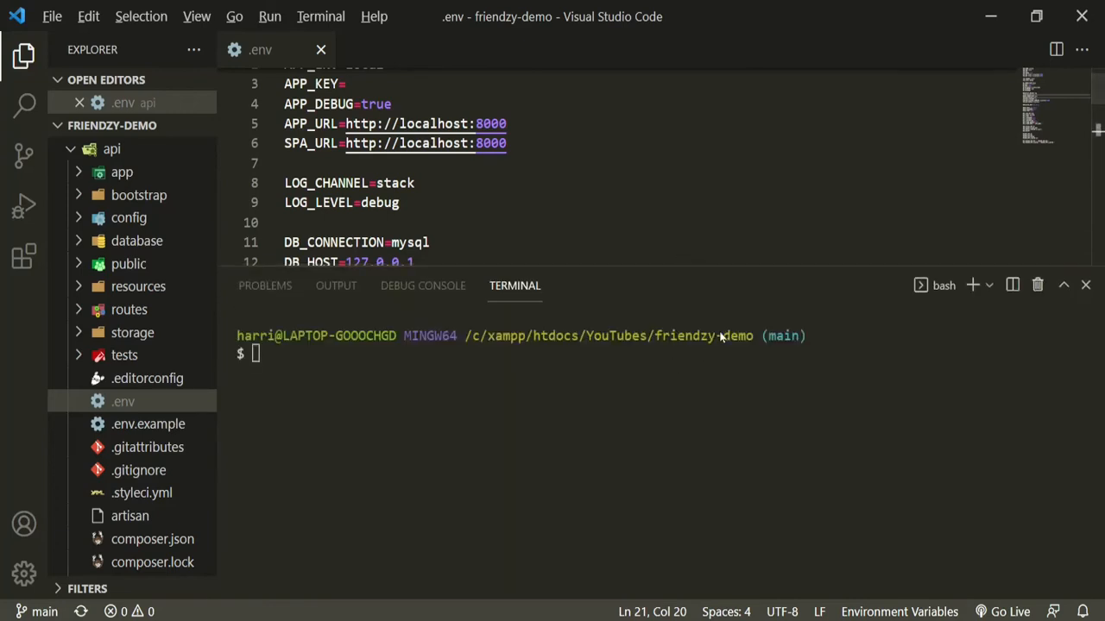
pyautogui.moveTo(706, 336)
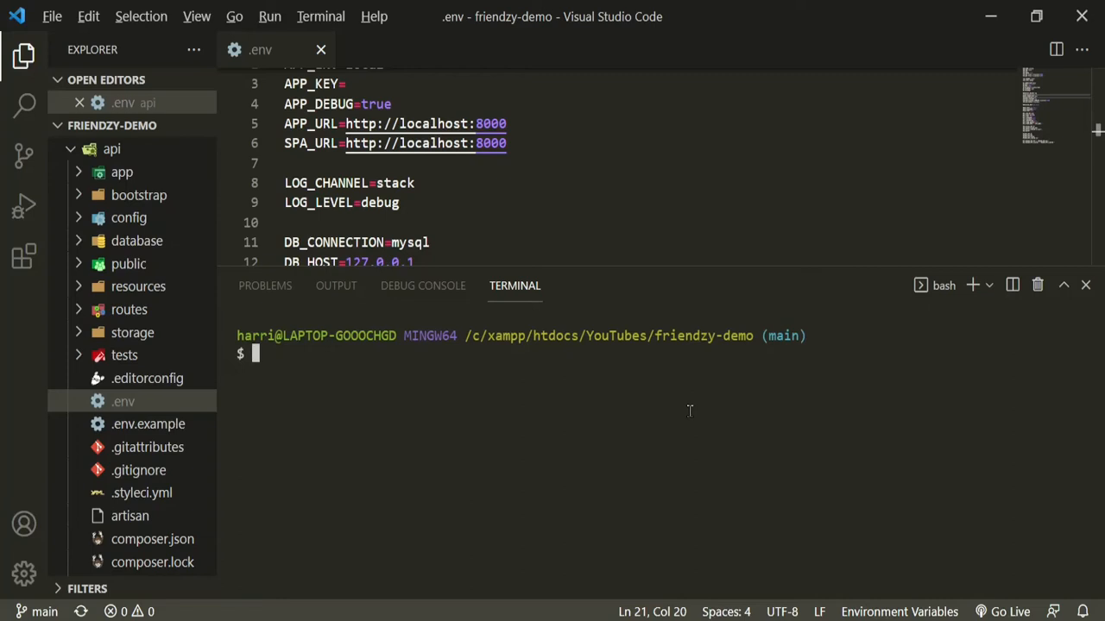
pyautogui.write('cd api')
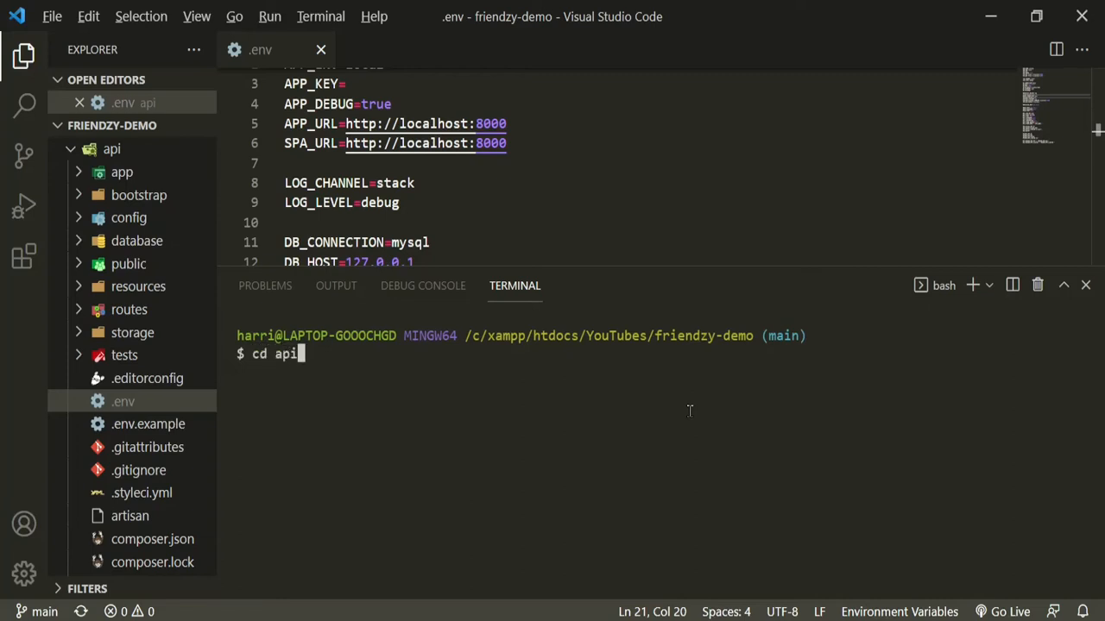
pyautogui.press('Return')
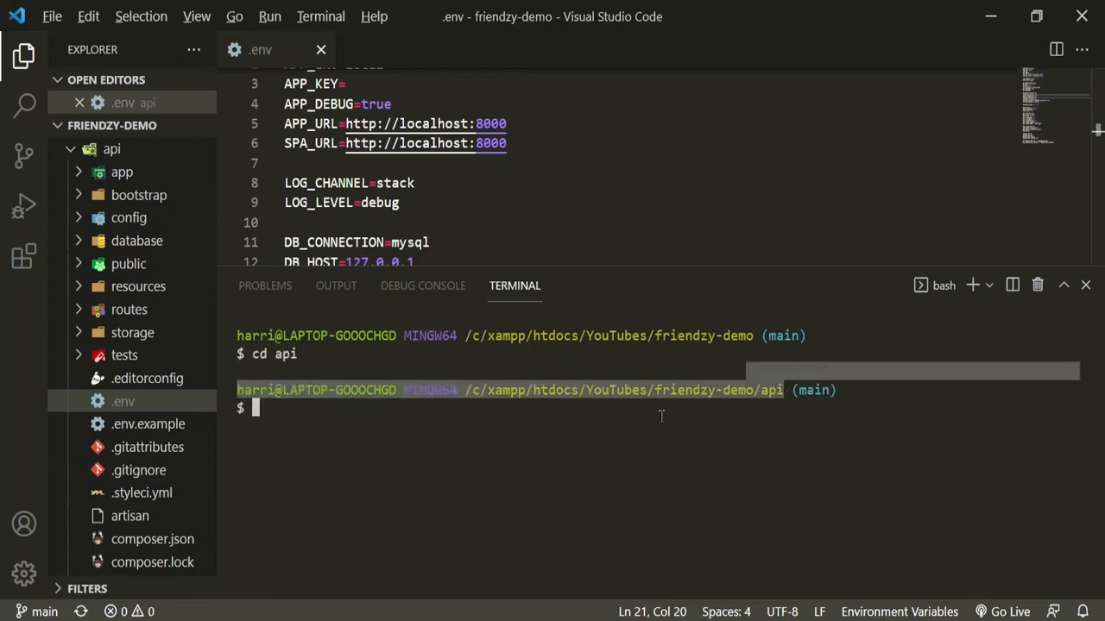
pyautogui.write('compoer')
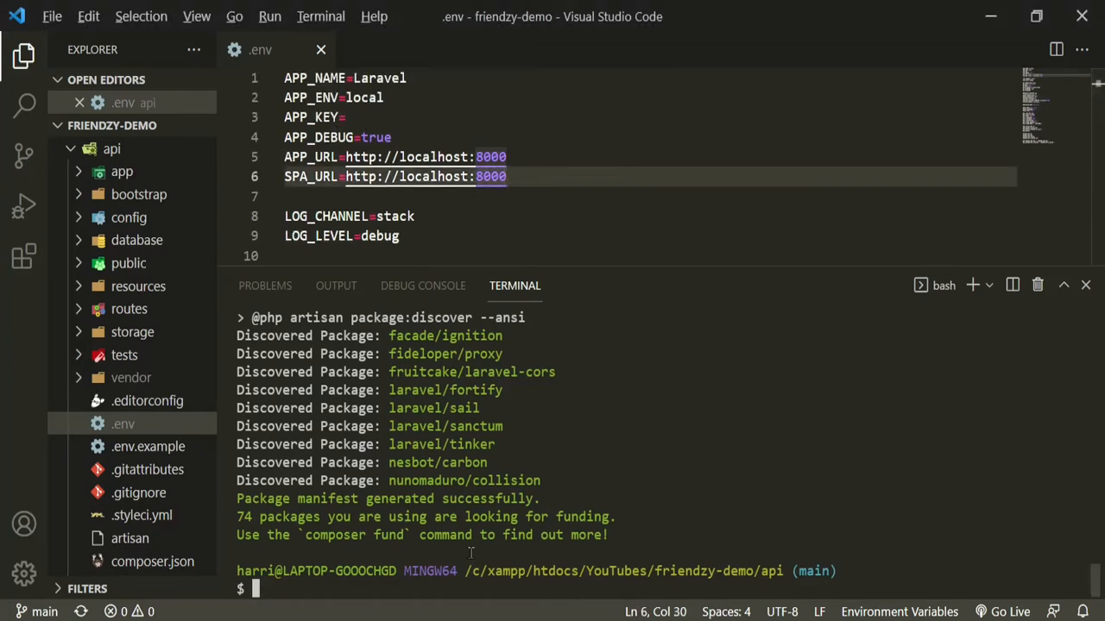
# Run php artisan key:generate to fill APP_KEY in .env.
pyautogui.write('php a')
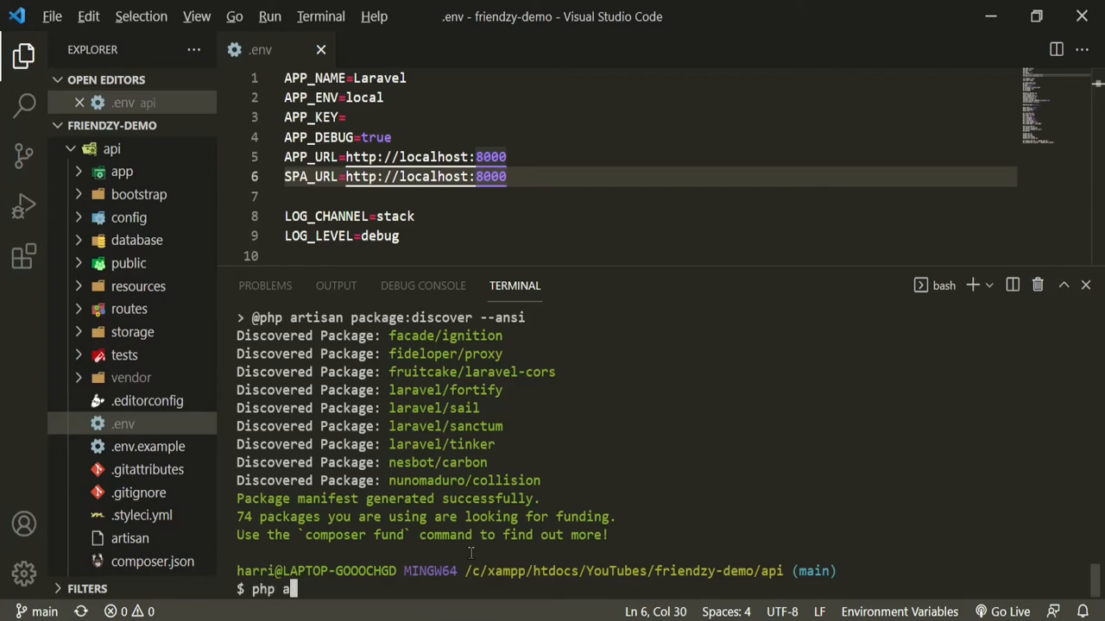
pyautogui.write('pcl')
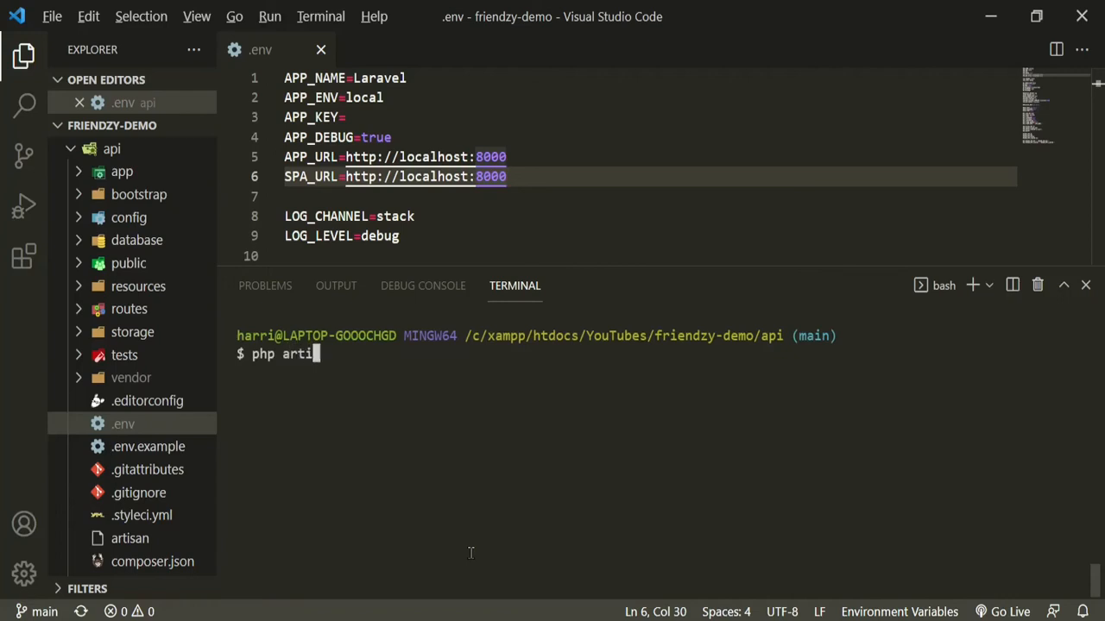
pyautogui.write('san')
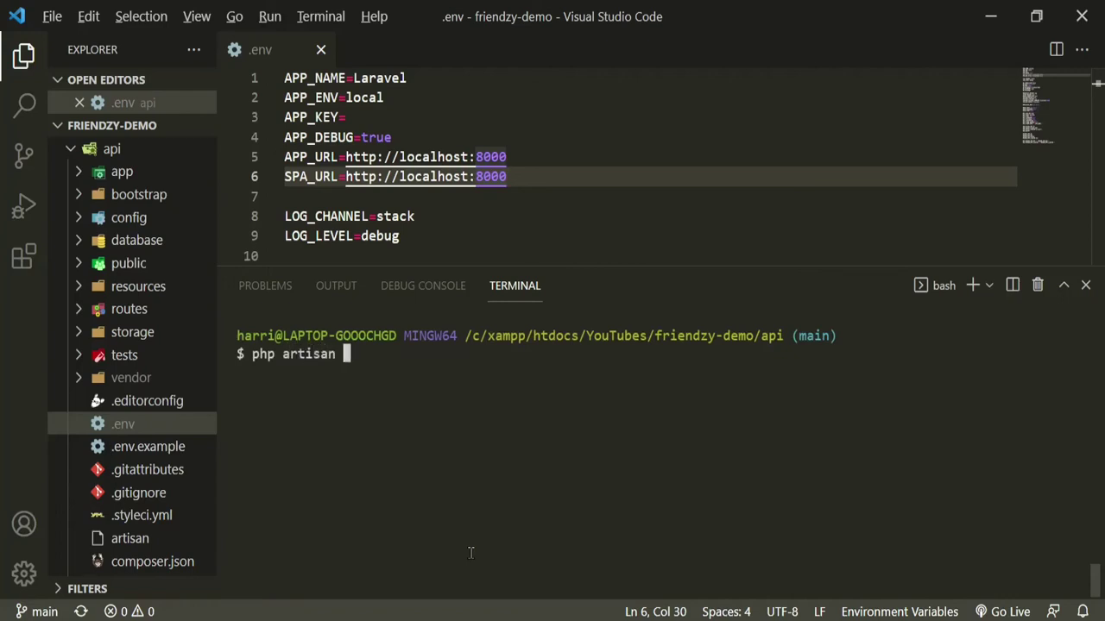
pyautogui.write('key:generate')
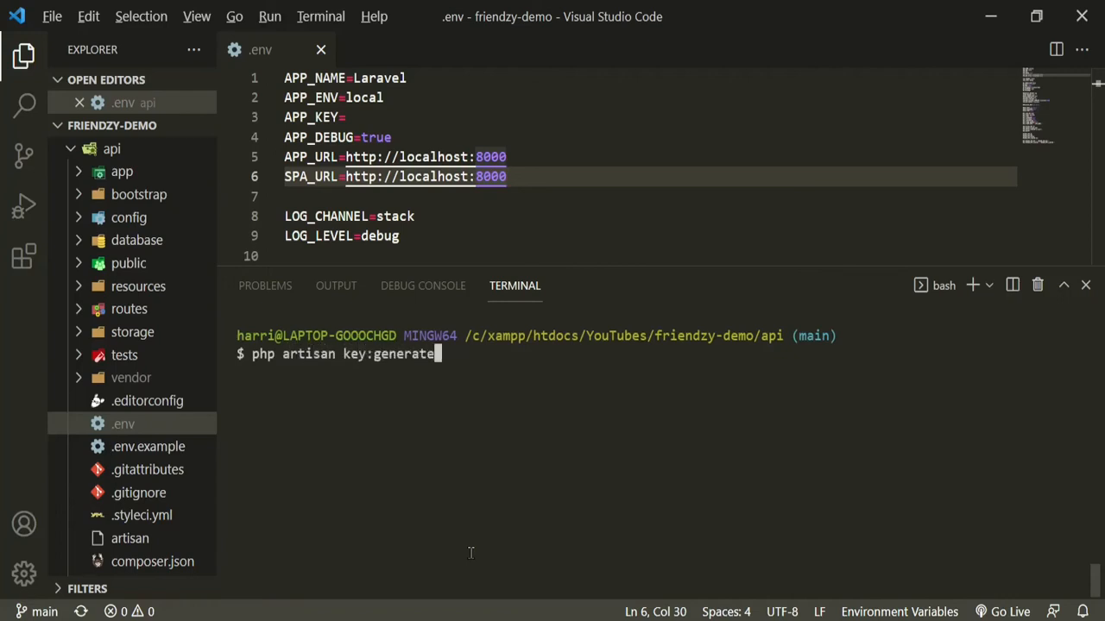
pyautogui.press('Return')
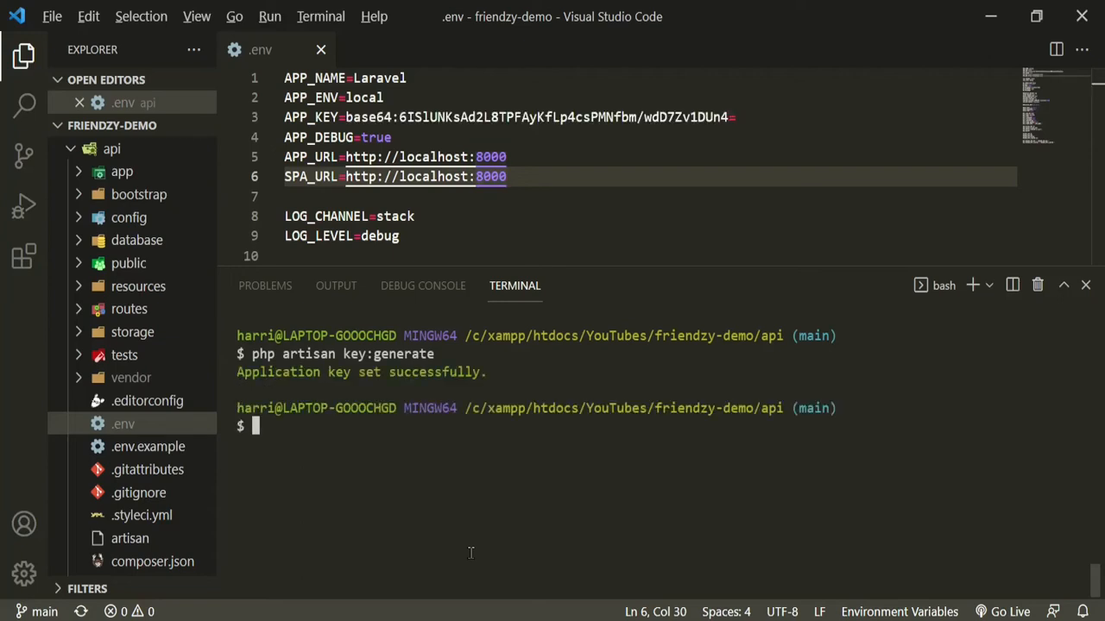
pyautogui.moveTo(447, 116)
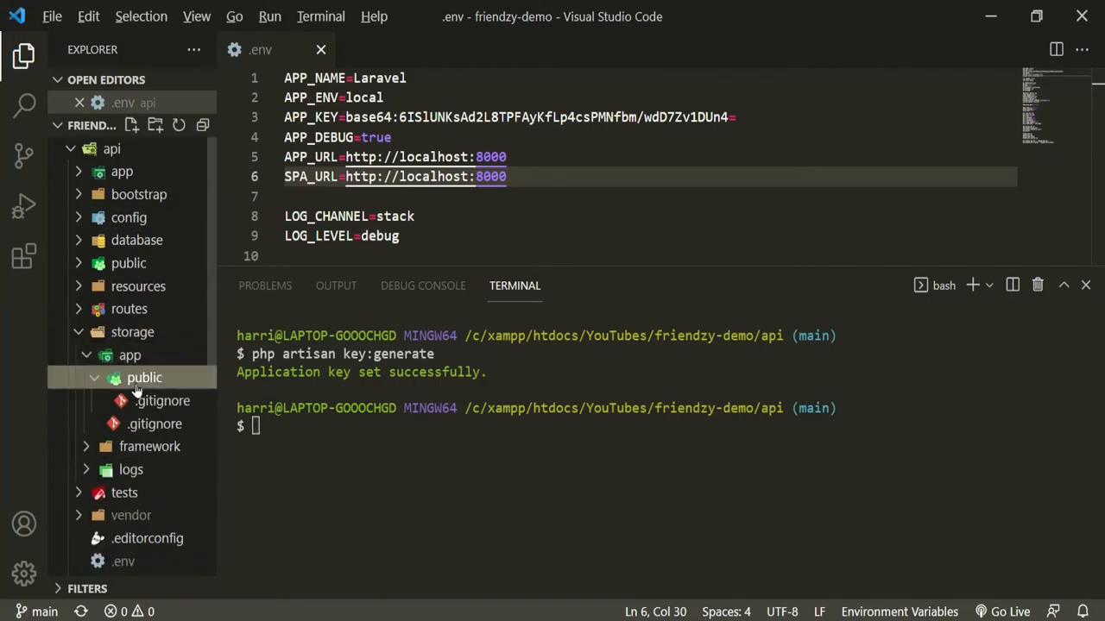
pyautogui.moveTo(164, 388)
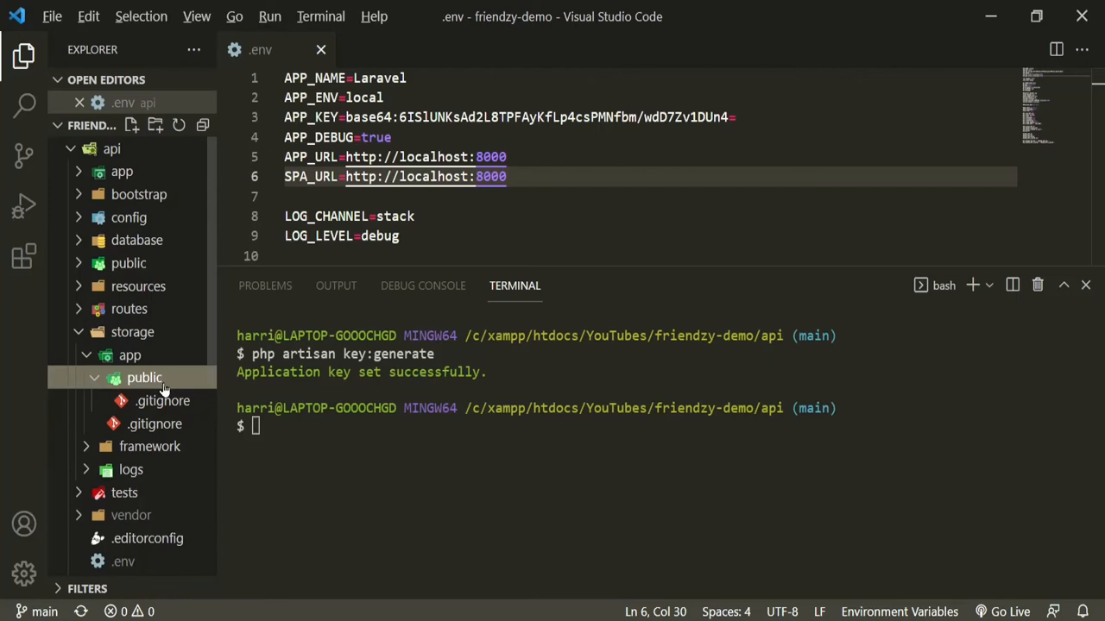
pyautogui.moveTo(144, 377)
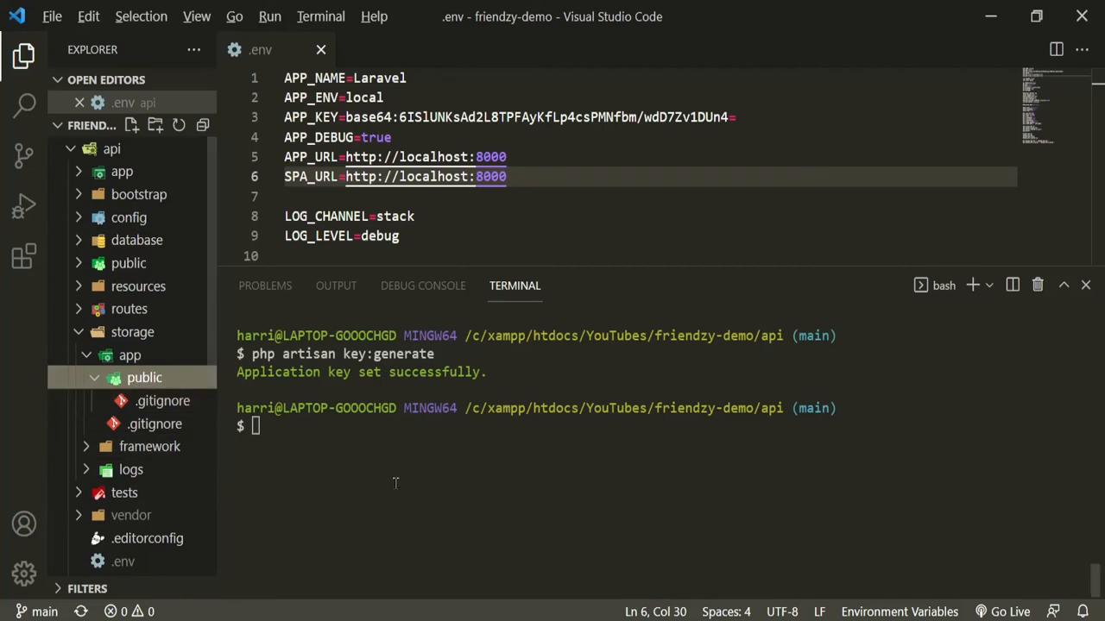
# Run php artisan storage:link, checking the public folder contents around it.
pyautogui.click(129, 263)
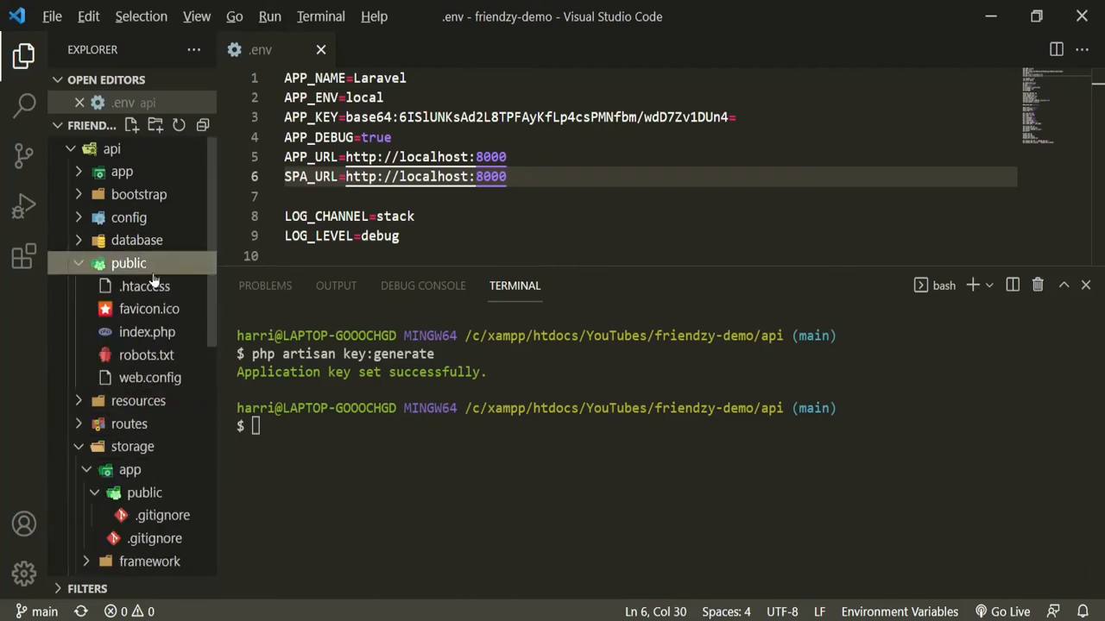
pyautogui.moveTo(424, 489)
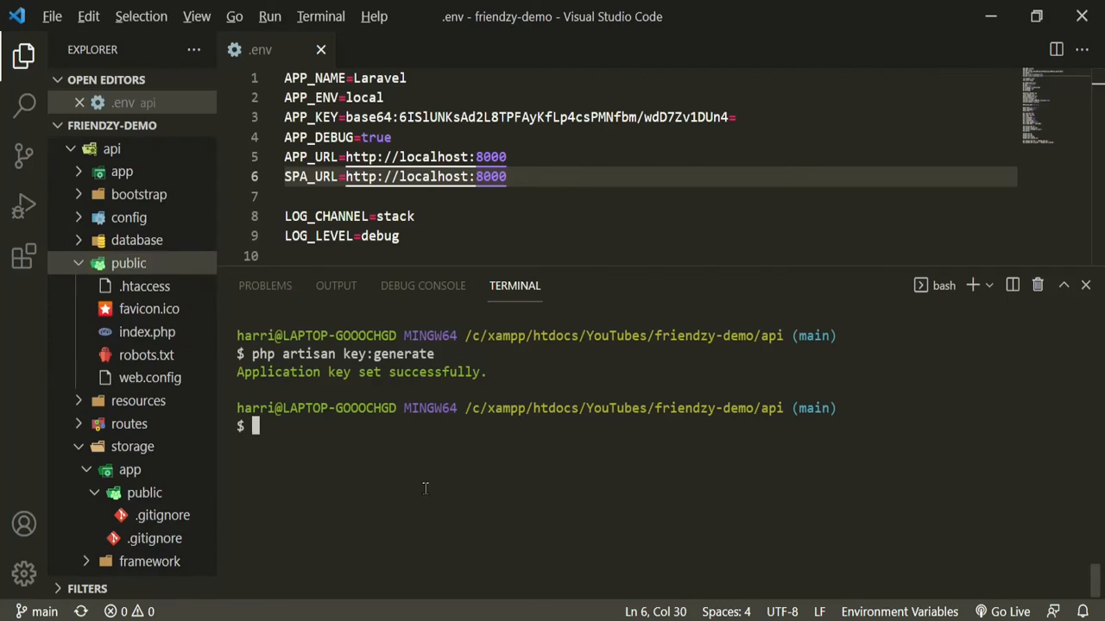
pyautogui.write('p')
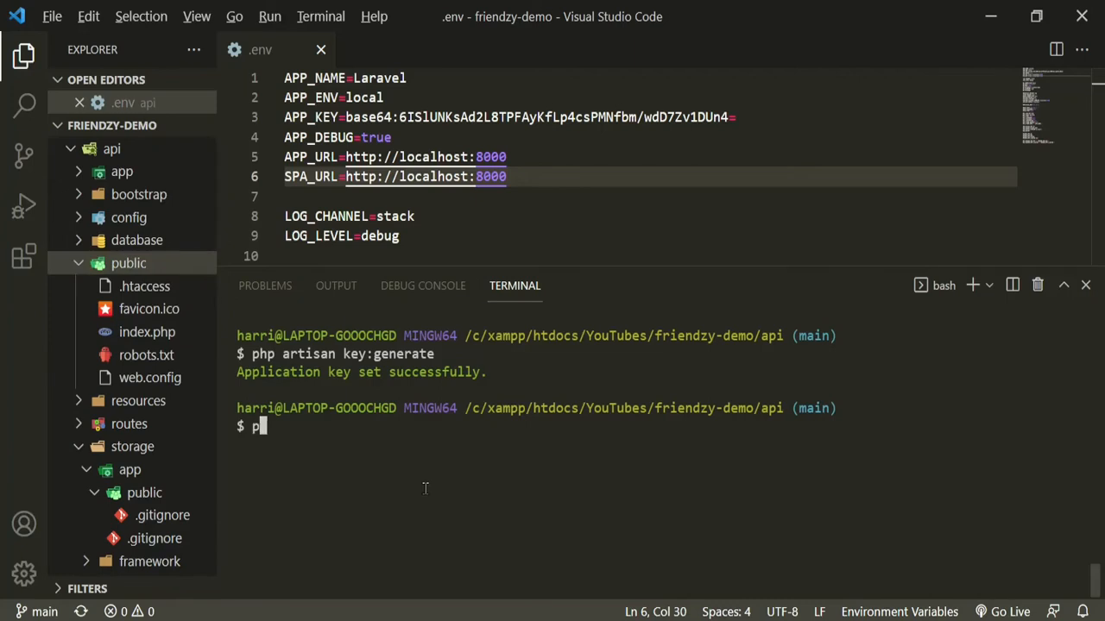
pyautogui.write('hp artis')
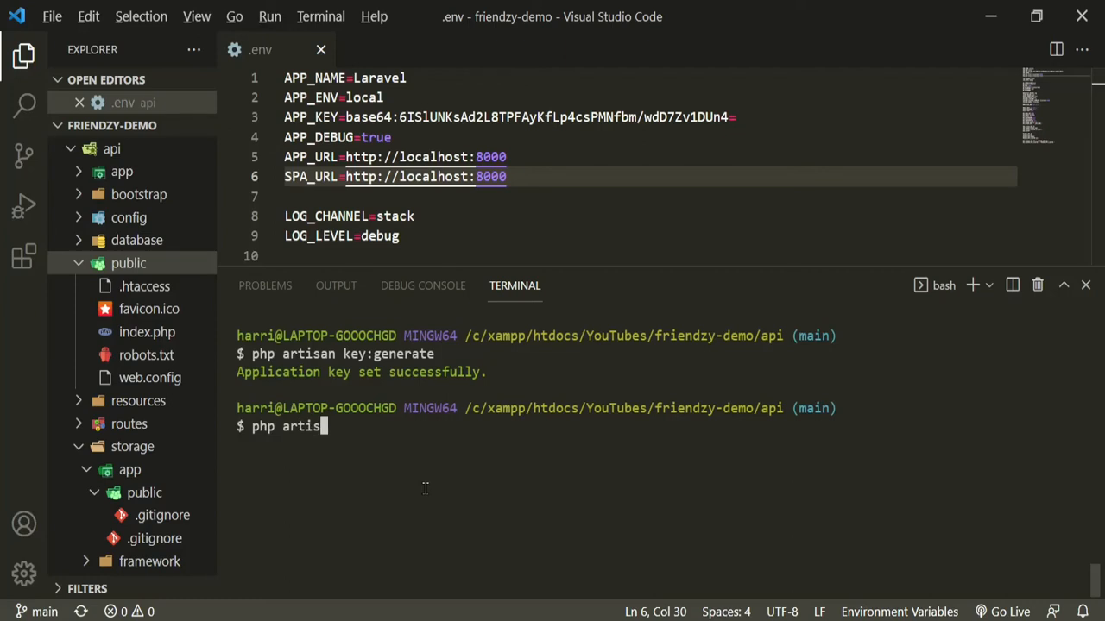
pyautogui.write('an storage:link')
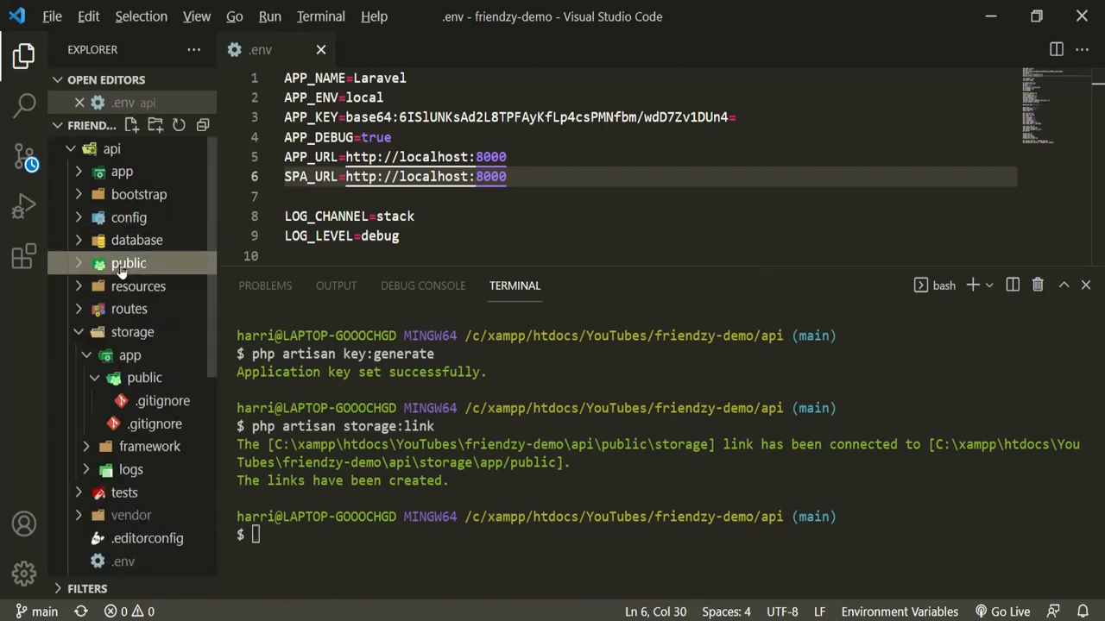
pyautogui.click(111, 148)
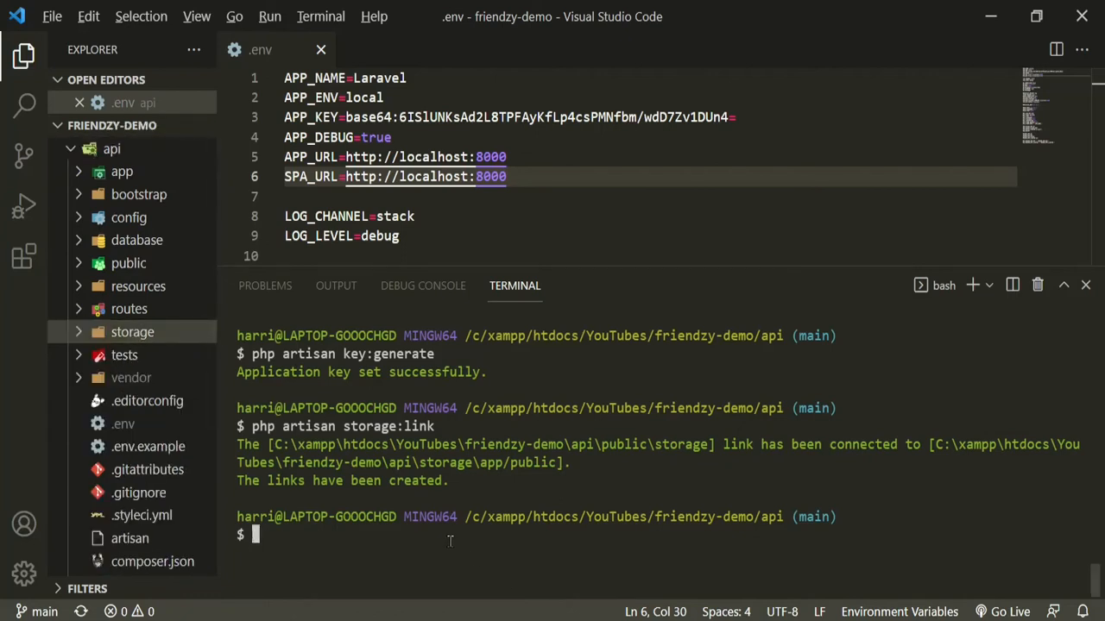
# Run php artisan serve and retry loading localhost:8000 in the browser.
pyautogui.write('php arti')
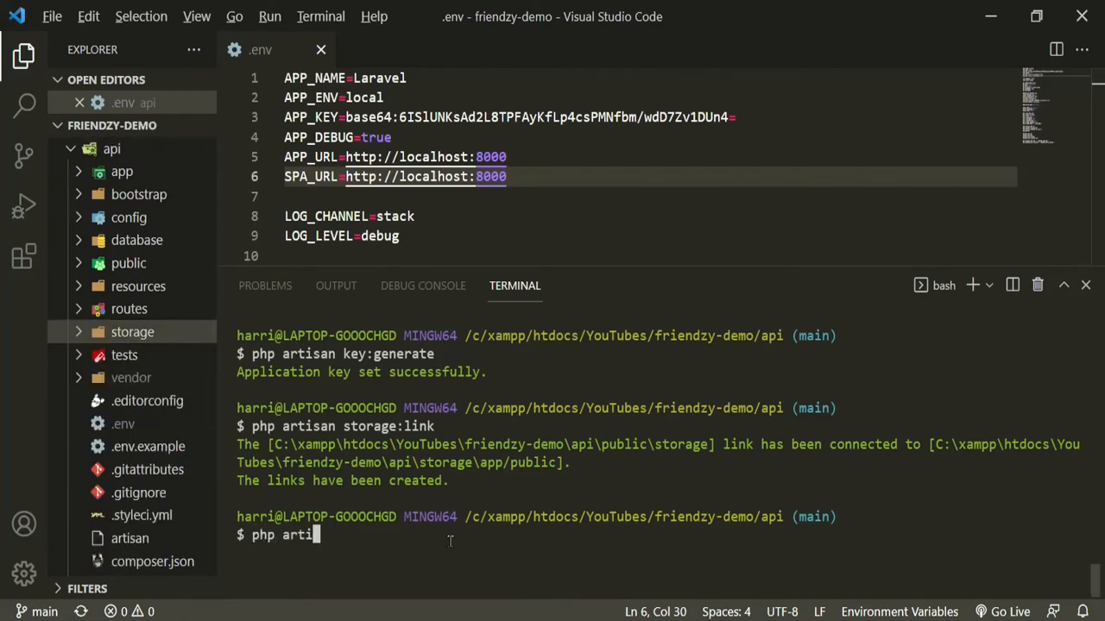
pyautogui.write('san serve')
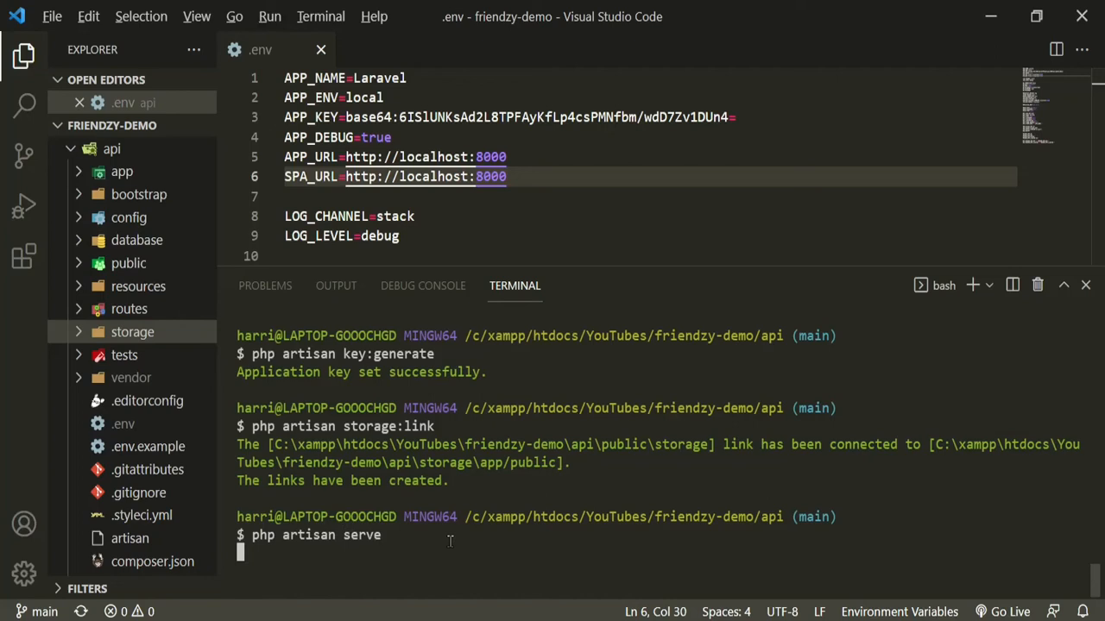
pyautogui.press('Return')
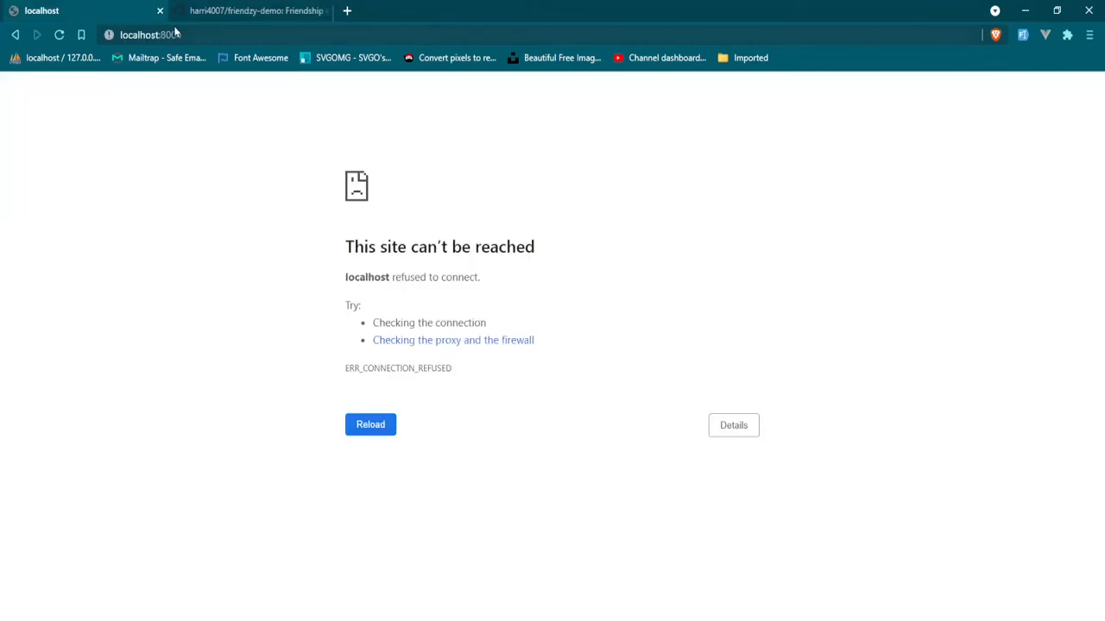
pyautogui.click(371, 423)
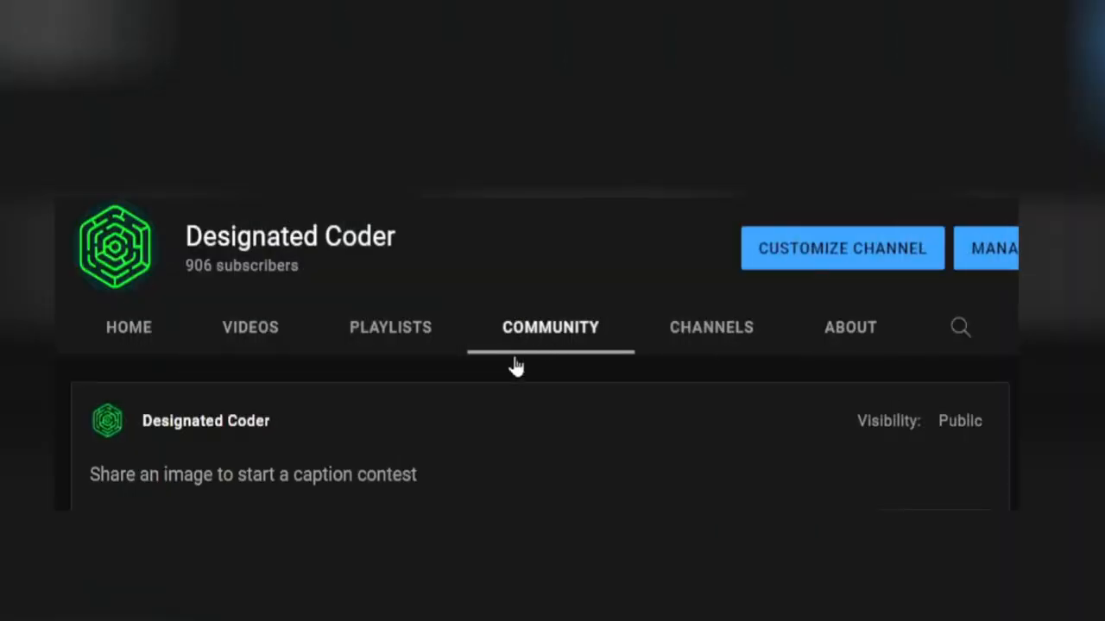
pyautogui.scroll(-3)
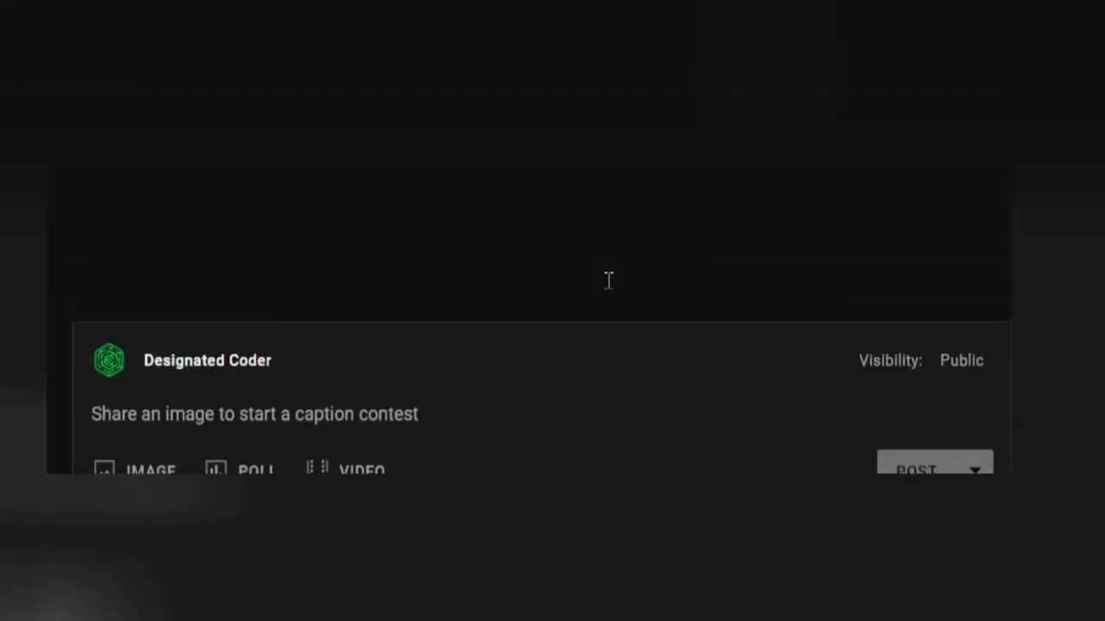
pyautogui.scroll(-3)
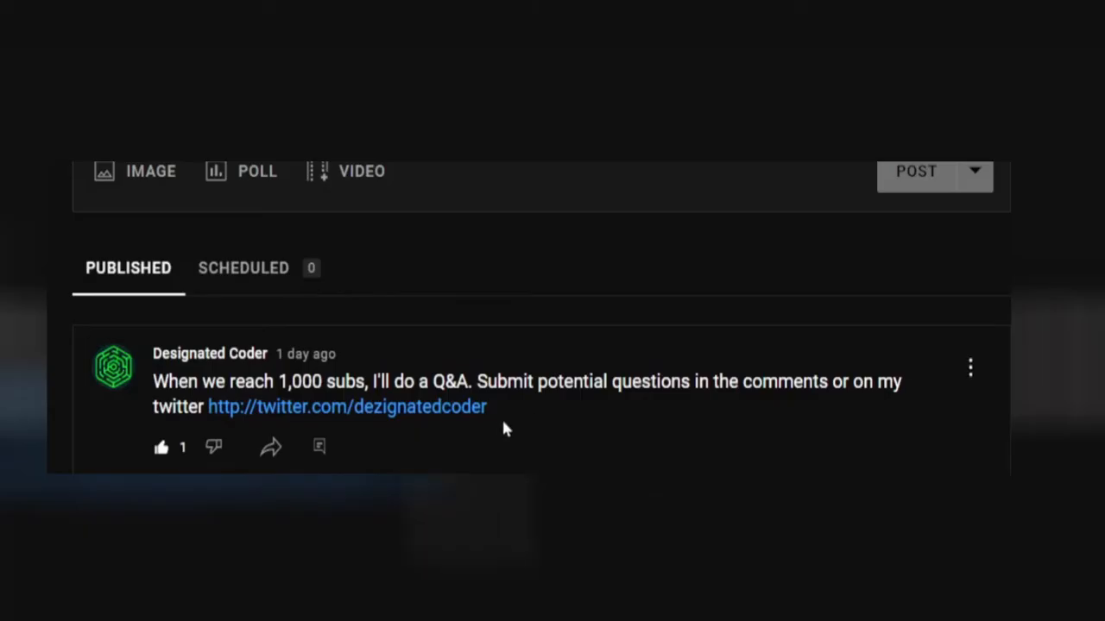
pyautogui.moveTo(138, 466)
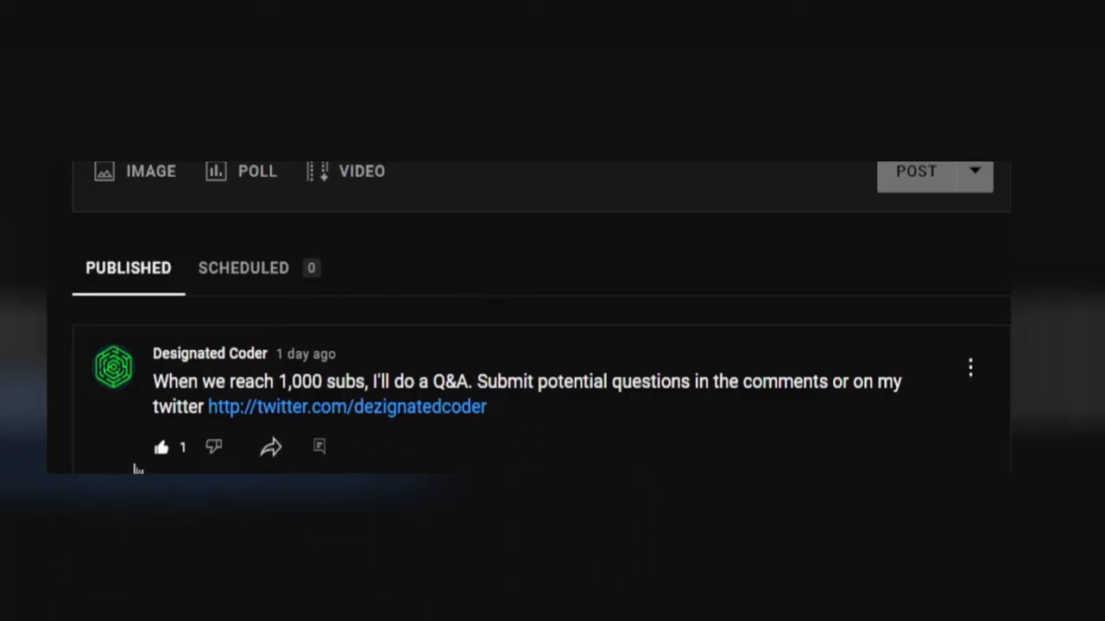
pyautogui.moveTo(751, 407)
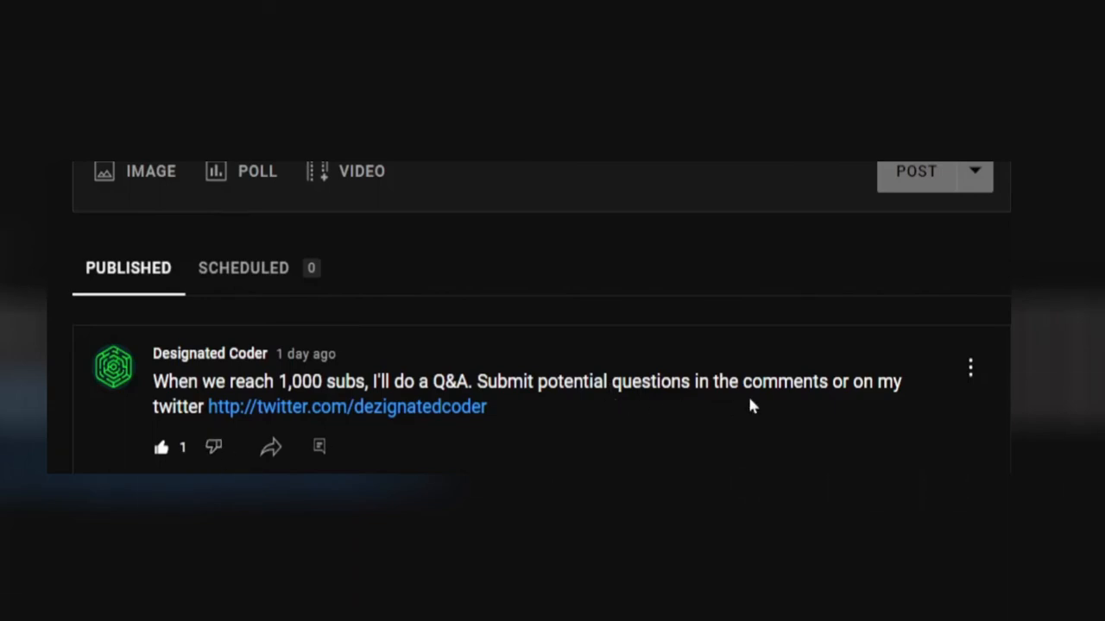
pyautogui.moveTo(634, 311)
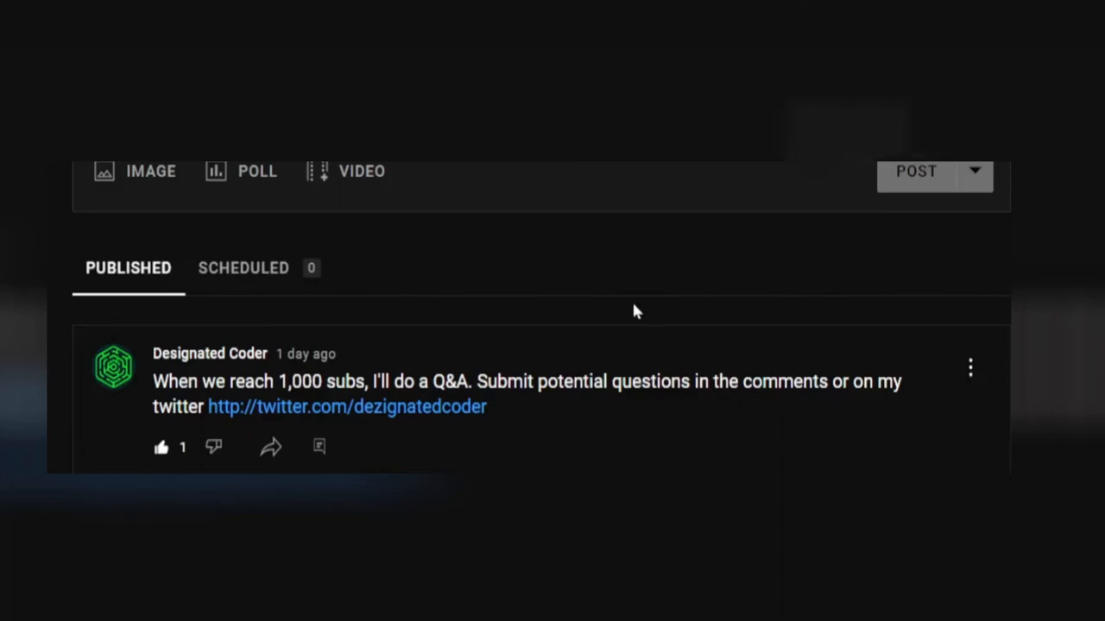
pyautogui.moveTo(346, 422)
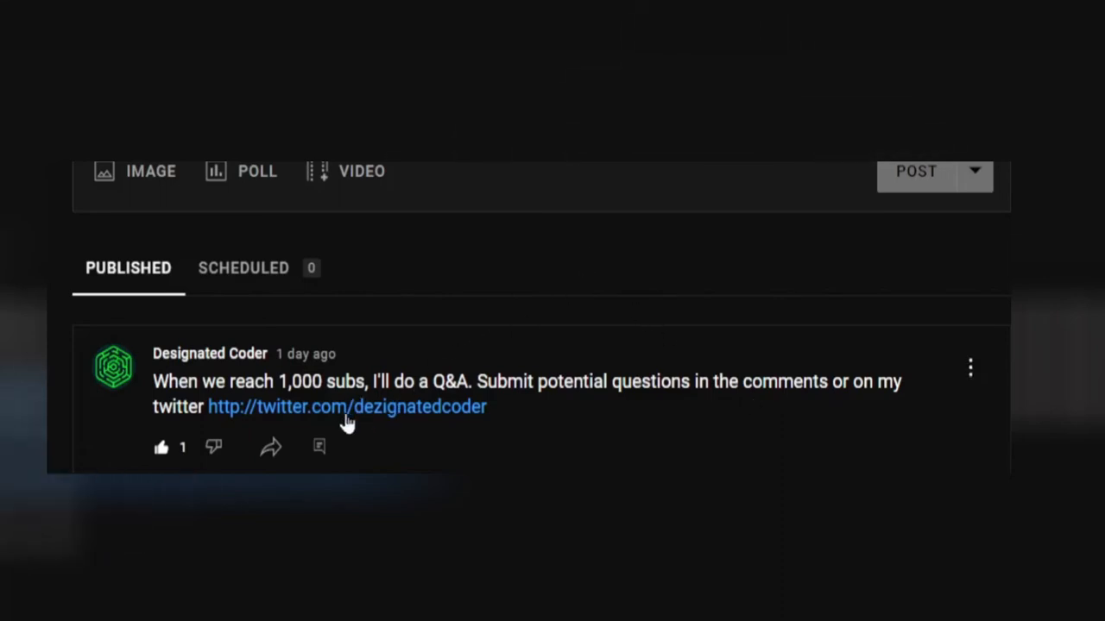
pyautogui.moveTo(585, 366)
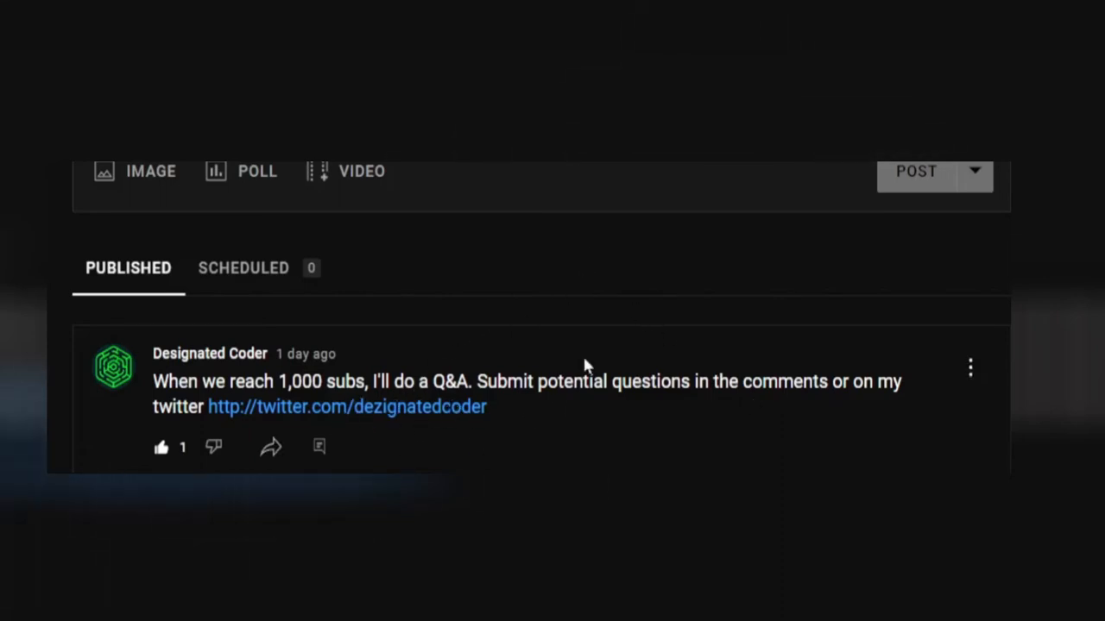
pyautogui.moveTo(734, 332)
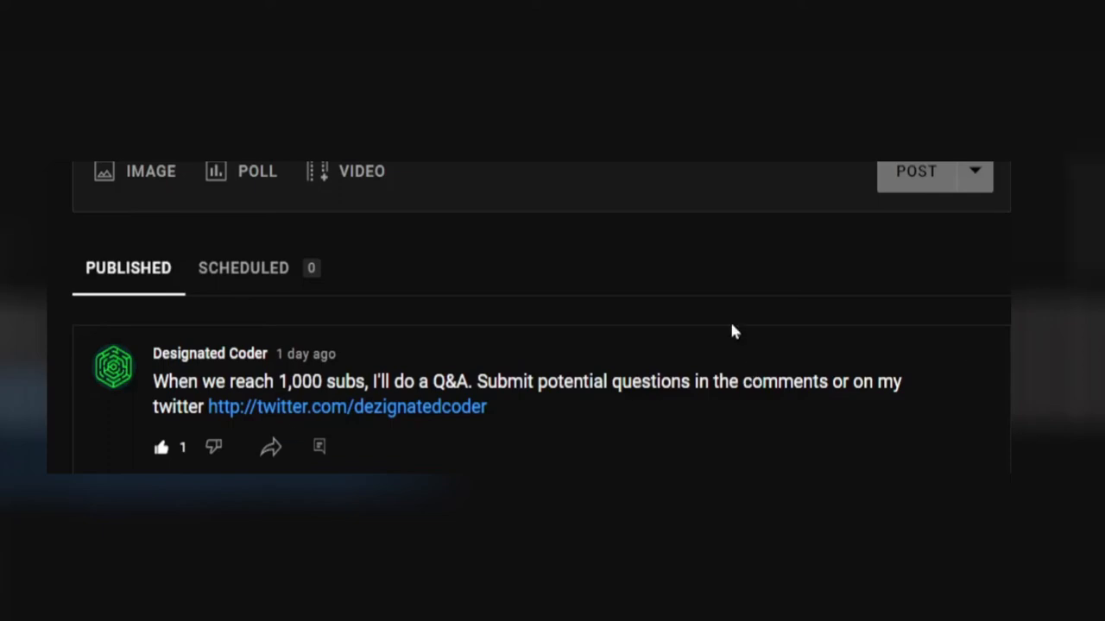
pyautogui.moveTo(689, 286)
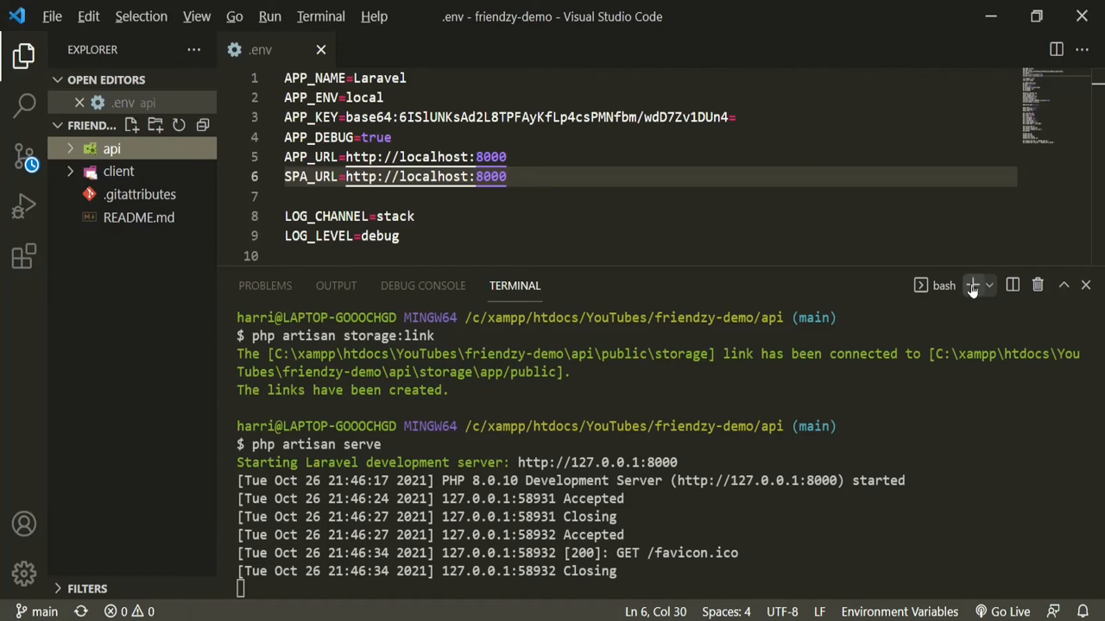
# In a second terminal, move into the client folder and start npm install, then return to the api terminal.
pyautogui.click(973, 284)
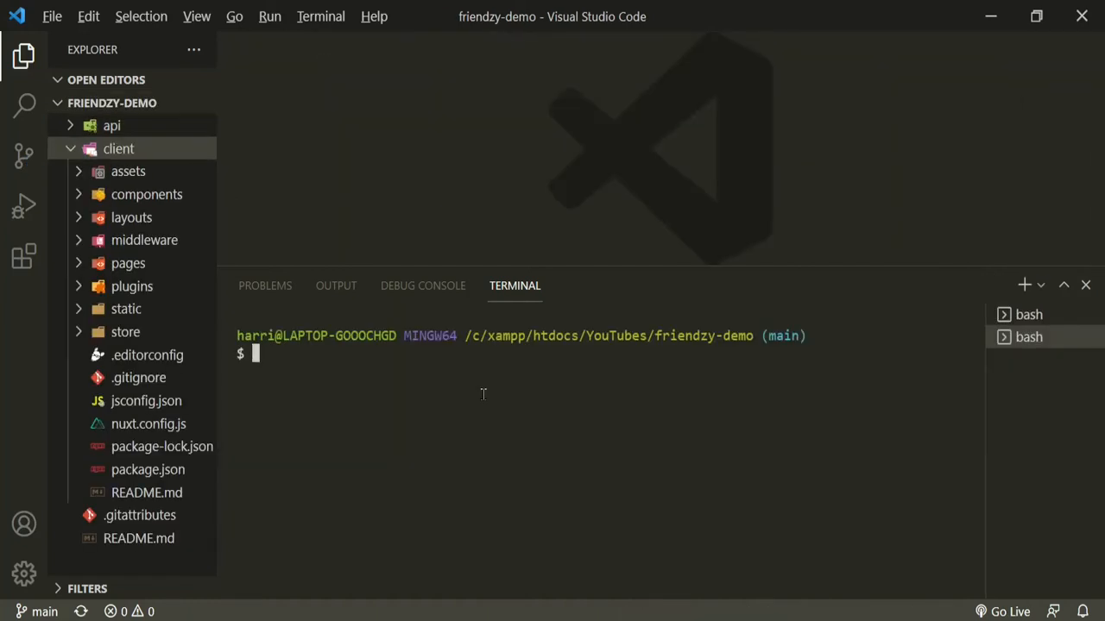
pyautogui.write('cd cli')
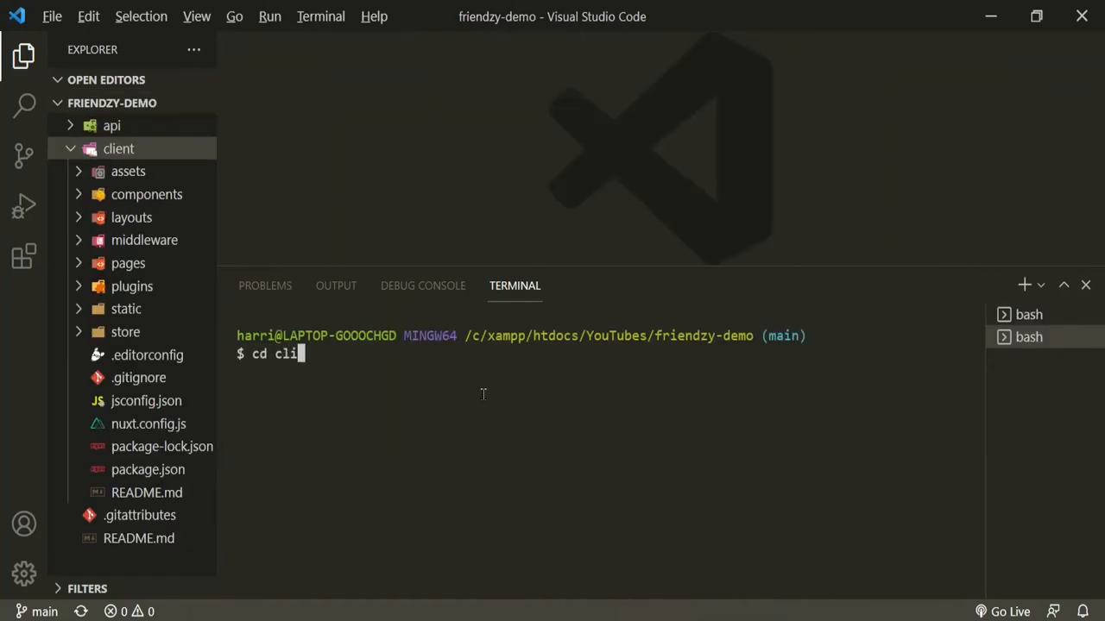
pyautogui.press('Return')
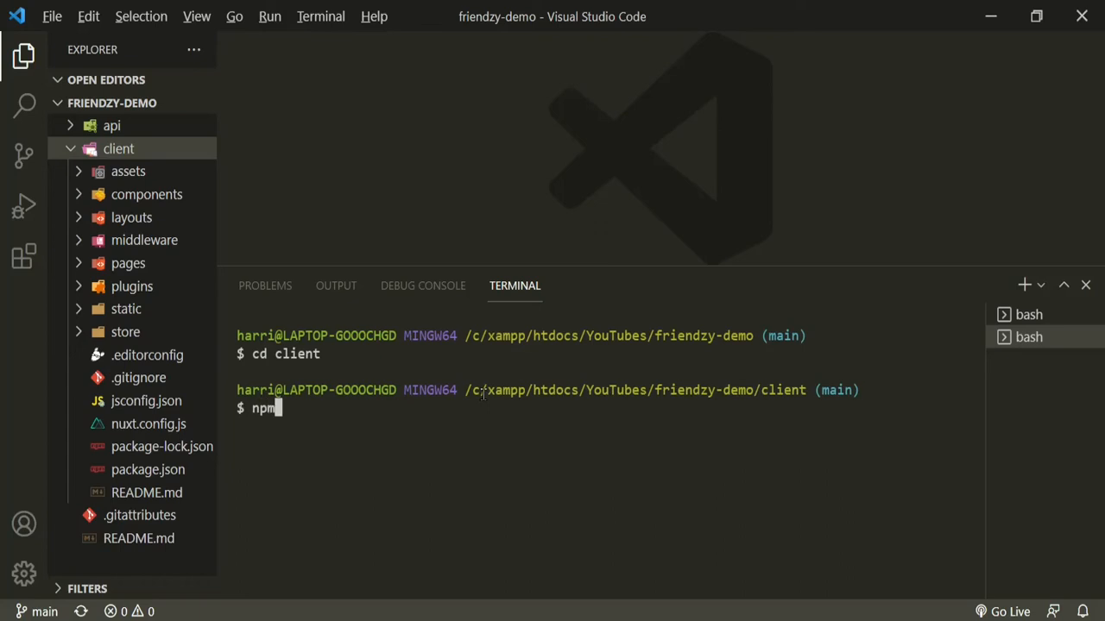
pyautogui.write('install')
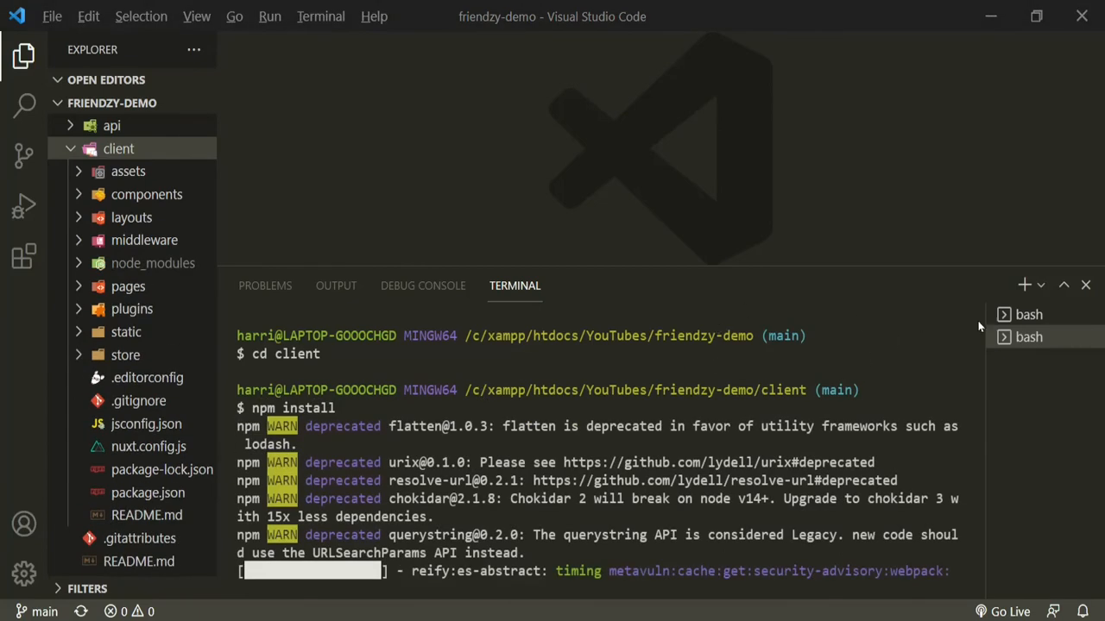
pyautogui.click(1028, 314)
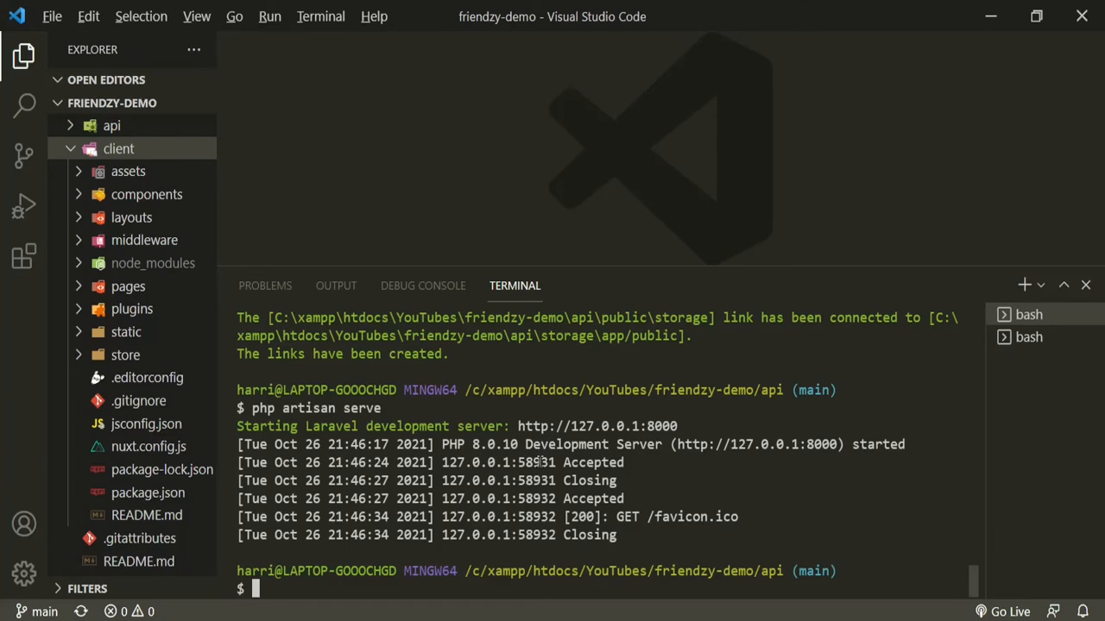
# Run php artisan migrate --seed and check DatabaseSeeder.php under database/seeders.
pyautogui.write('php ar')
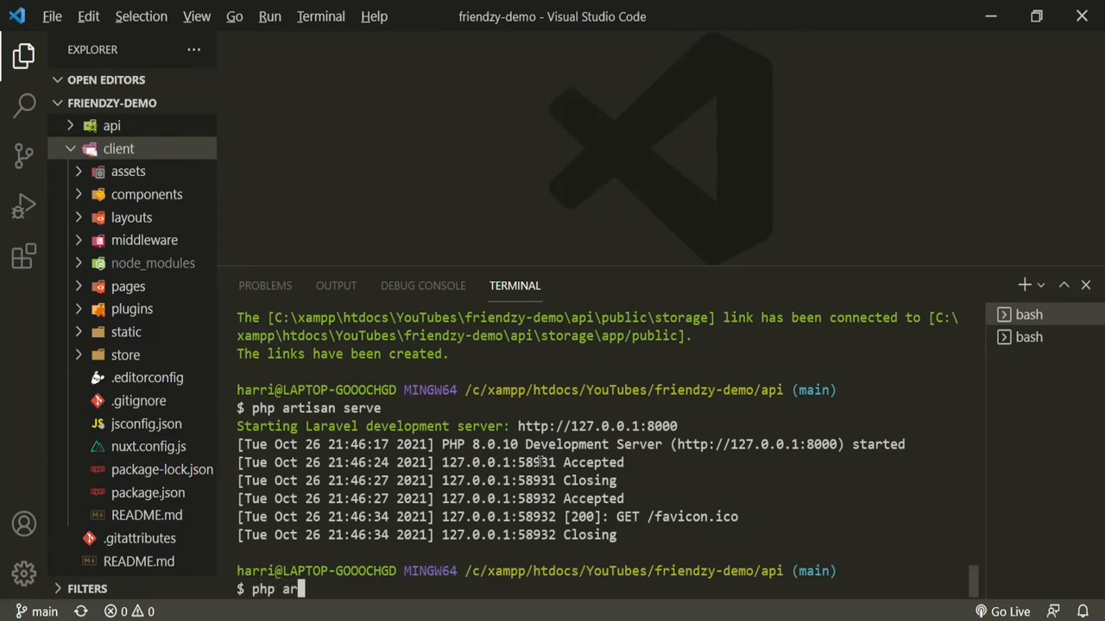
pyautogui.write('tisan')
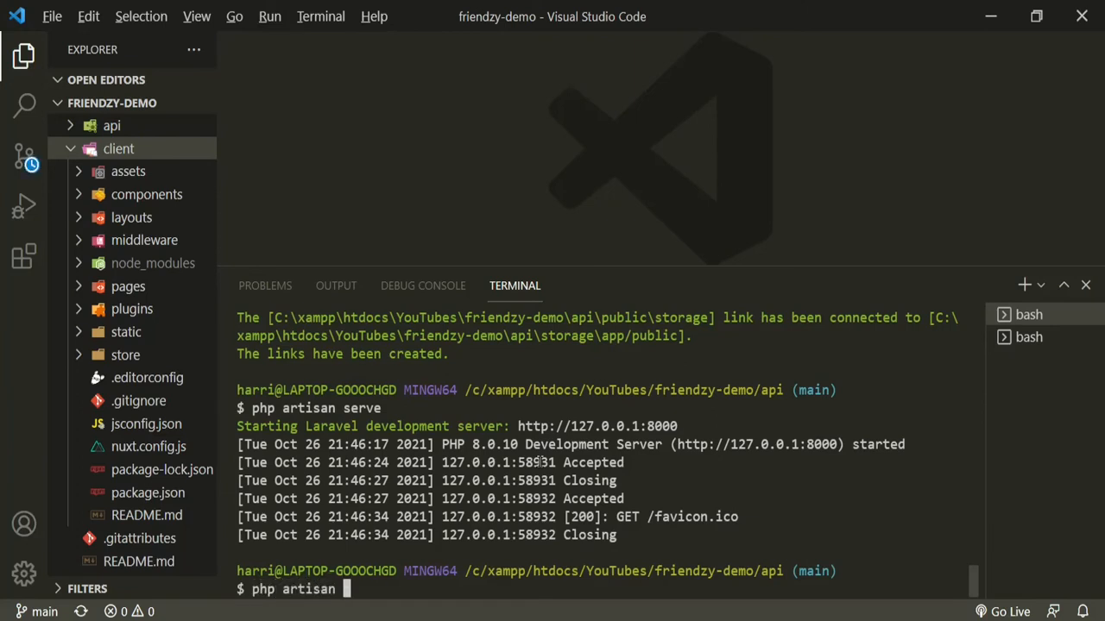
pyautogui.write('migrate')
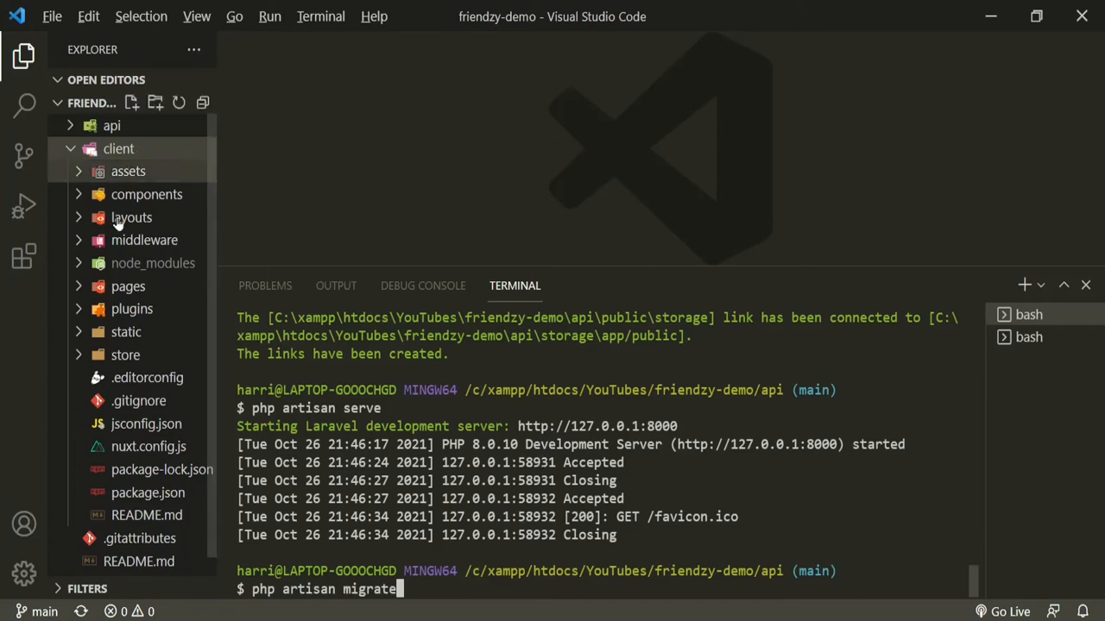
pyautogui.moveTo(121, 240)
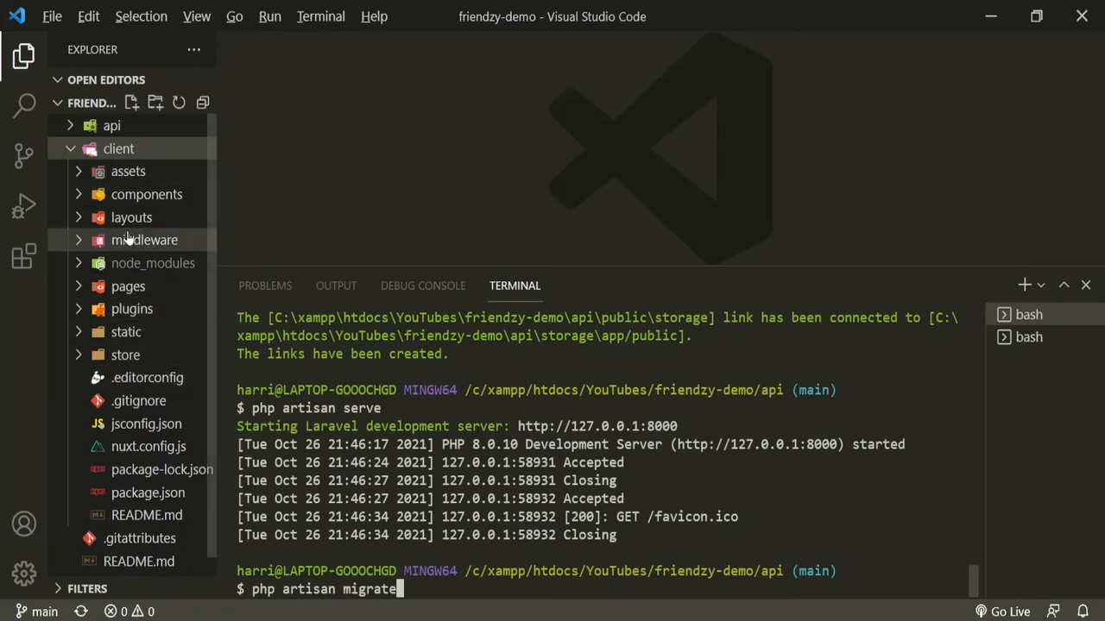
pyautogui.click(111, 125)
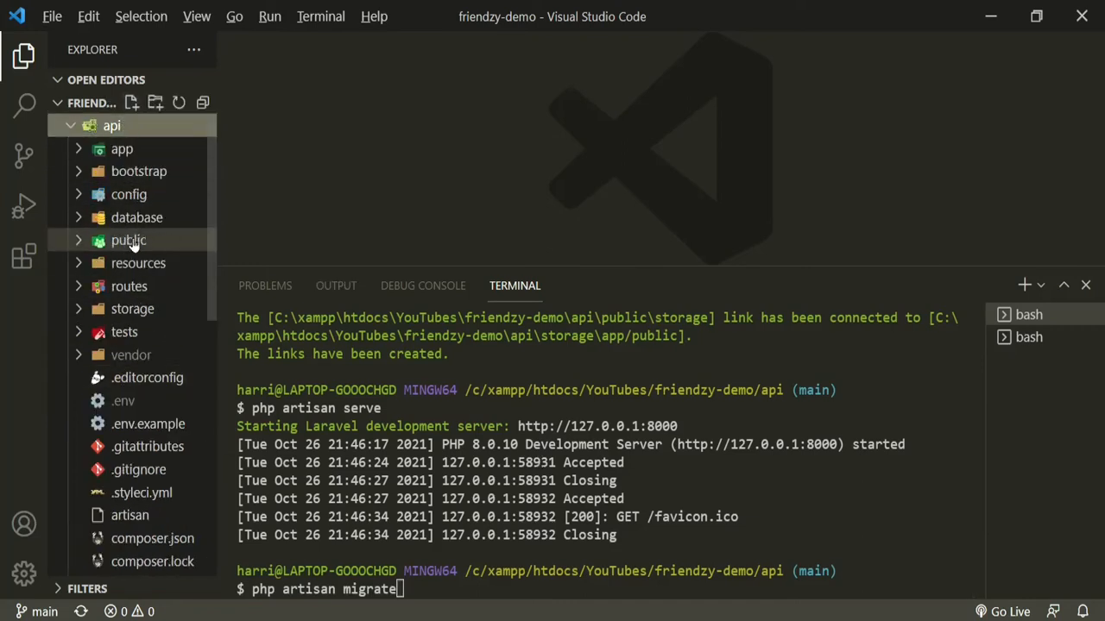
pyautogui.click(136, 217)
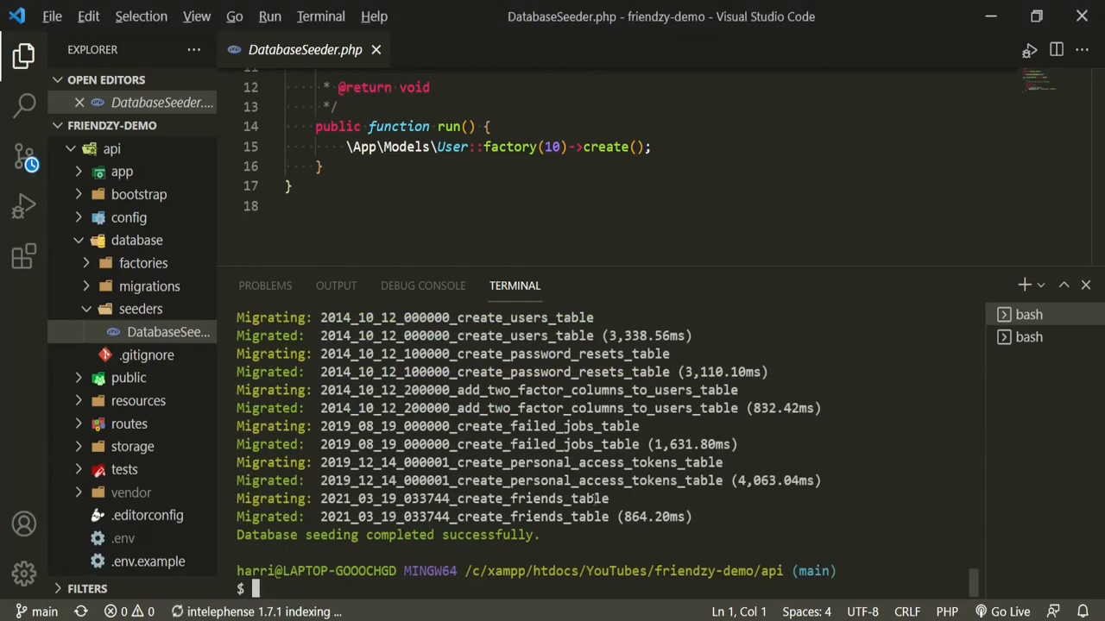
# Restart the Laravel server with php artisan serve and return to the client terminal.
pyautogui.write('php artisan serve')
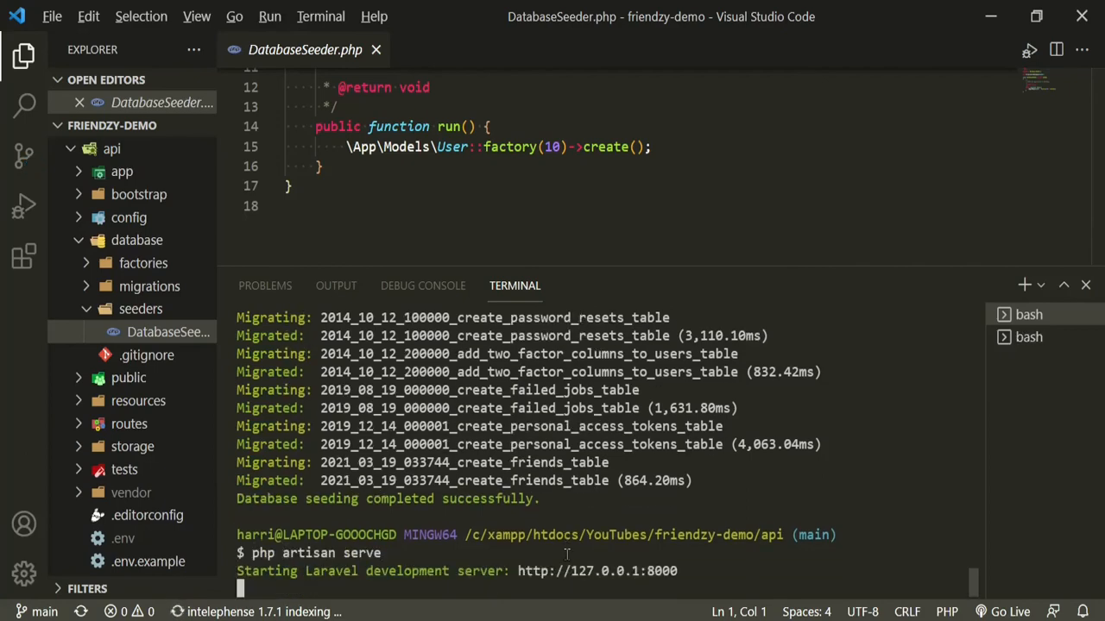
pyautogui.click(1028, 337)
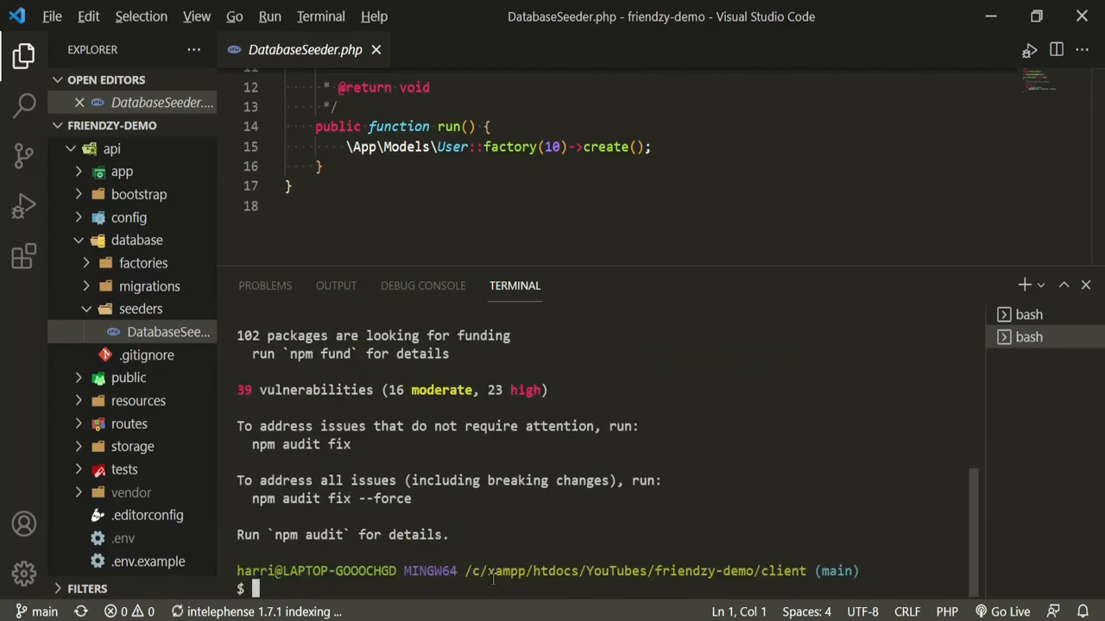
# Start the Nuxt dev server with npm run dev and show the Laravel page at localhost:8000.
pyautogui.write('npm ru')
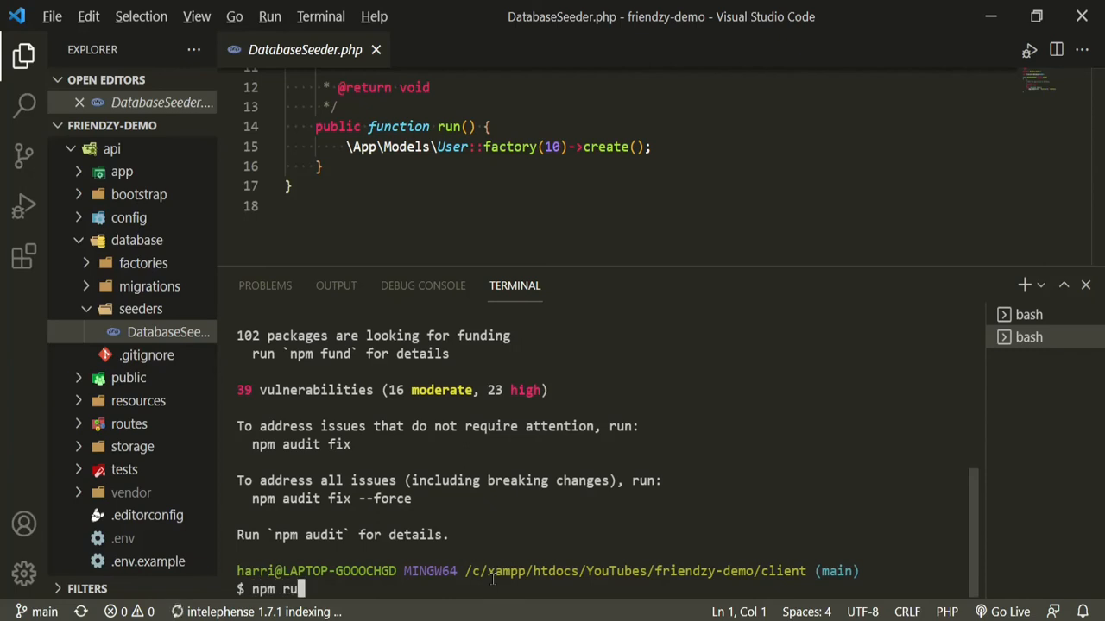
pyautogui.write('dev')
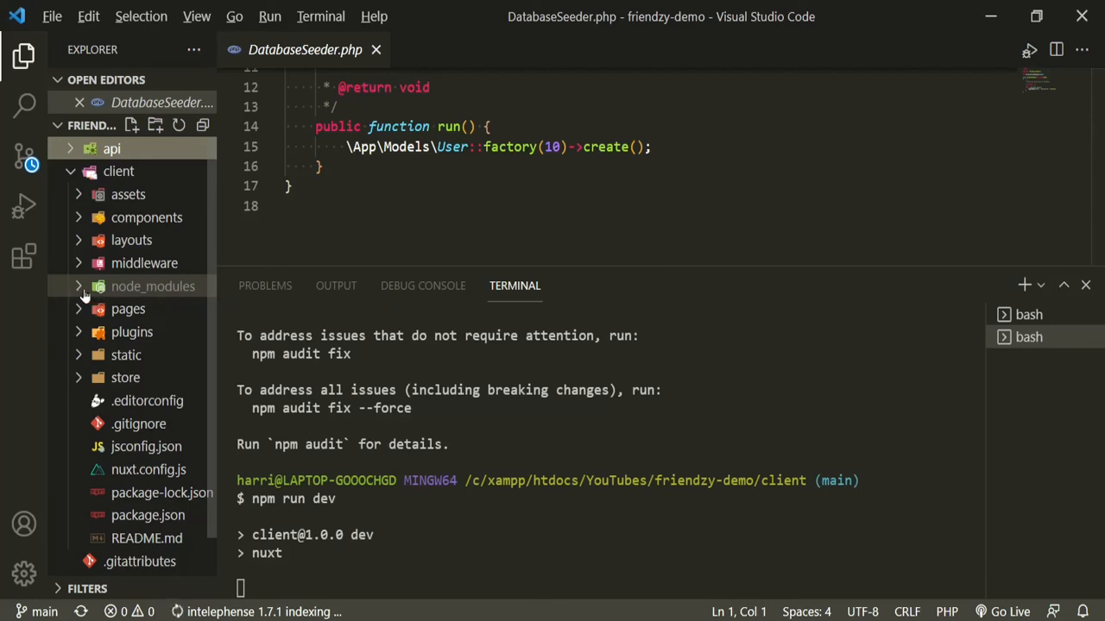
pyautogui.click(153, 286)
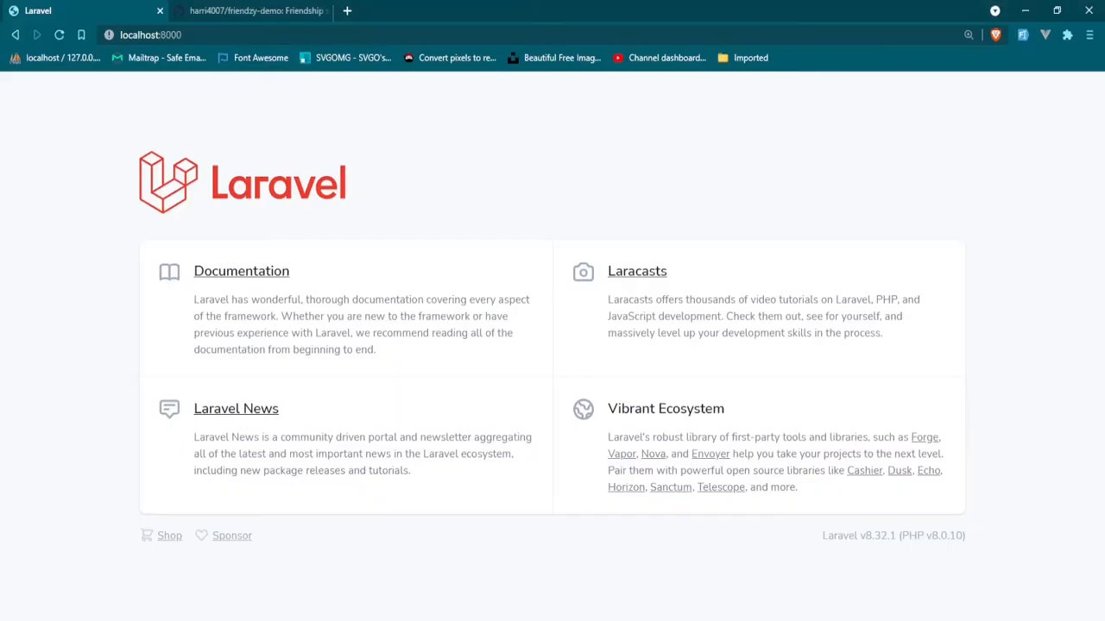
# At localhost:3000, fill the registration form with name, username, email and passwords and submit it.
pyautogui.click(155, 34)
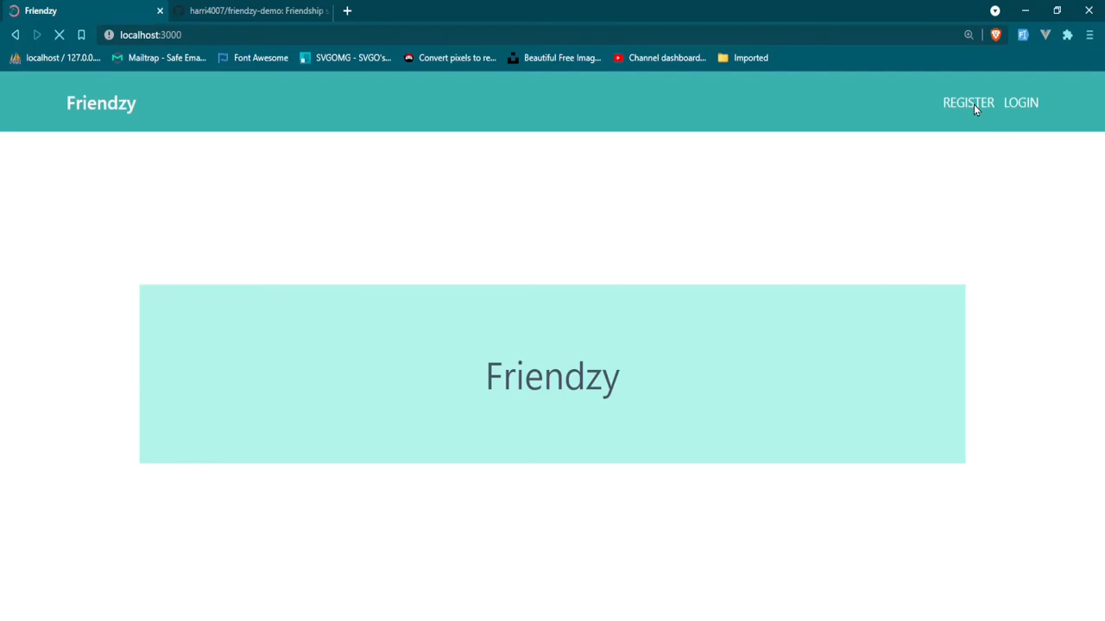
pyautogui.click(968, 102)
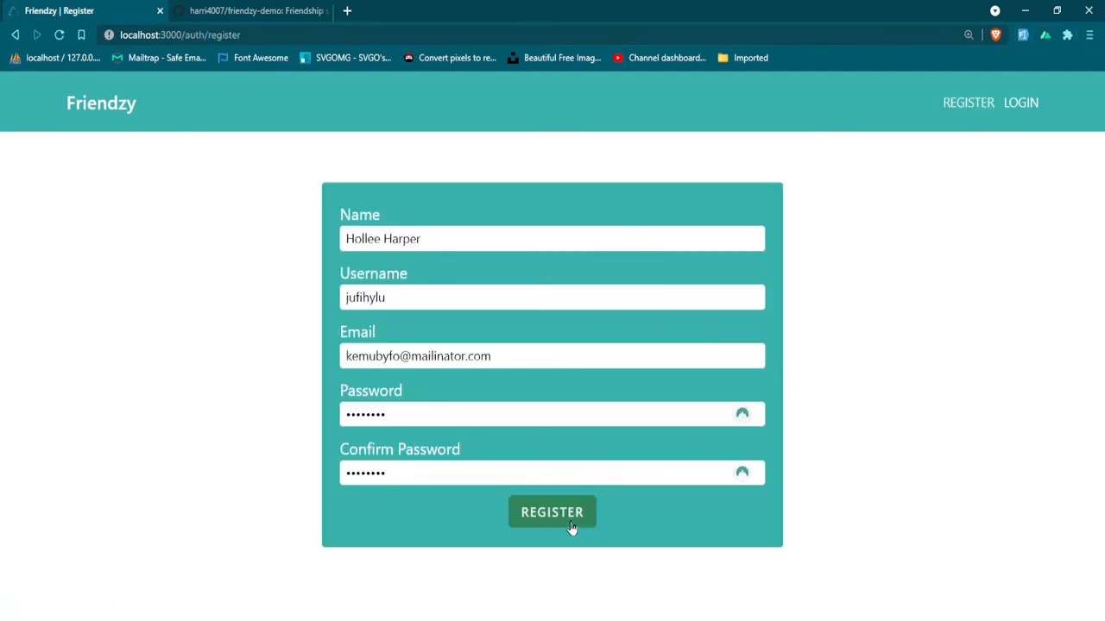
pyautogui.click(552, 512)
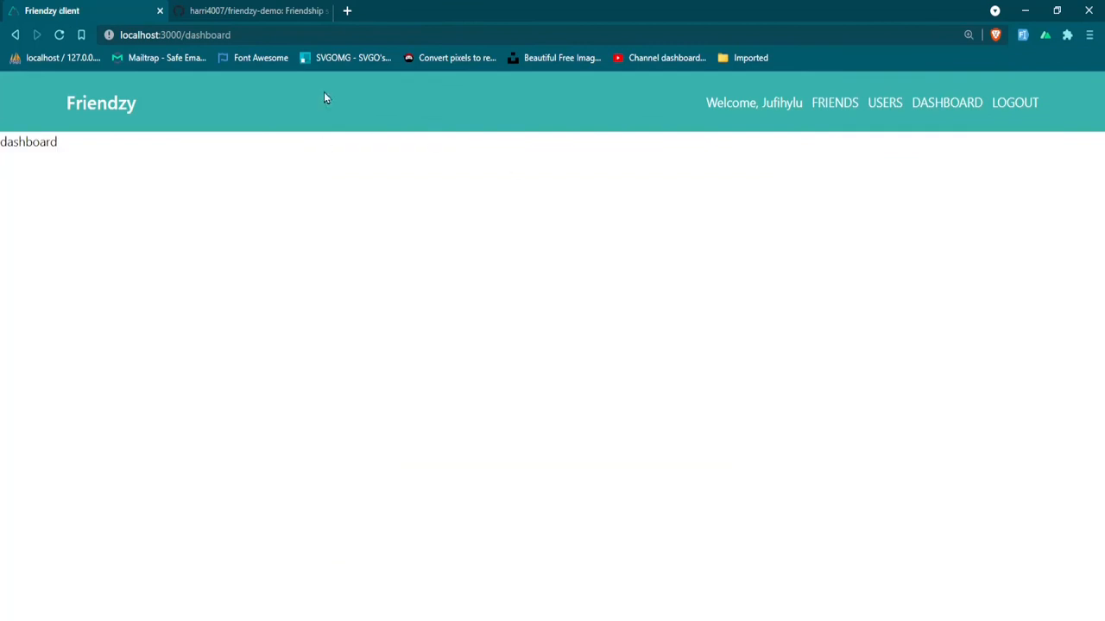
pyautogui.moveTo(65, 154)
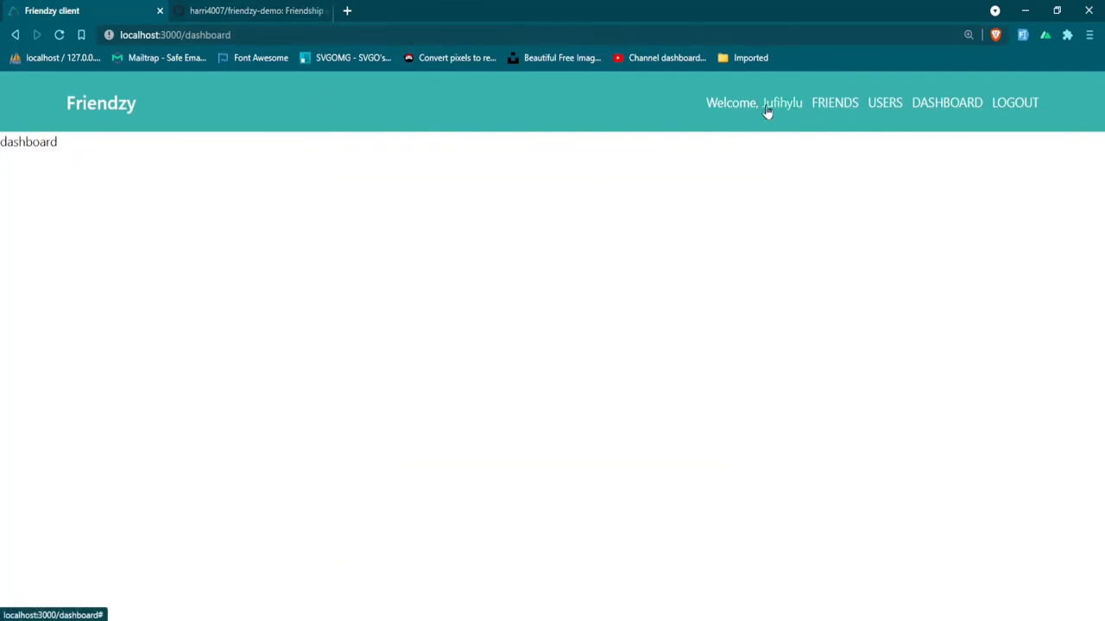
pyautogui.moveTo(980, 117)
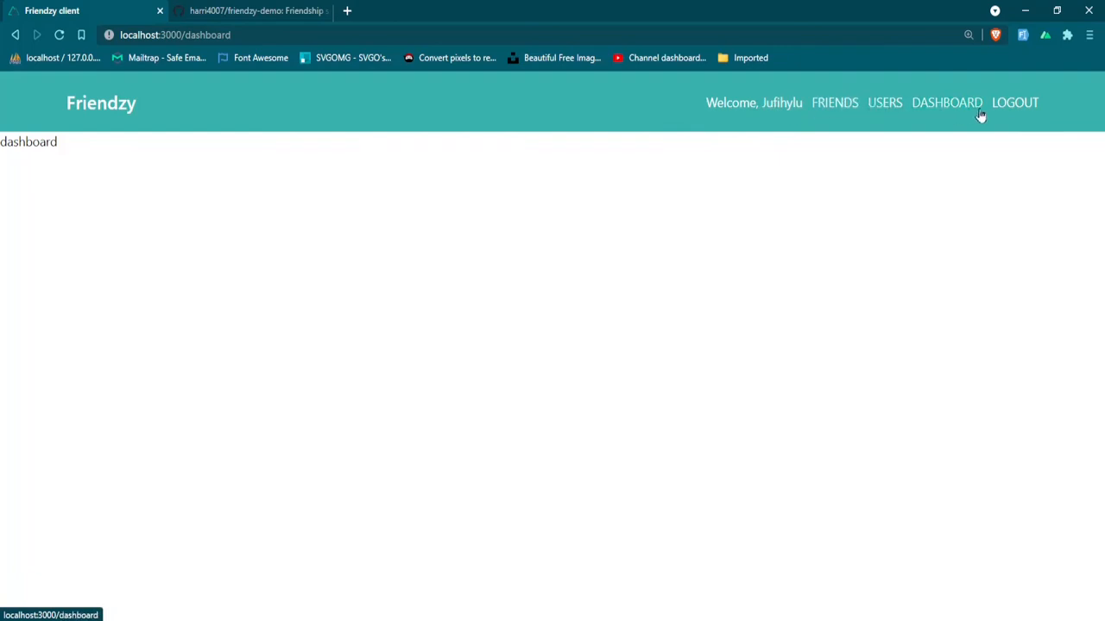
# From the users list, send aufderhar.guido a friend request showing Pending, then log out.
pyautogui.click(884, 102)
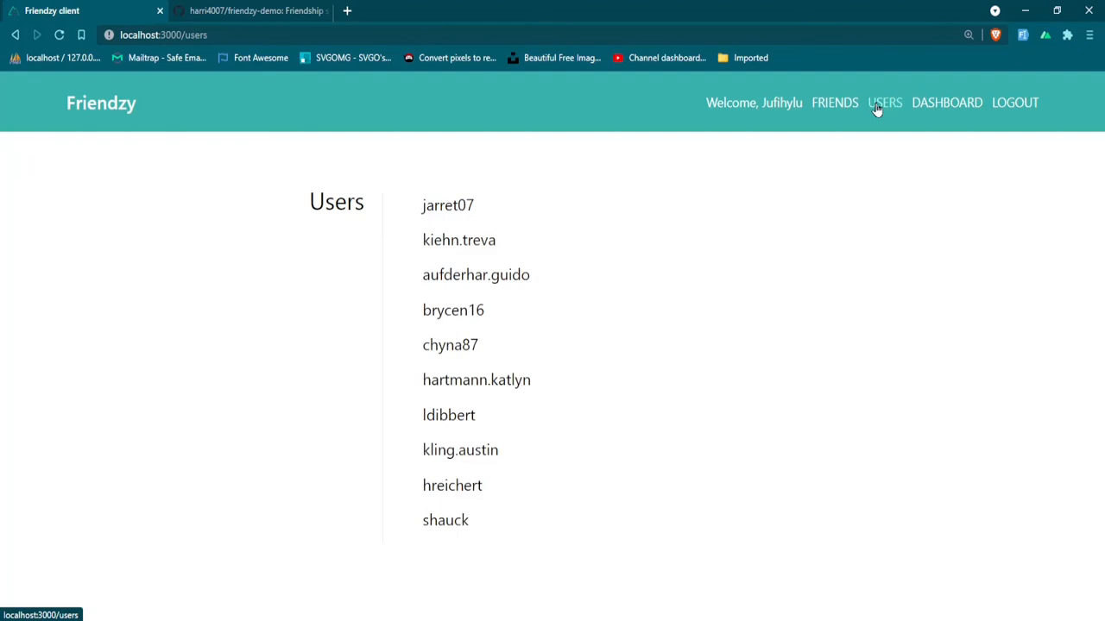
pyautogui.click(448, 205)
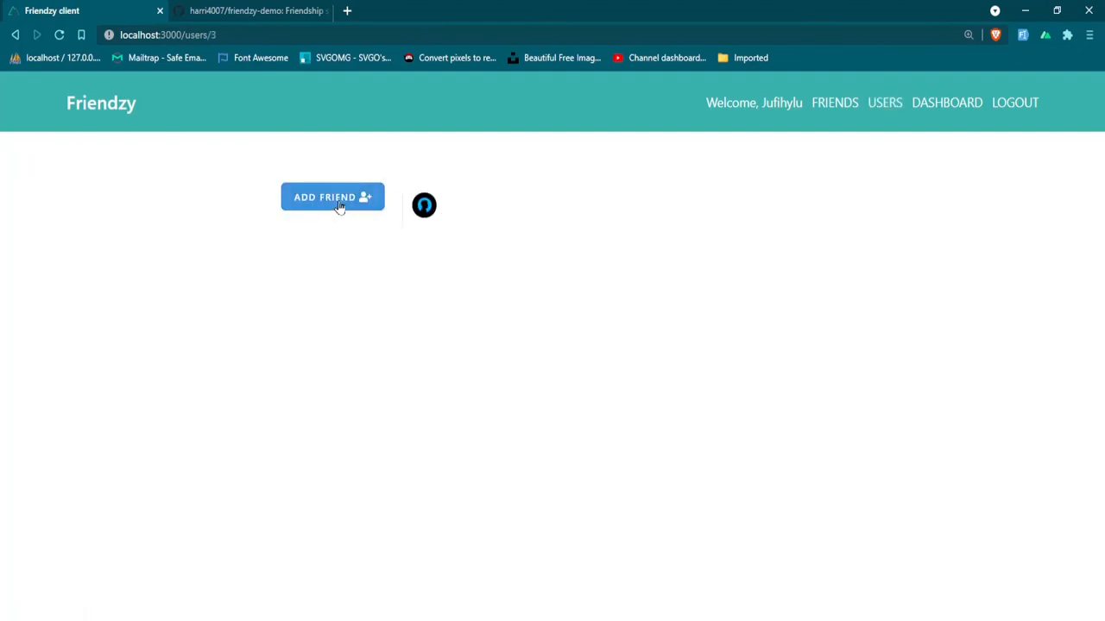
pyautogui.click(423, 205)
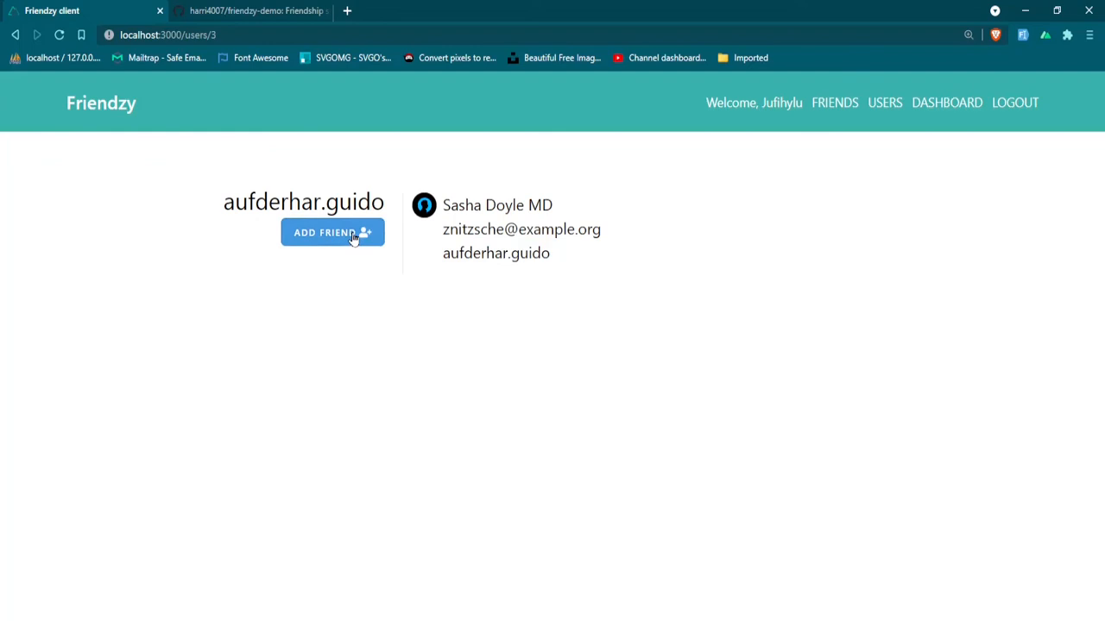
pyautogui.click(332, 232)
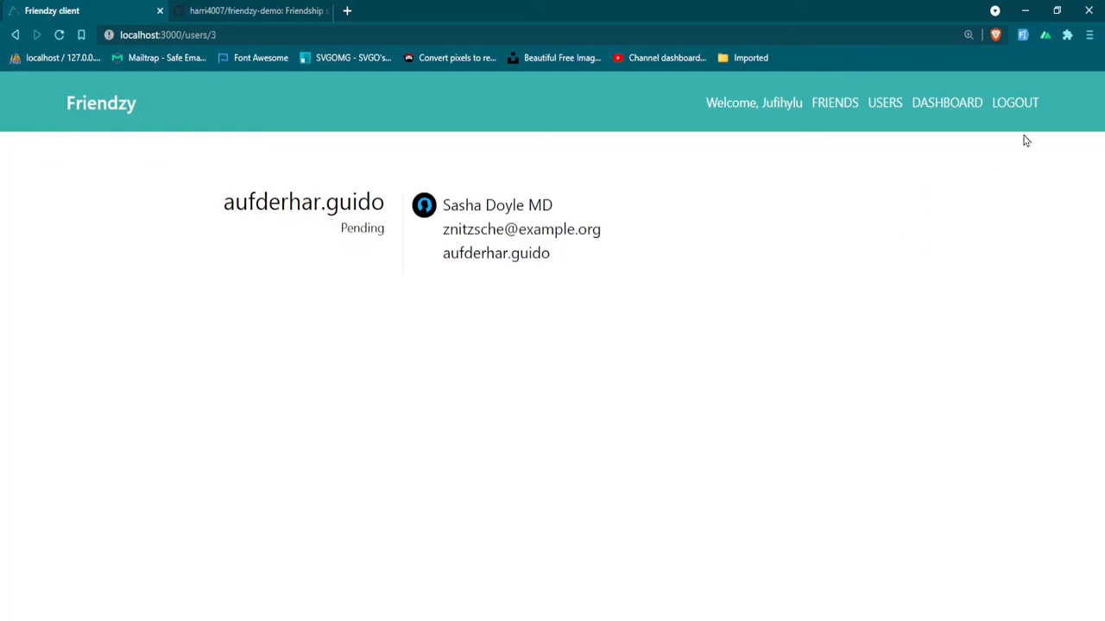
pyautogui.click(1015, 102)
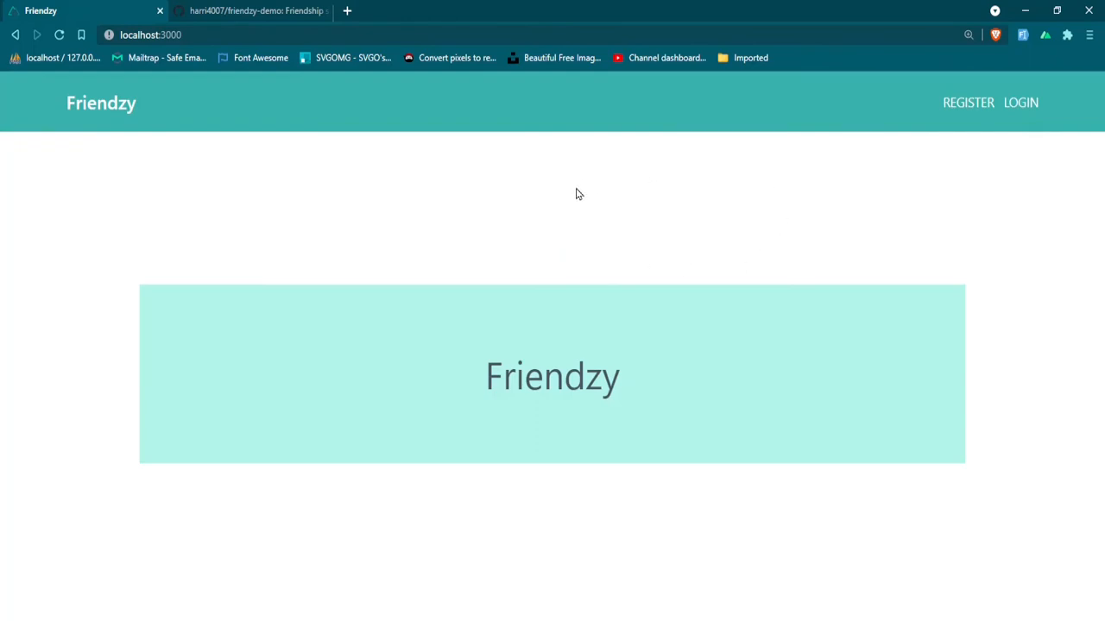
pyautogui.moveTo(463, 205)
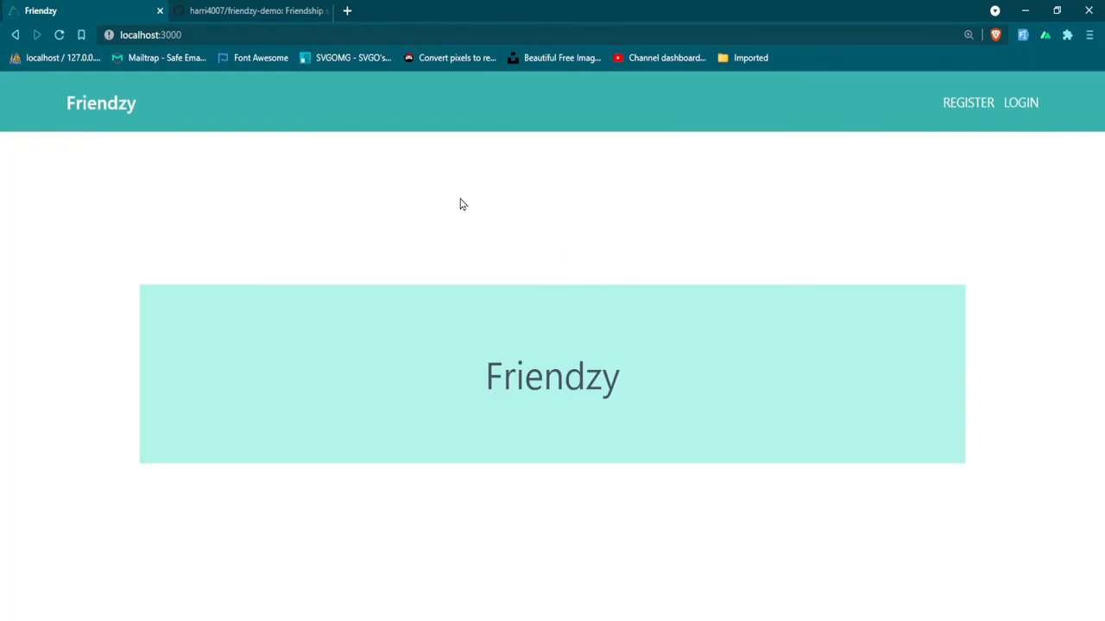